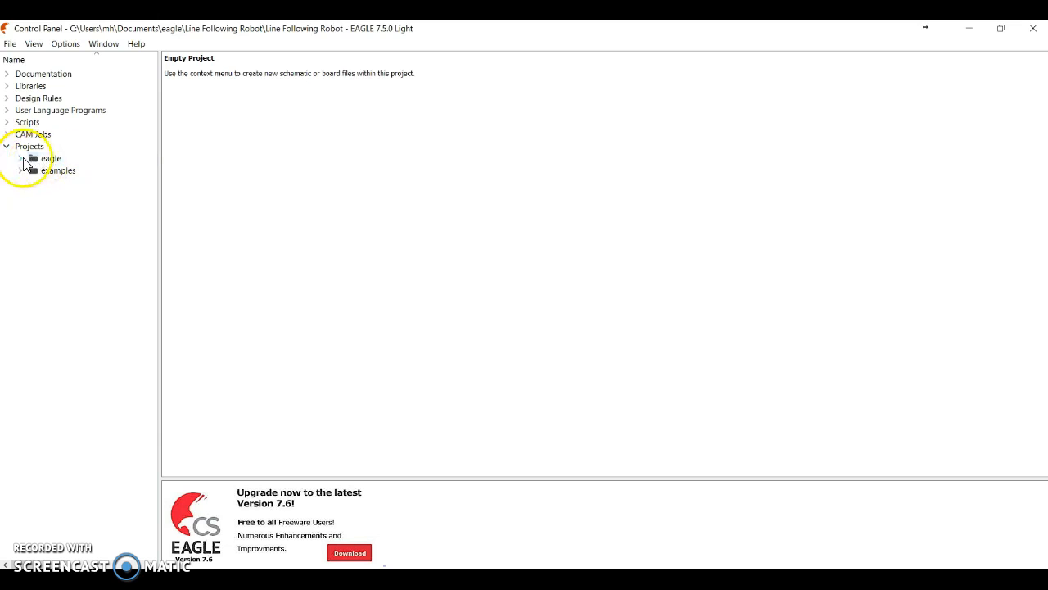
# Step: Create a new folder 'Line Following Robot 2016' among the eagle projects
pyautogui.click(19, 157)
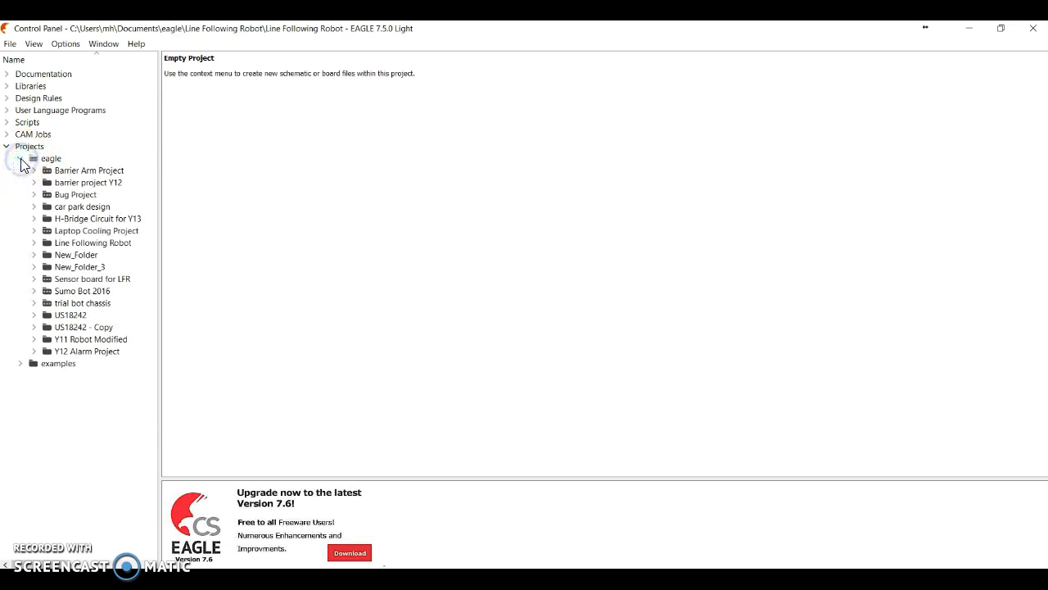
pyautogui.rightClick(51, 157)
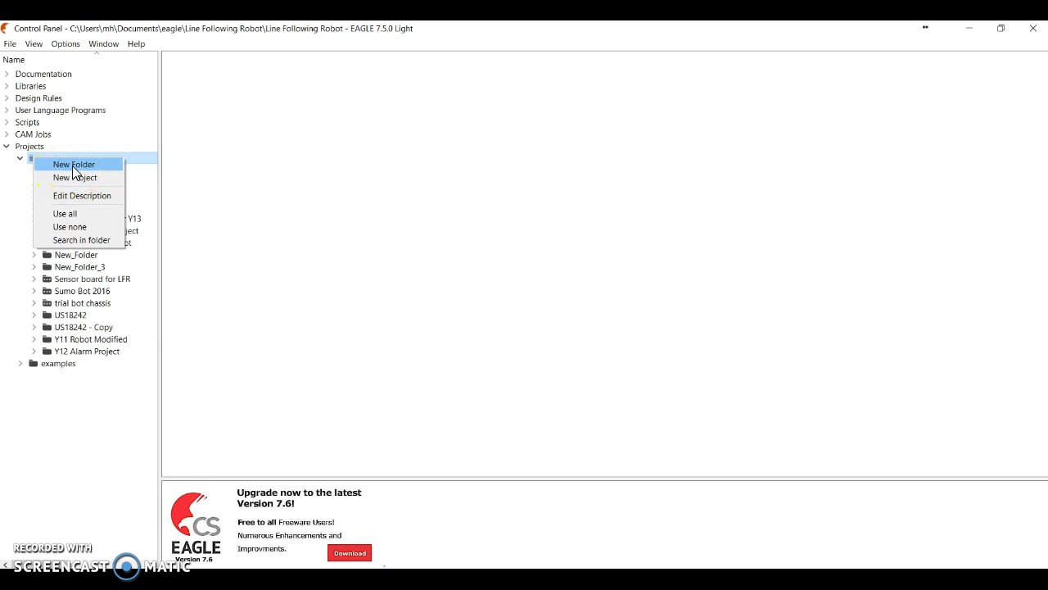
pyautogui.click(74, 164)
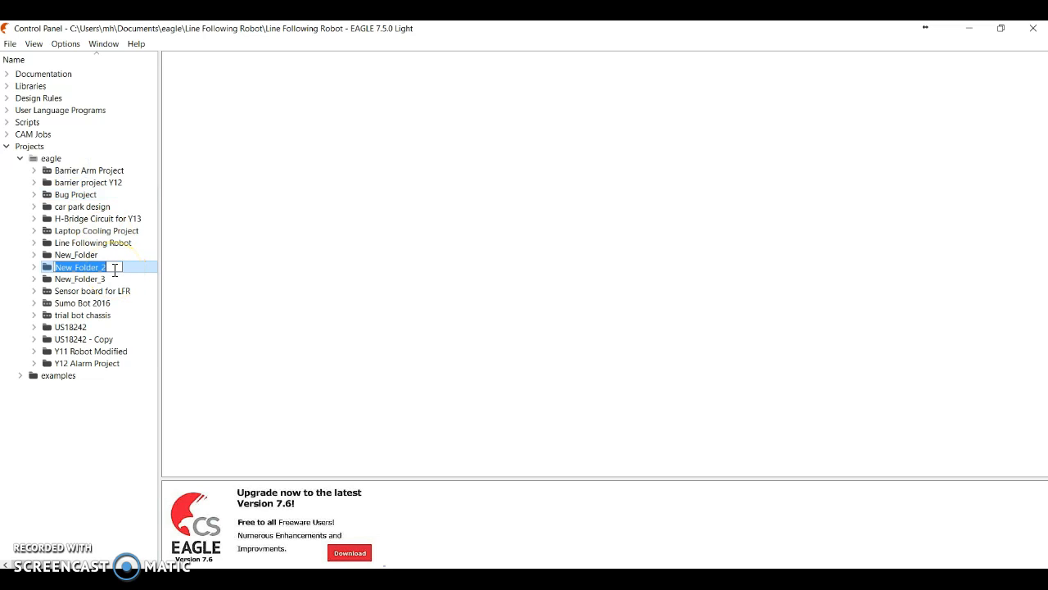
pyautogui.write('Line Following Robot 2016')
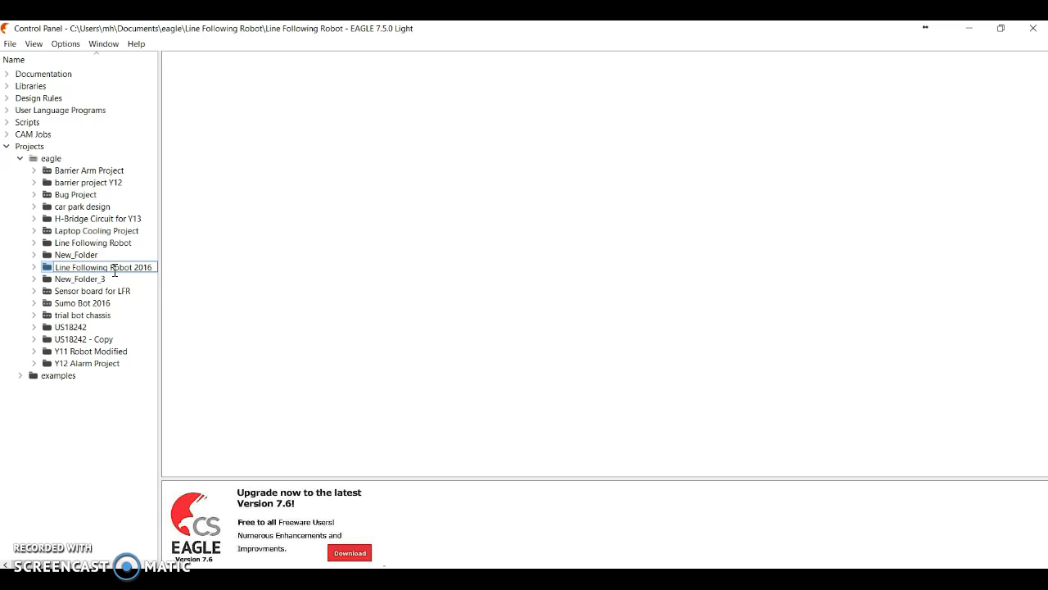
pyautogui.click(102, 256)
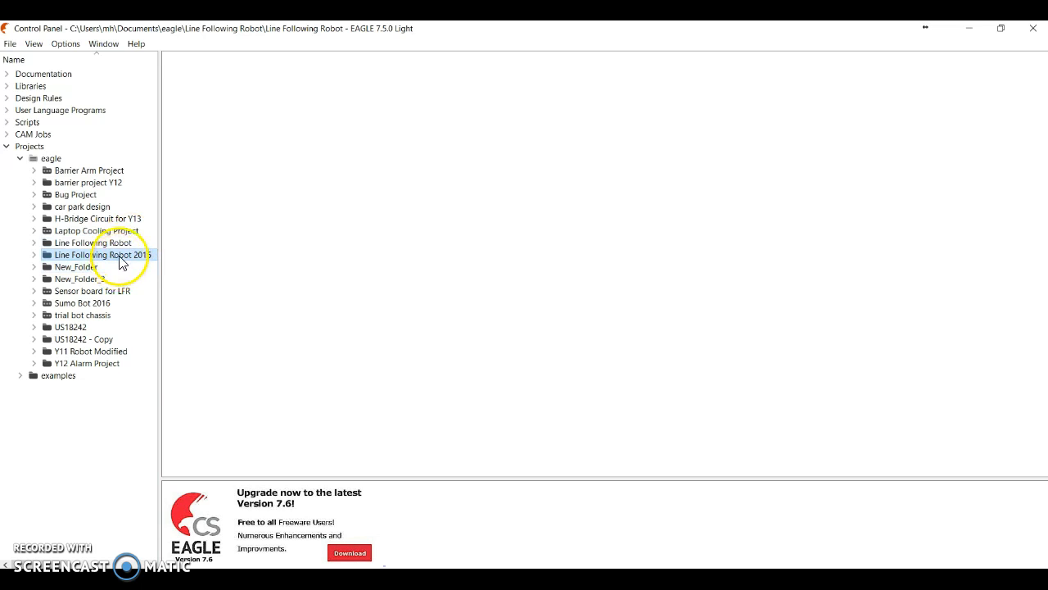
# Step: Create a new project named 'Line Following Robot' inside that folder
pyautogui.rightClick(118, 255)
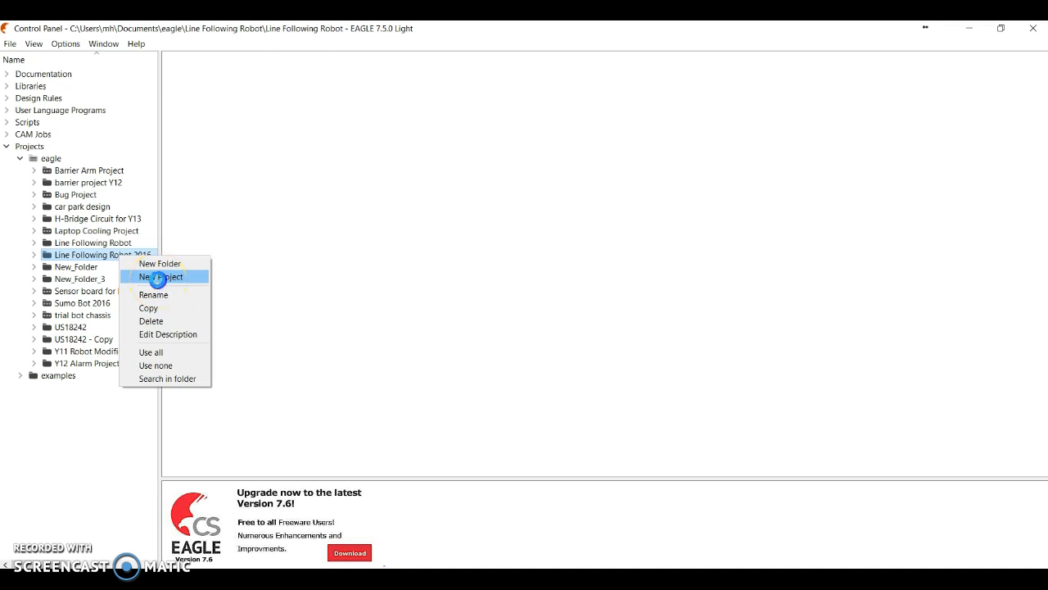
pyautogui.click(161, 275)
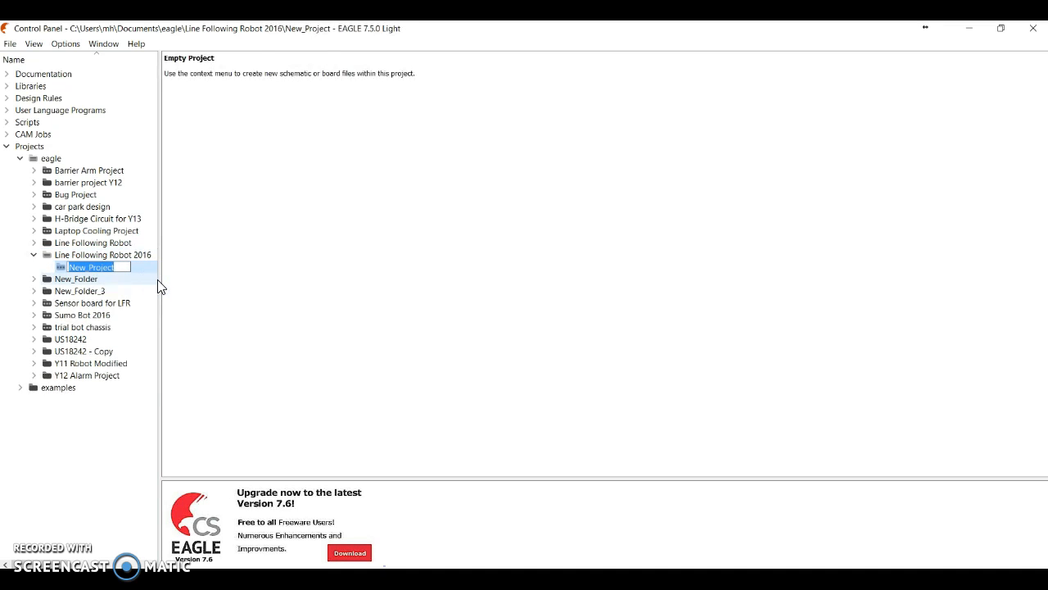
pyautogui.write('Line Following Robot')
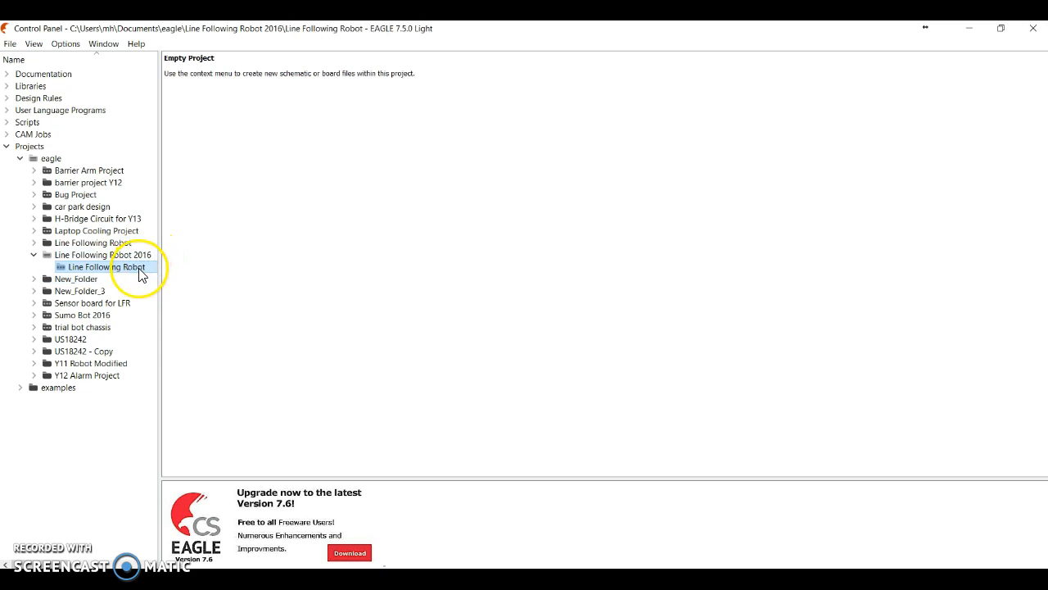
# Step: Create a new blank schematic in the Line Following Robot project
pyautogui.rightClick(106, 267)
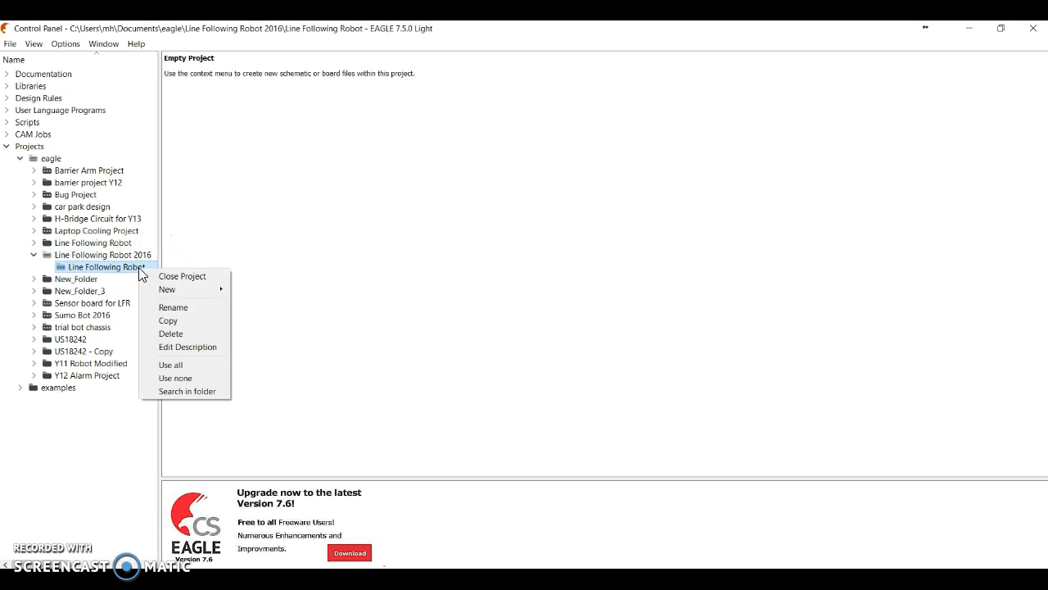
pyautogui.moveTo(167, 288)
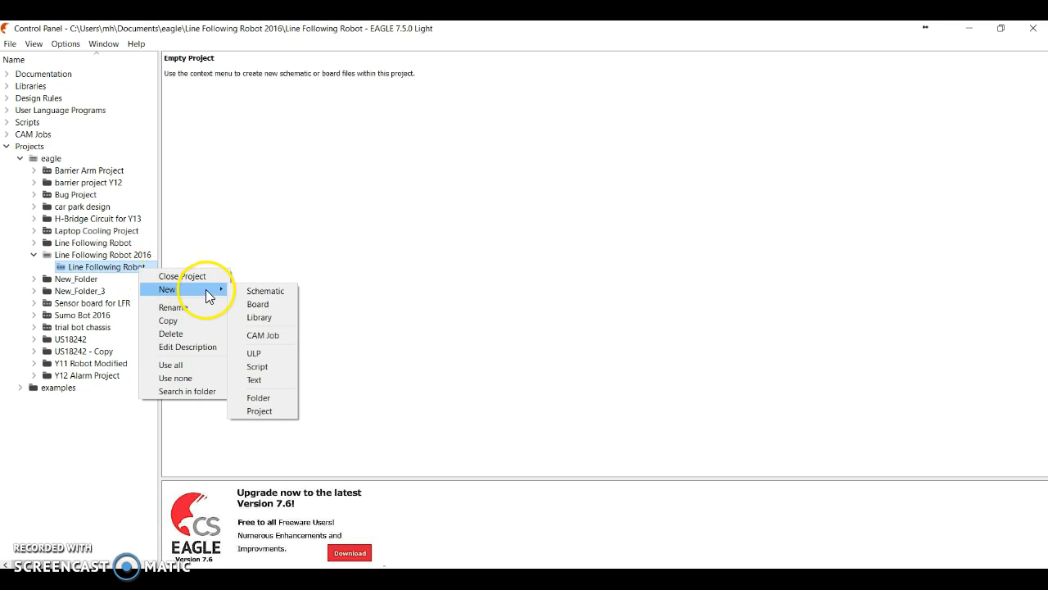
pyautogui.moveTo(265, 292)
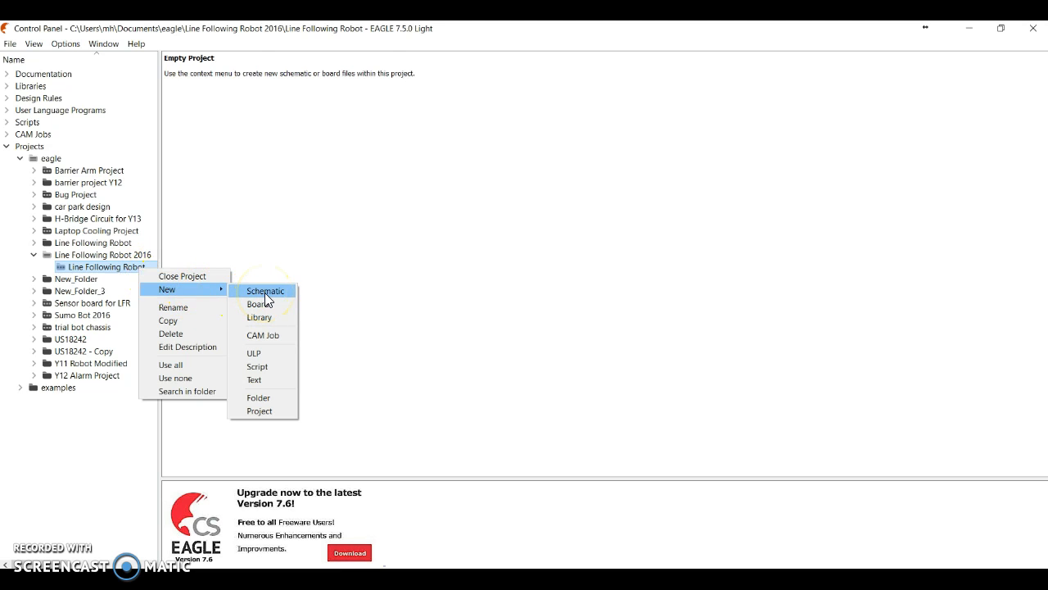
pyautogui.click(266, 291)
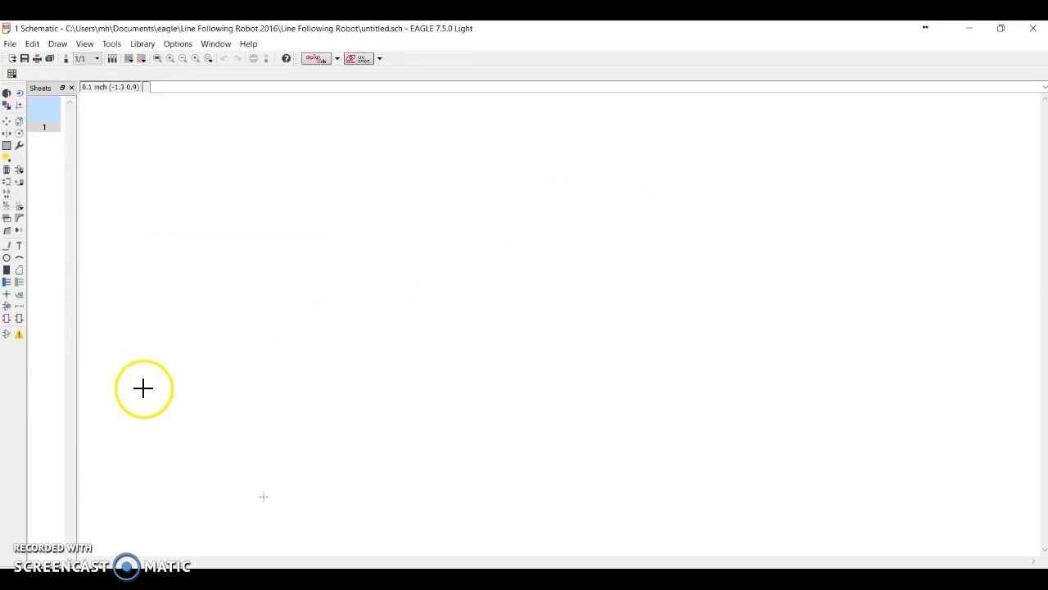
pyautogui.moveTo(113, 475)
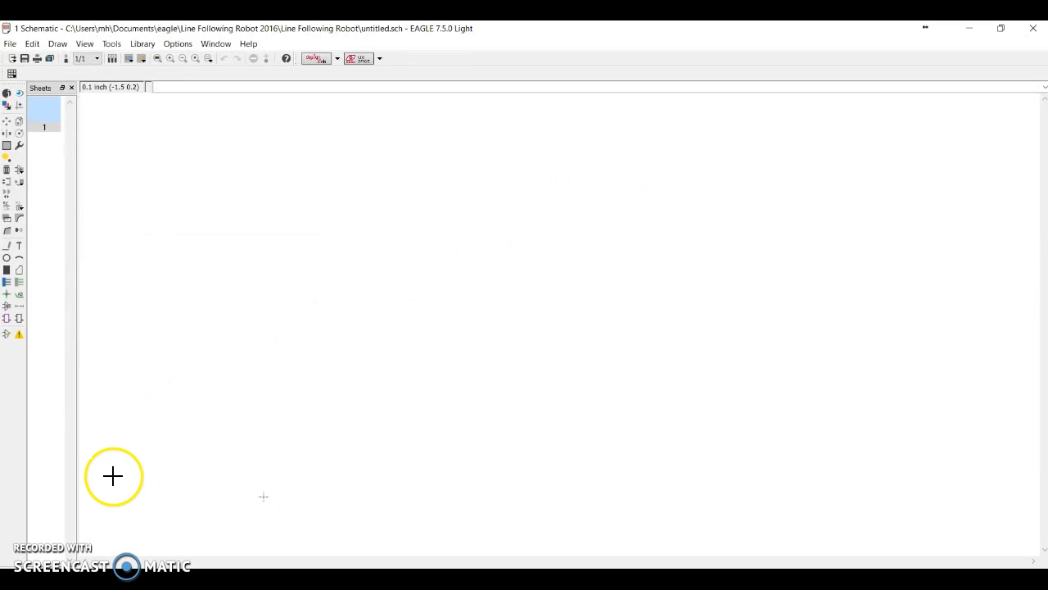
pyautogui.moveTo(48, 184)
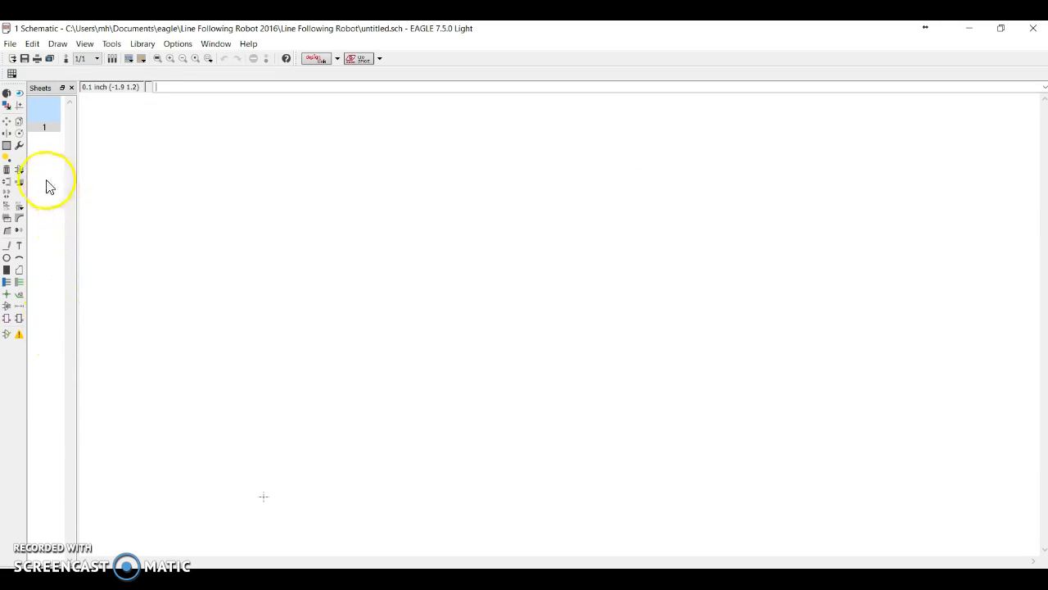
pyautogui.moveTo(19, 171)
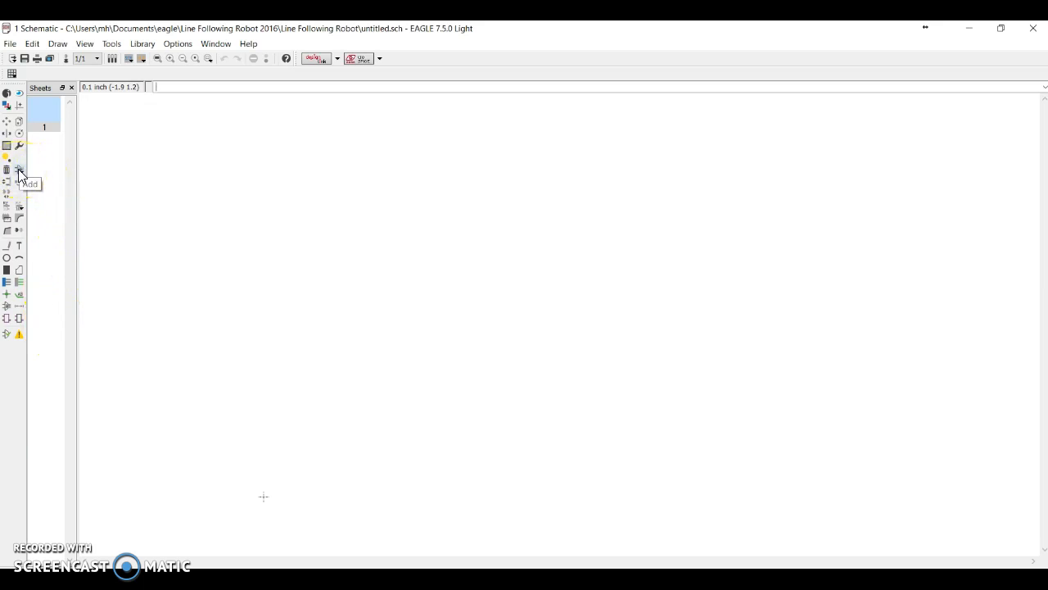
# Step: Start the Add part browser and expand the diode library
pyautogui.click(20, 169)
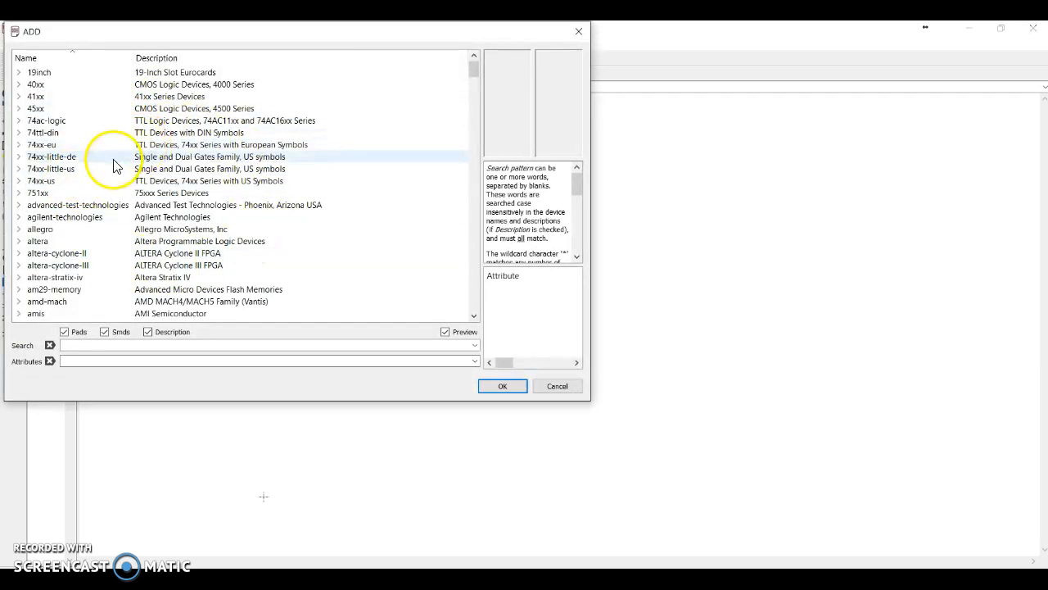
pyautogui.click(77, 204)
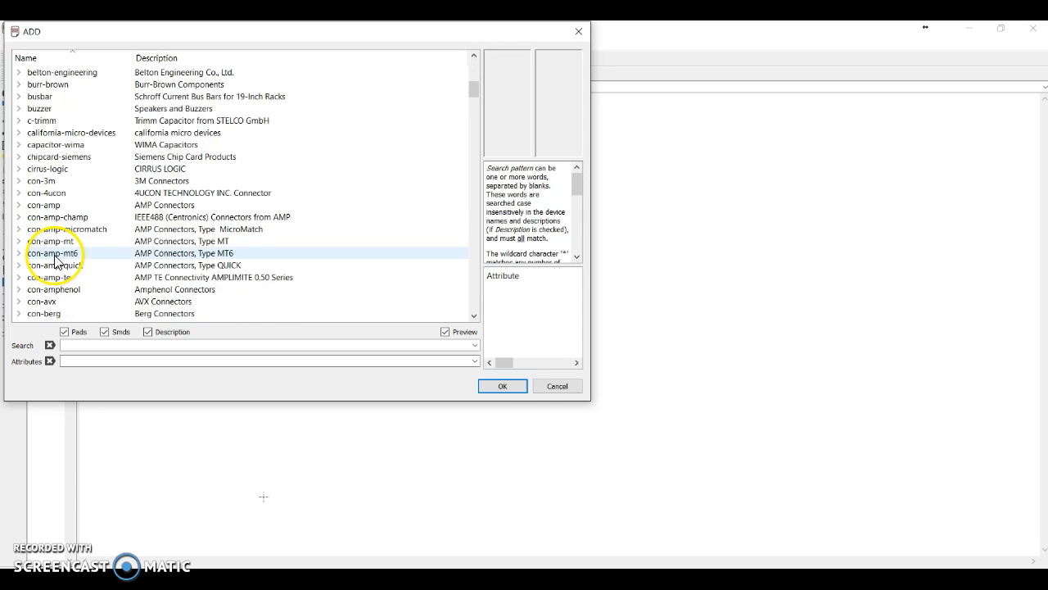
pyautogui.scroll(-3)
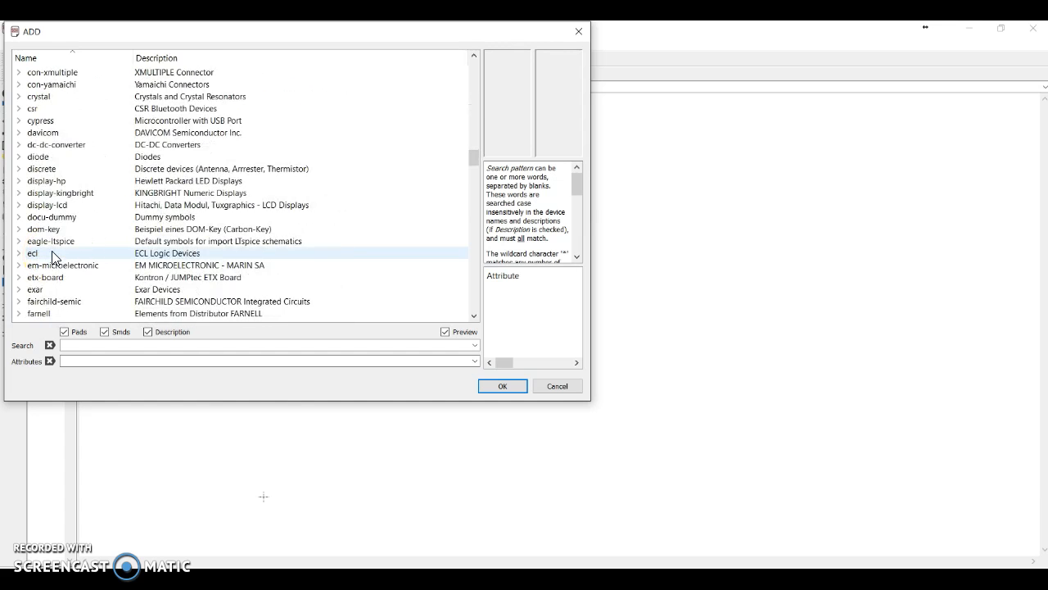
pyautogui.click(38, 157)
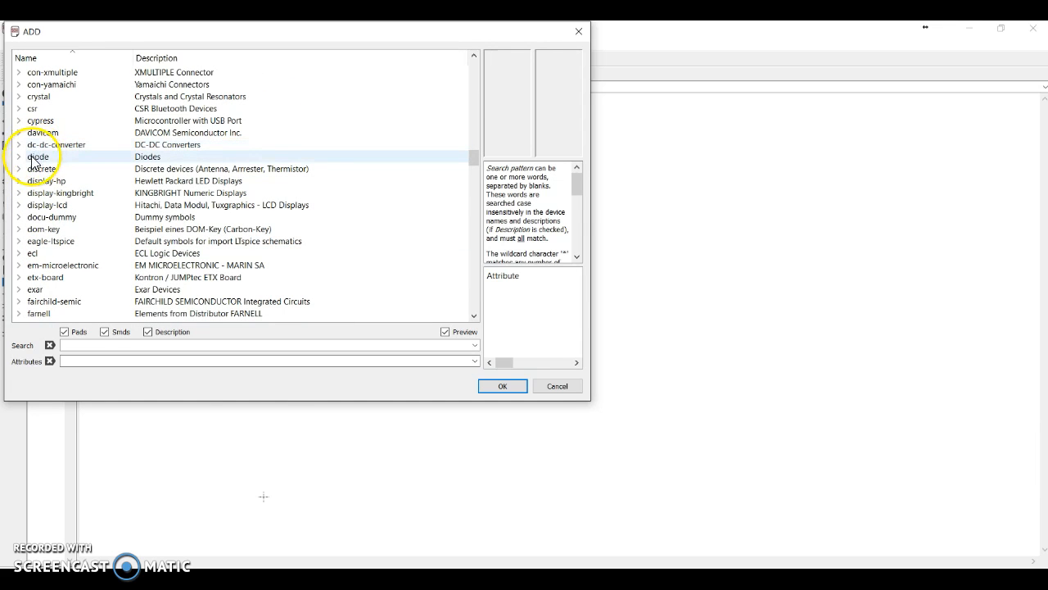
pyautogui.doubleClick(37, 157)
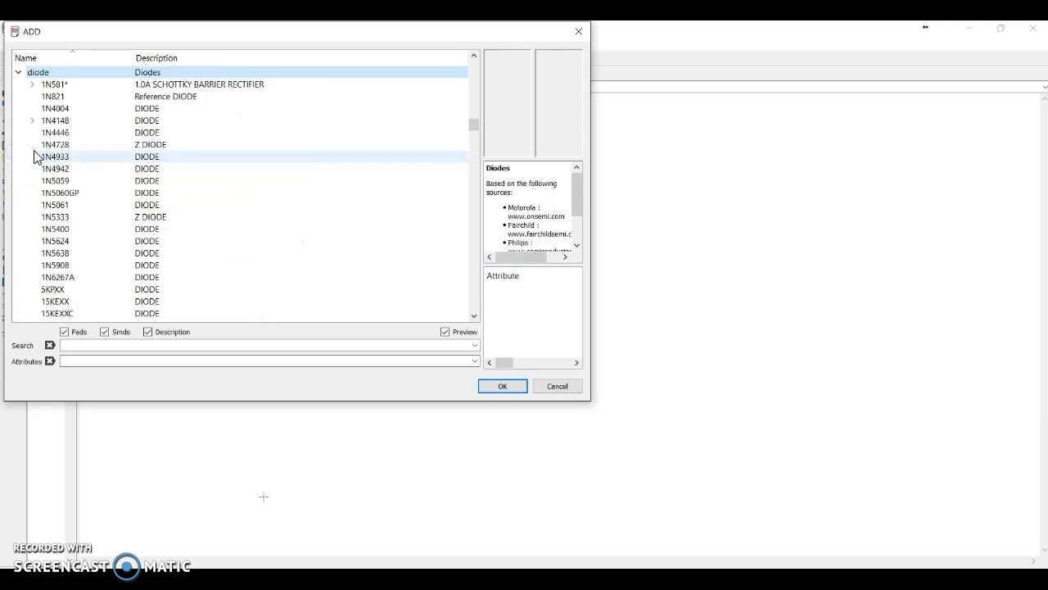
# Step: Preview the 1N4004 rectifier diode, collapse the library and scroll on
pyautogui.click(56, 108)
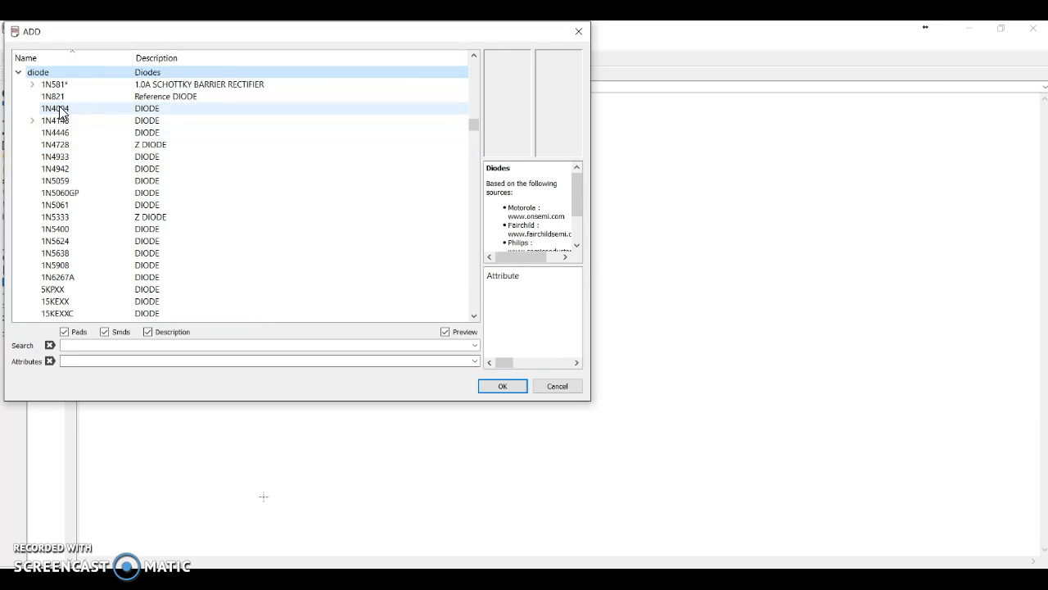
pyautogui.click(56, 108)
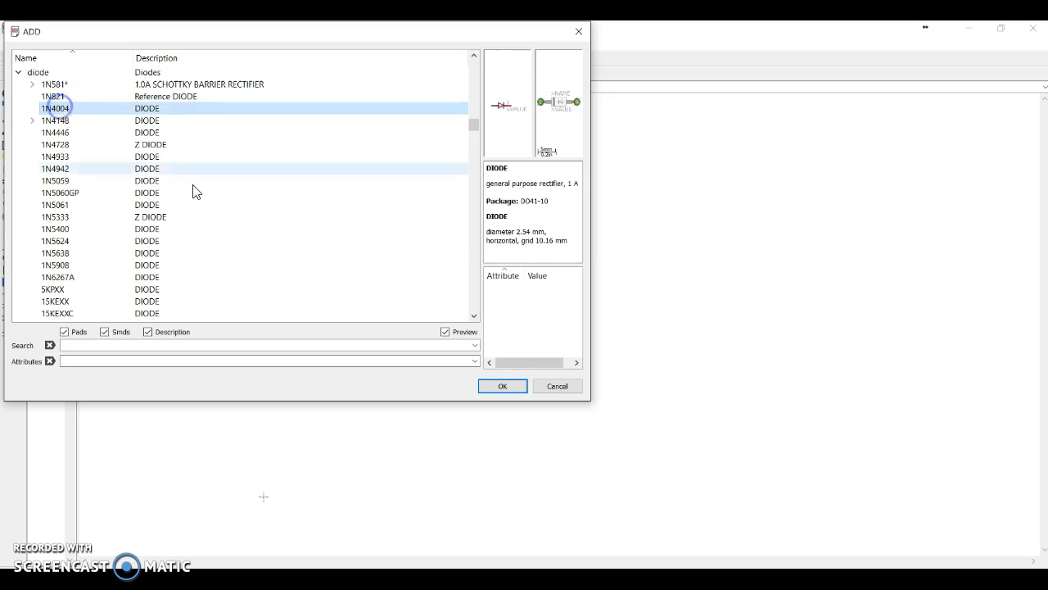
pyautogui.click(501, 387)
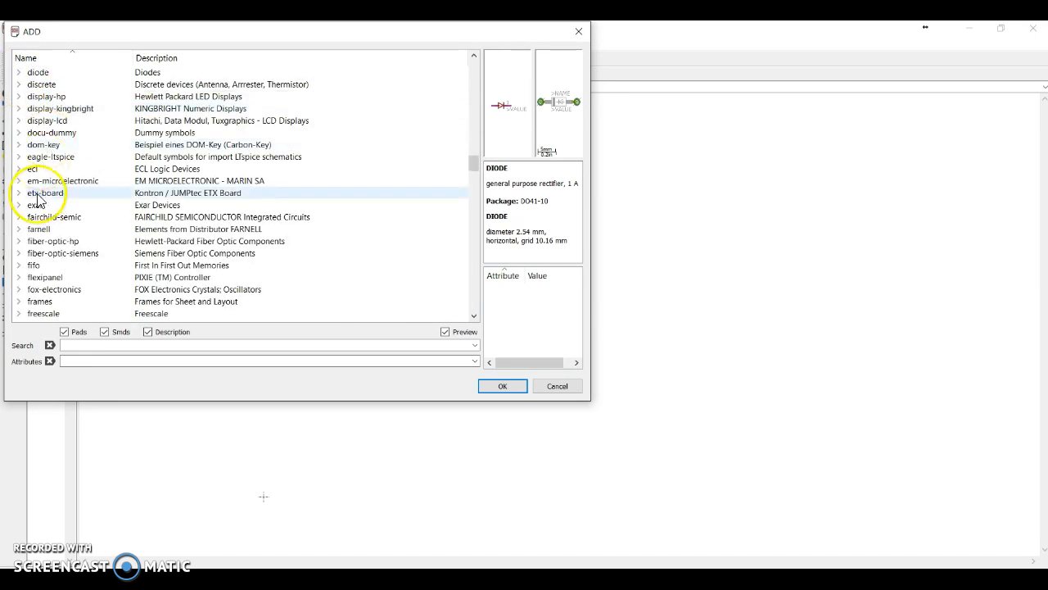
pyautogui.scroll(-3)
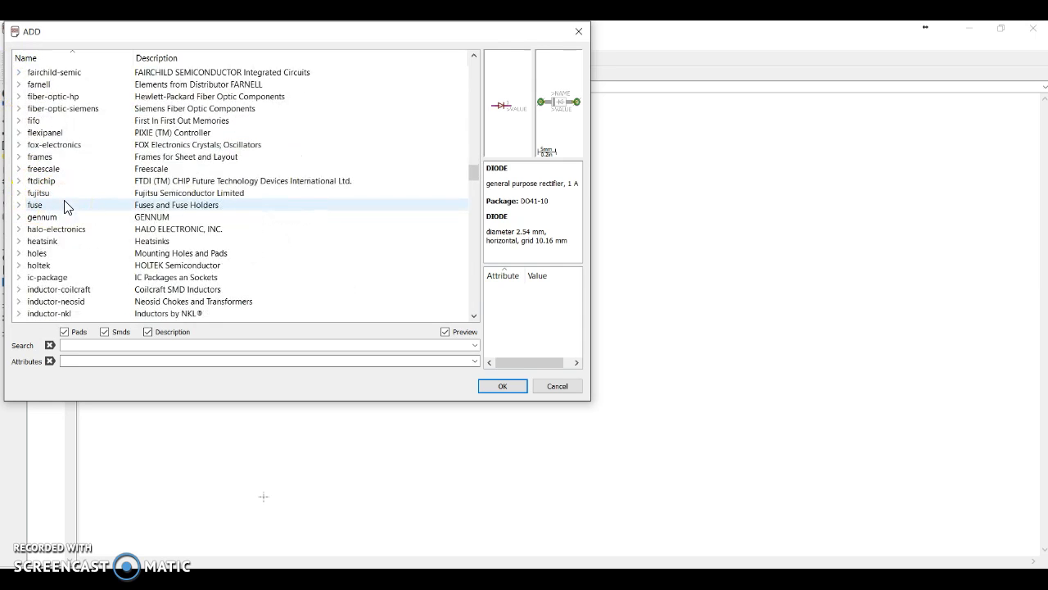
pyautogui.scroll(-3)
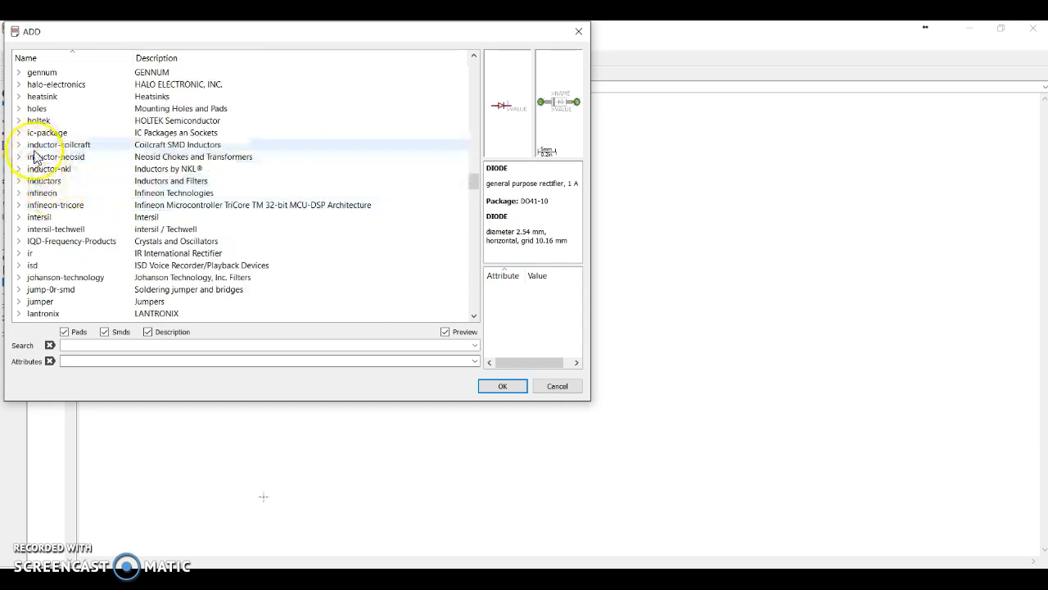
# Step: Preview the DIL14 socket package from ic-package, then expand the led library
pyautogui.click(20, 131)
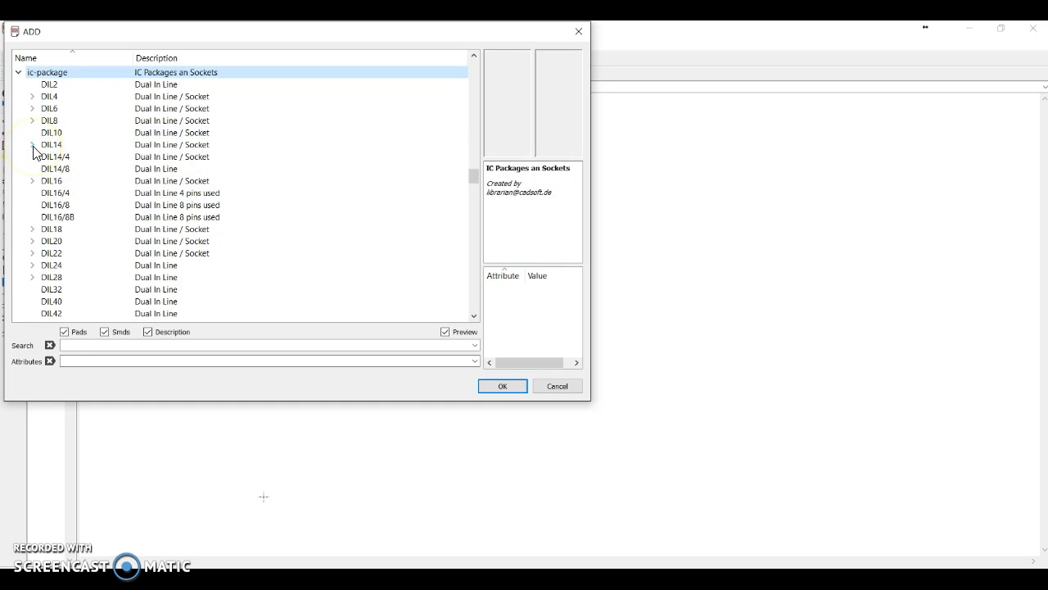
pyautogui.click(33, 144)
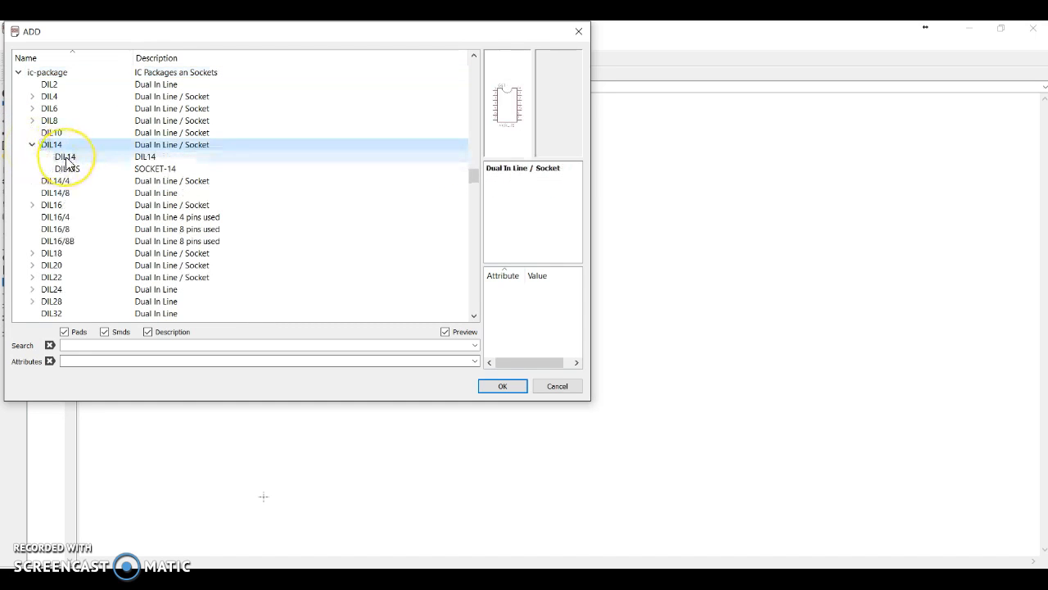
pyautogui.click(66, 157)
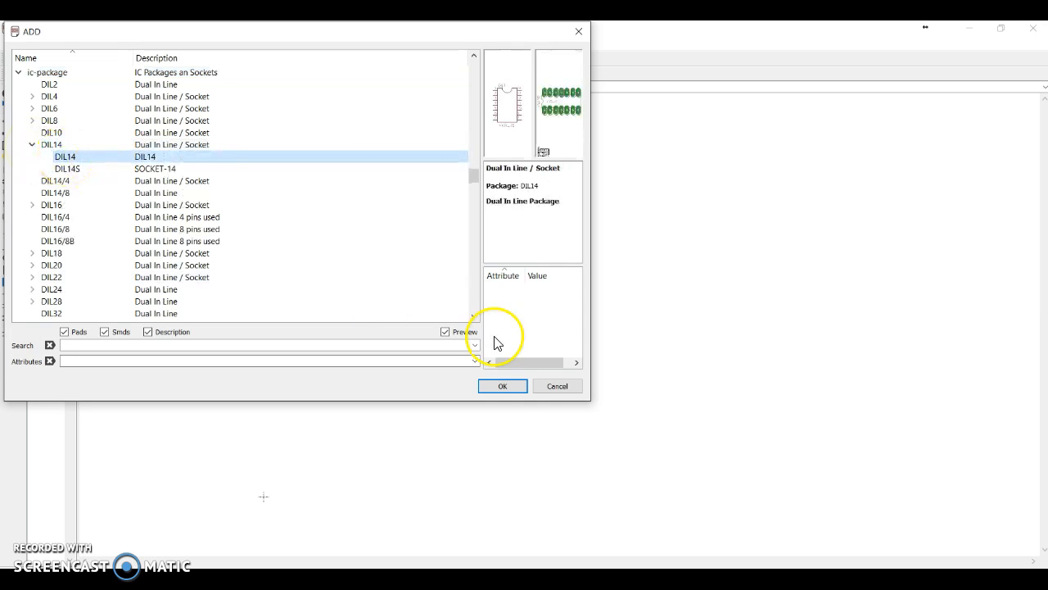
pyautogui.click(502, 386)
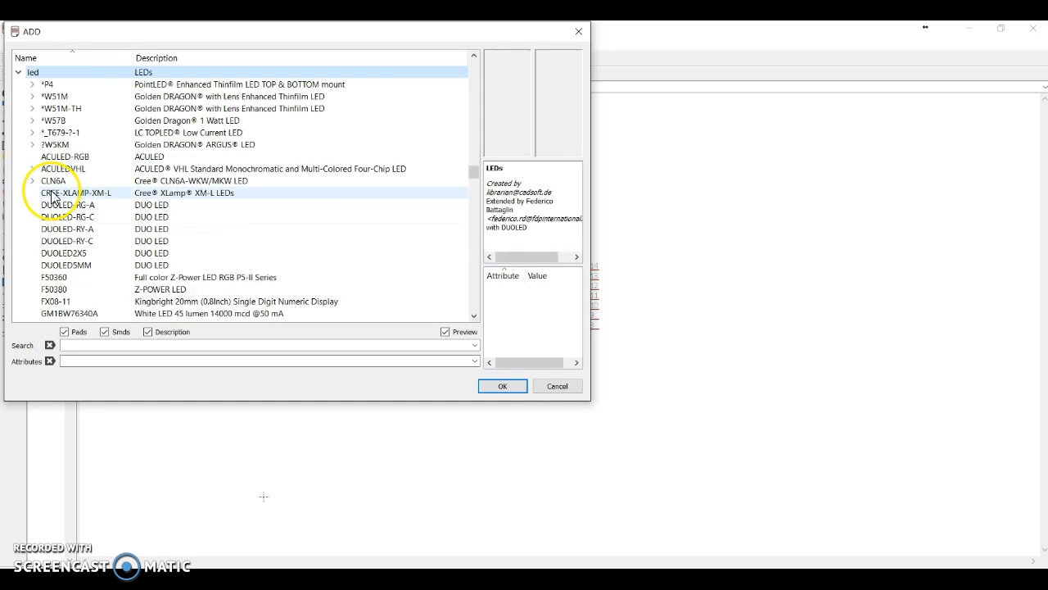
# Step: Select the LED5MM 5 mm LED and confirm it for placement
pyautogui.scroll(-3)
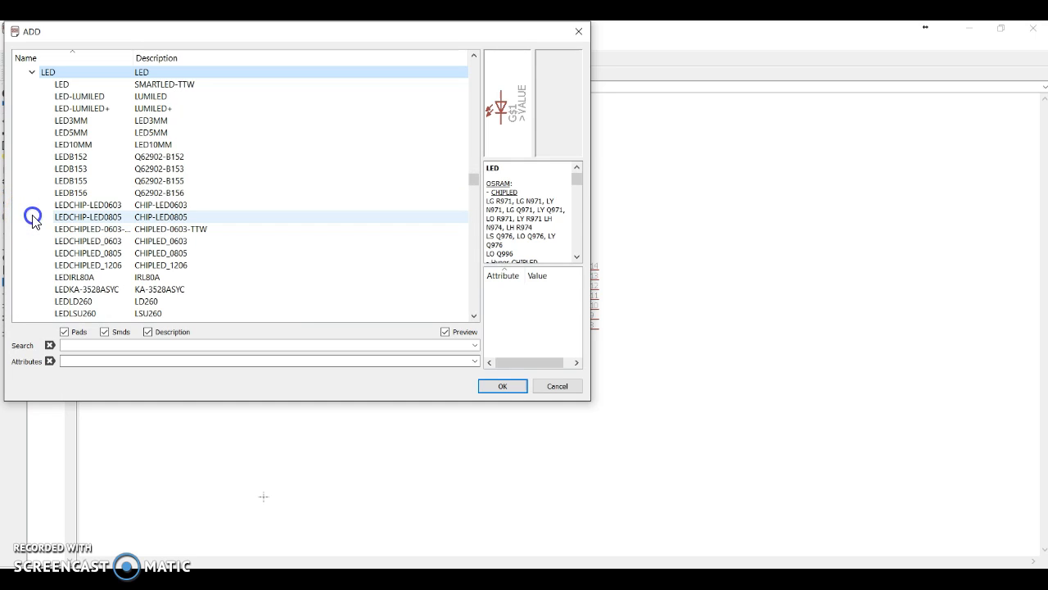
pyautogui.click(74, 131)
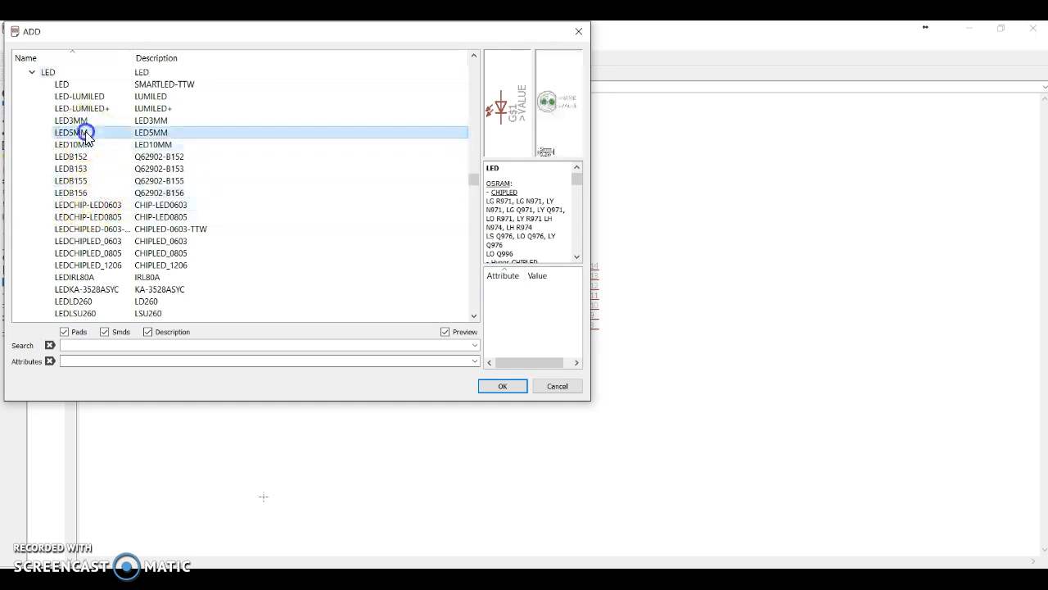
pyautogui.click(501, 387)
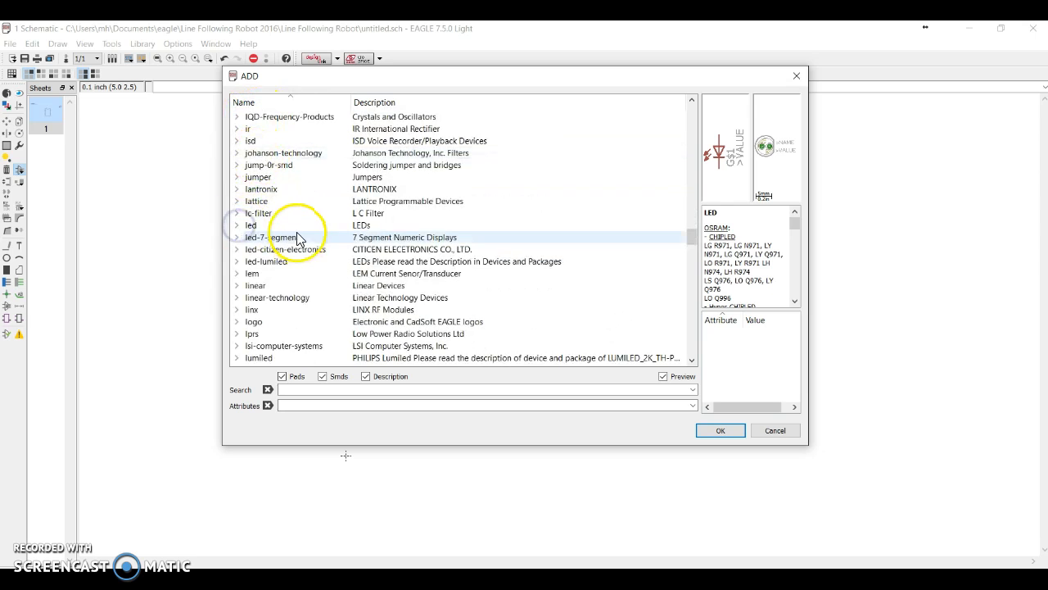
# Step: Choose the PINHD-1X3 three-pin header (1X03 variant) and confirm it
pyautogui.scroll(-3)
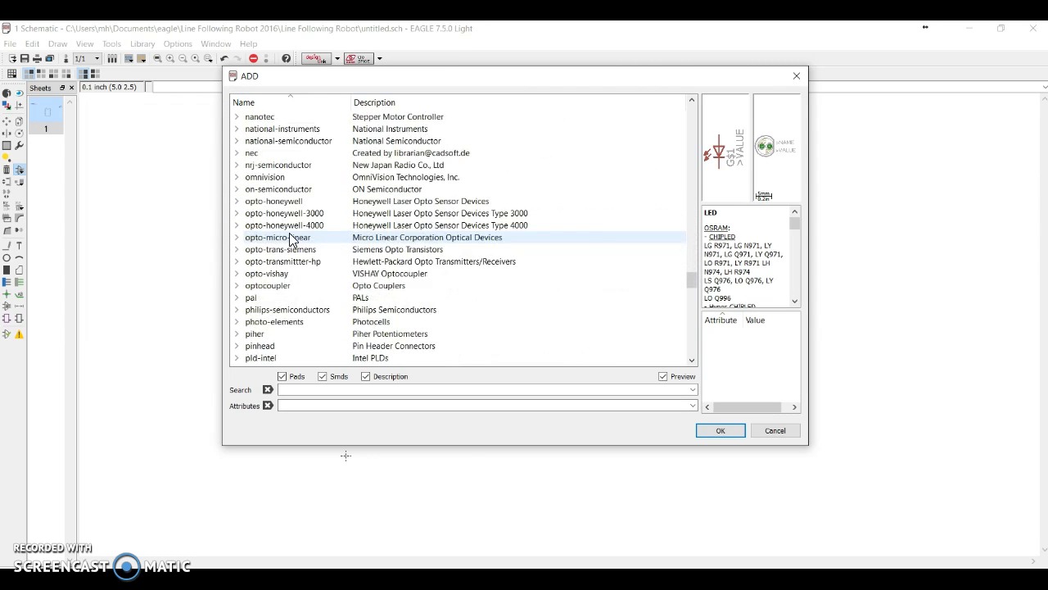
pyautogui.click(258, 345)
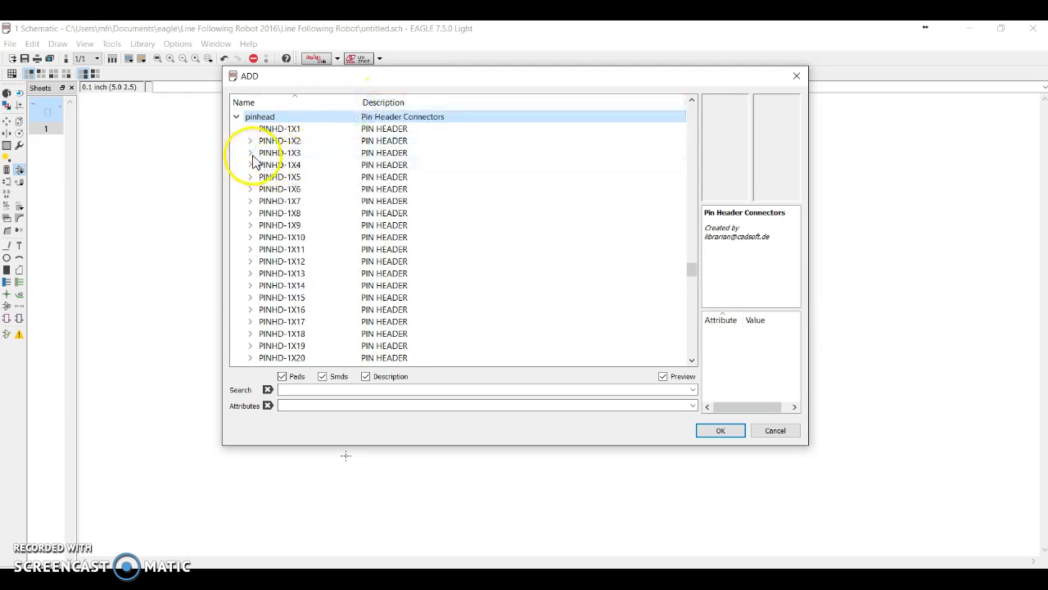
pyautogui.click(251, 153)
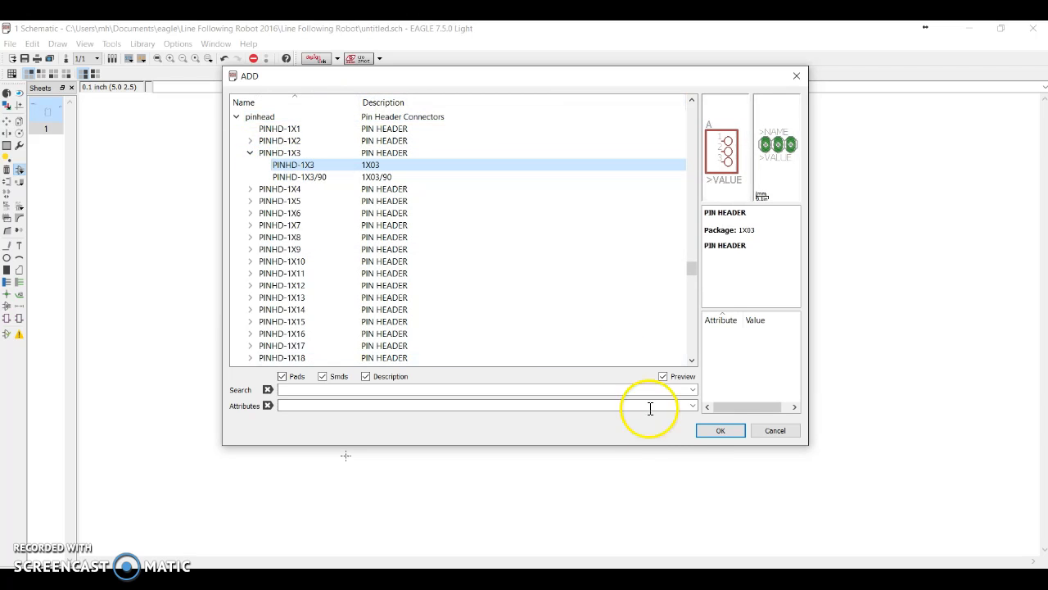
pyautogui.click(720, 429)
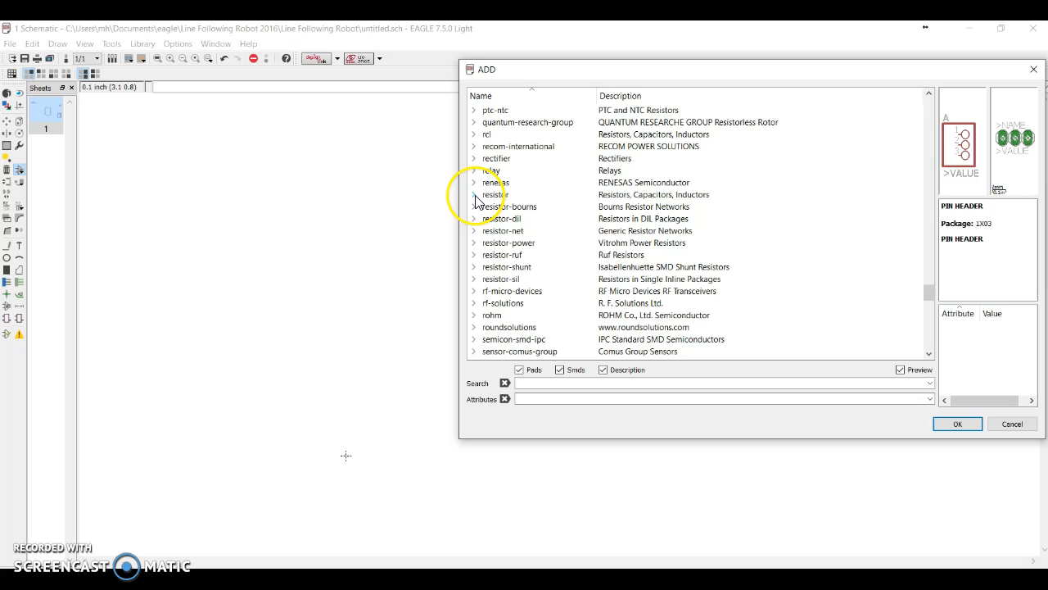
pyautogui.click(475, 193)
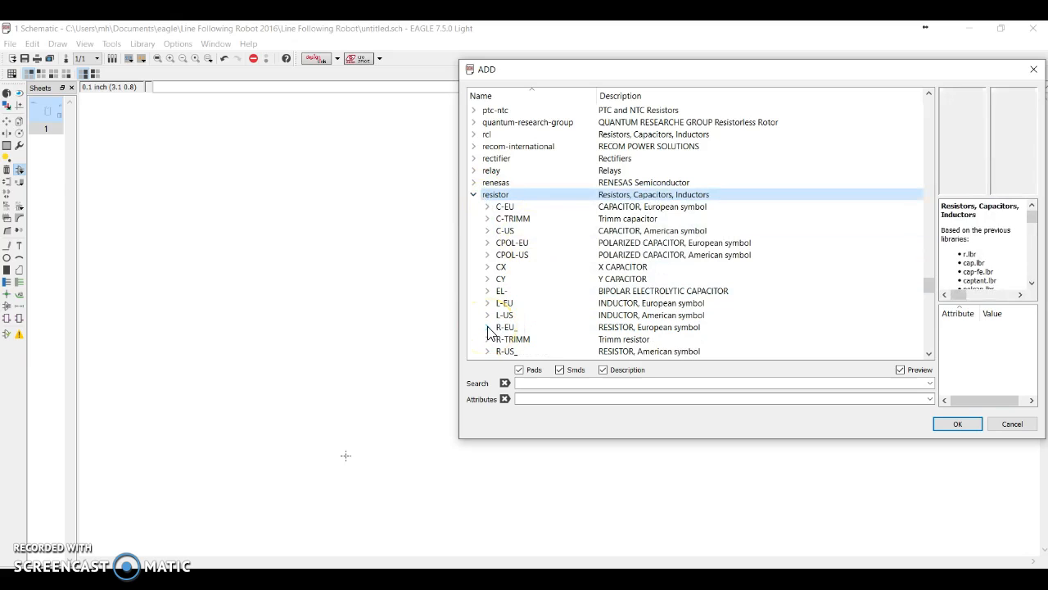
# Step: Place an R-EU_0207/10 European resistor on the schematic sheet
pyautogui.click(488, 328)
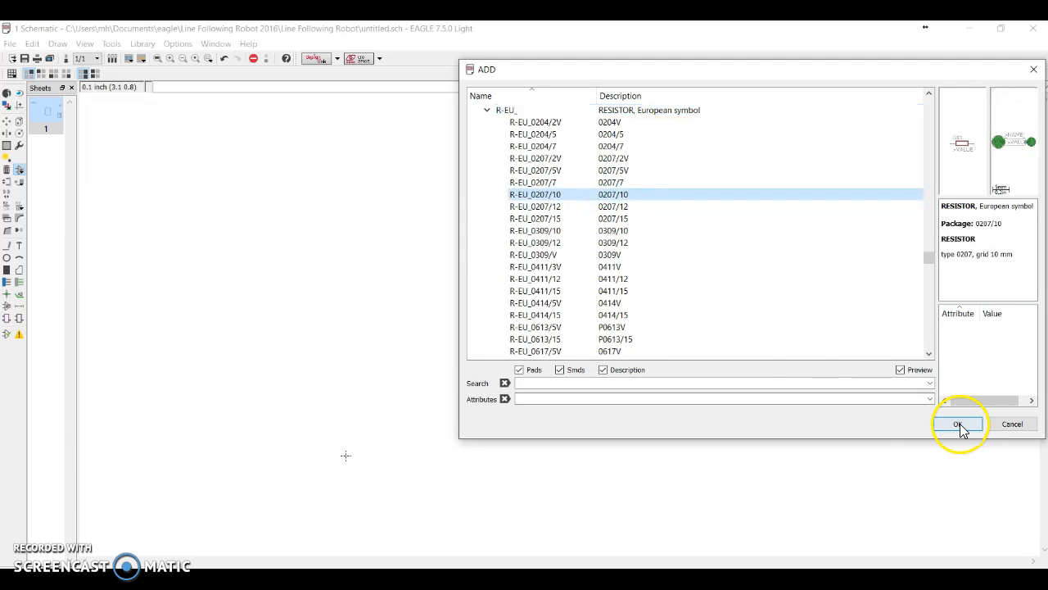
pyautogui.click(956, 423)
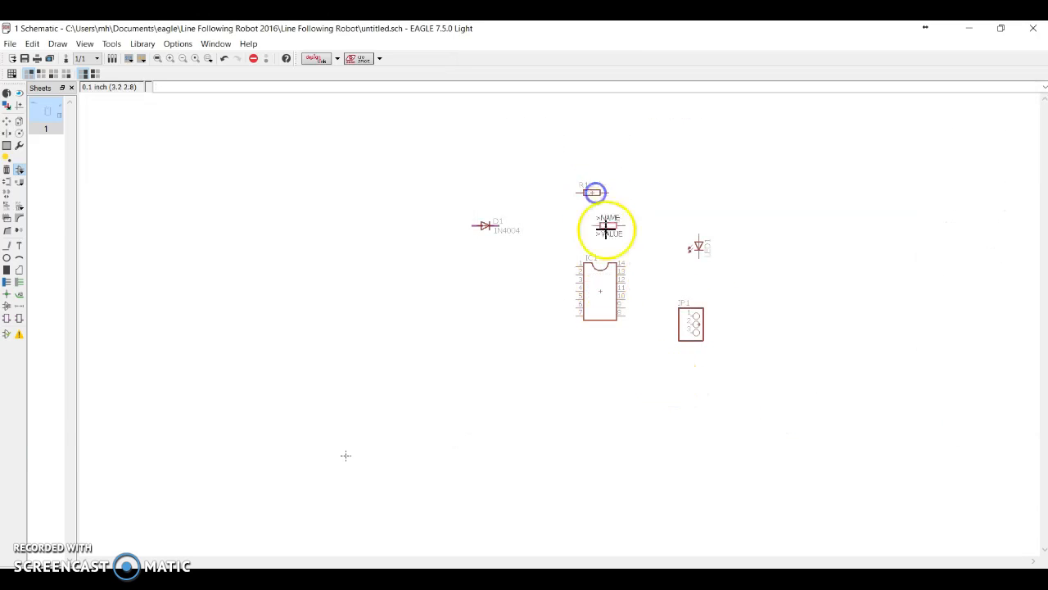
pyautogui.click(7, 182)
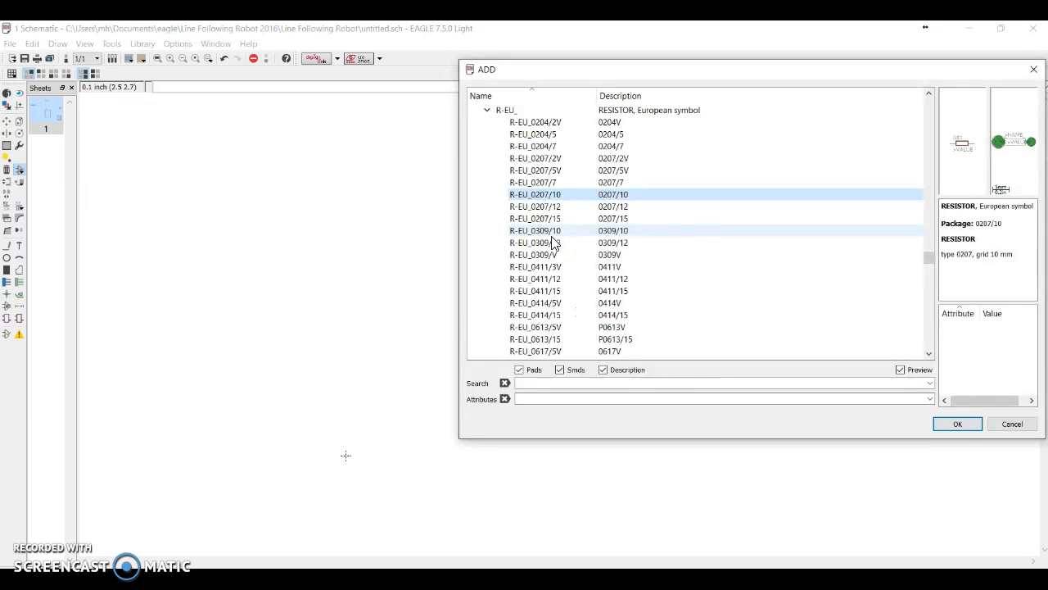
pyautogui.moveTo(488, 69); pyautogui.dragTo(301, 112)
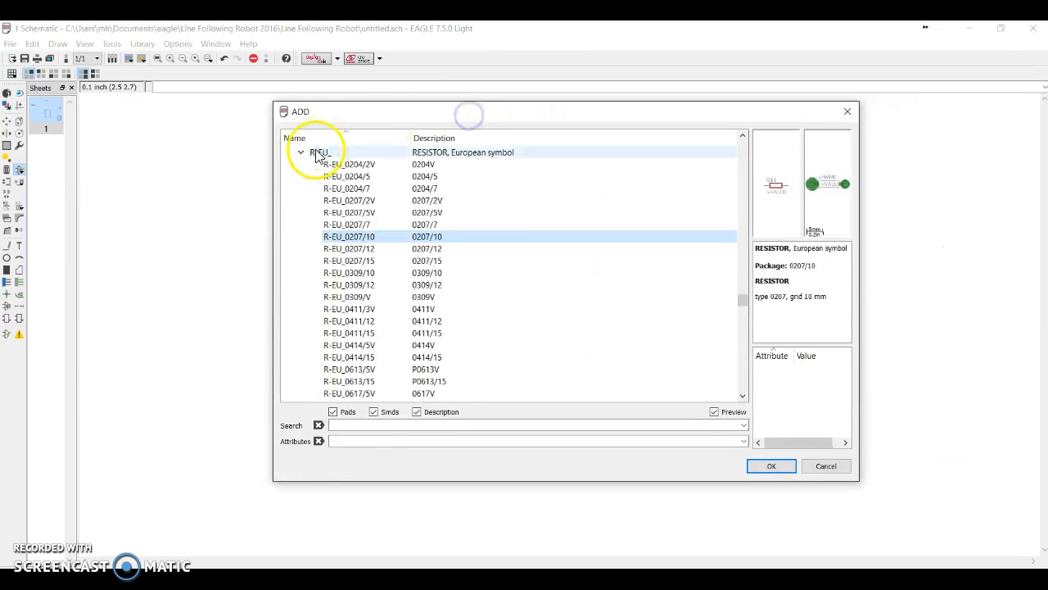
# Step: Compare E3.5-8 and E3.5-10 packages and confirm the CPOL-EUE3.5-8 polarized capacitor
pyautogui.click(301, 152)
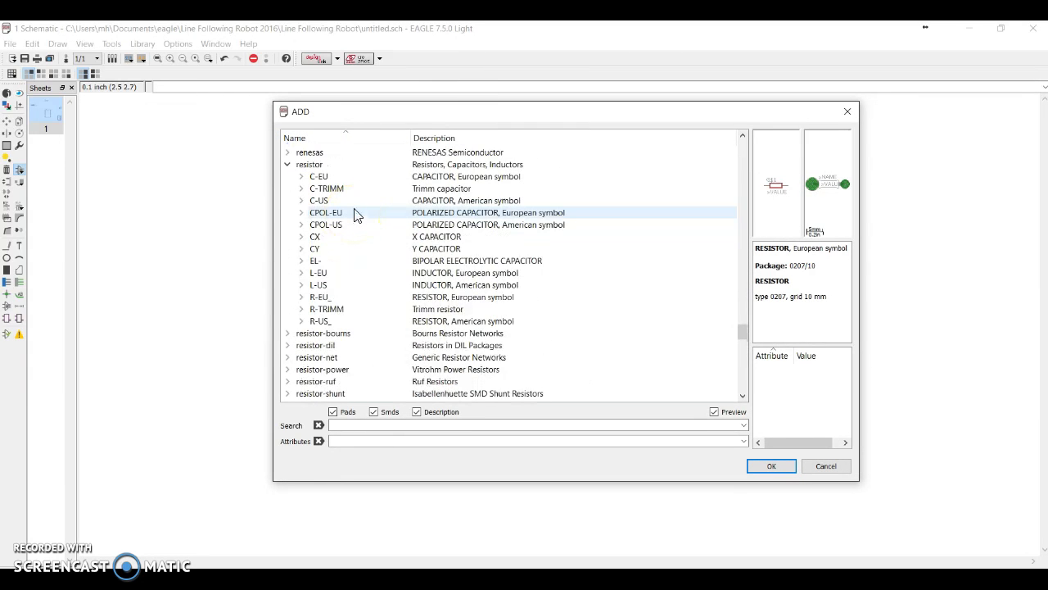
pyautogui.click(314, 236)
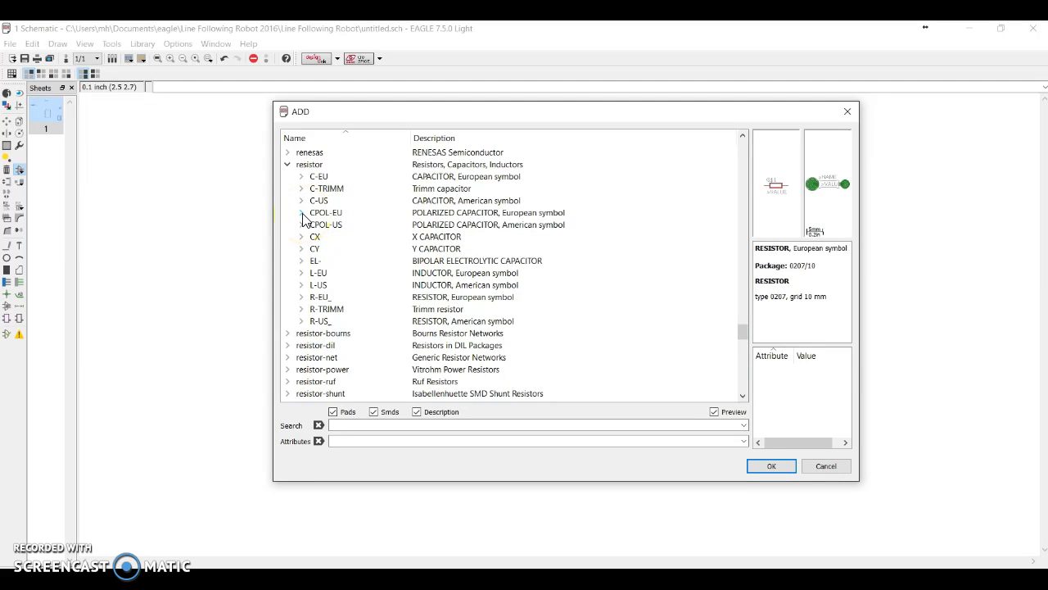
pyautogui.click(301, 213)
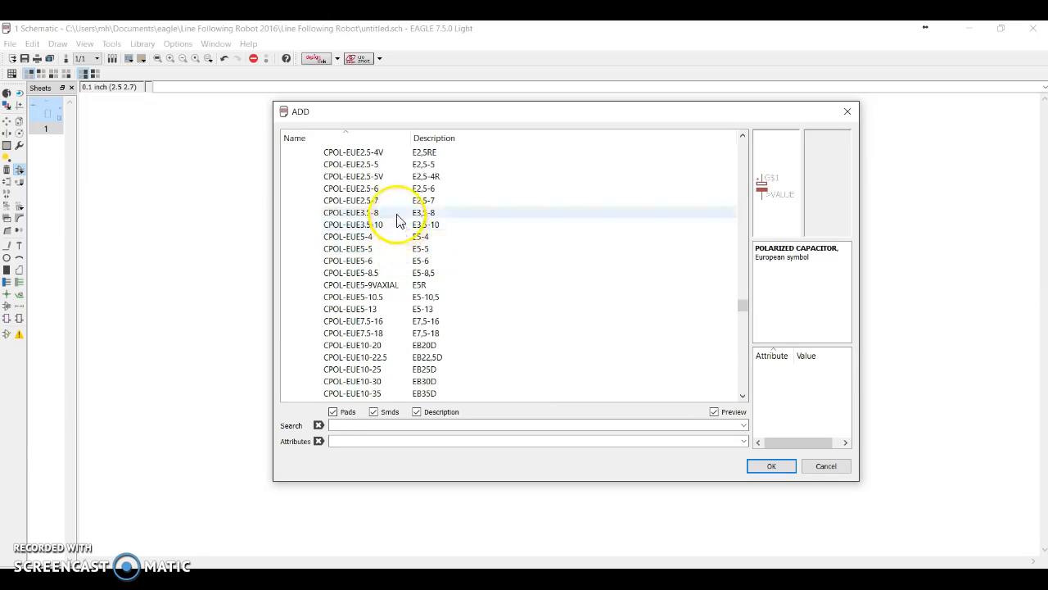
pyautogui.click(352, 213)
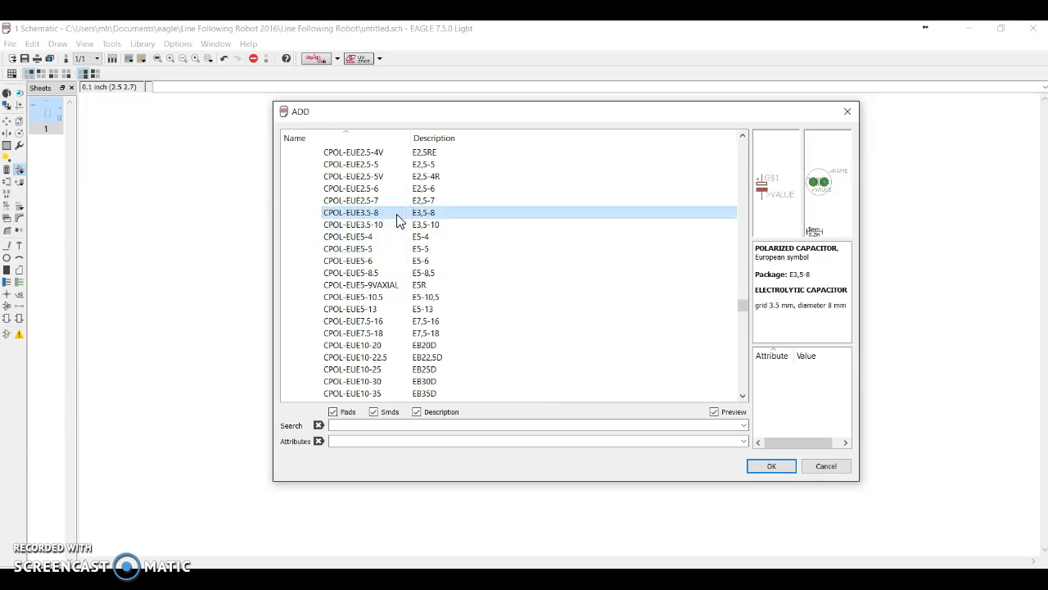
pyautogui.click(354, 224)
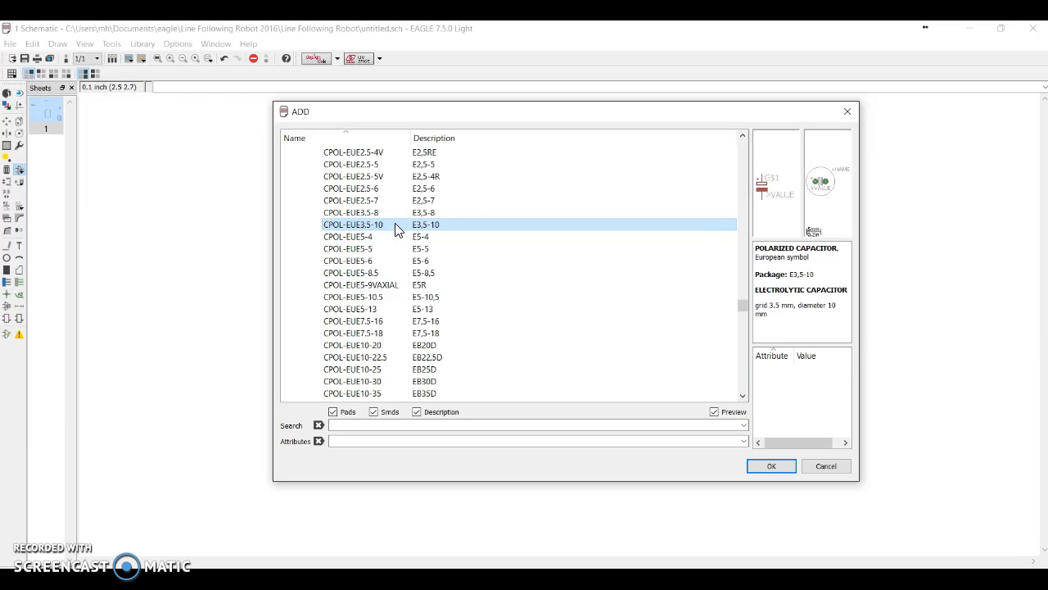
pyautogui.click(353, 212)
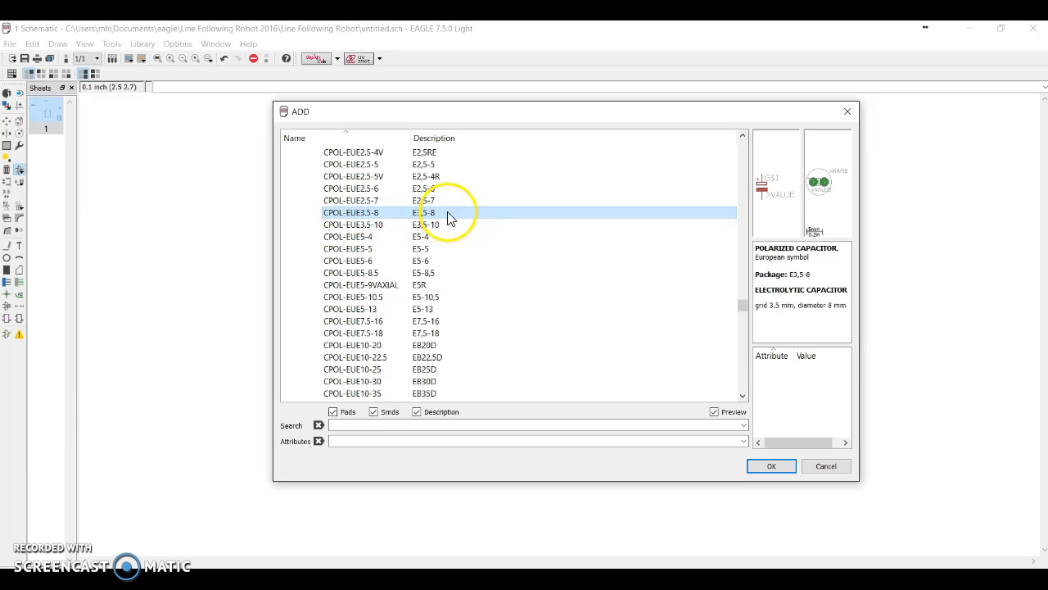
pyautogui.click(770, 465)
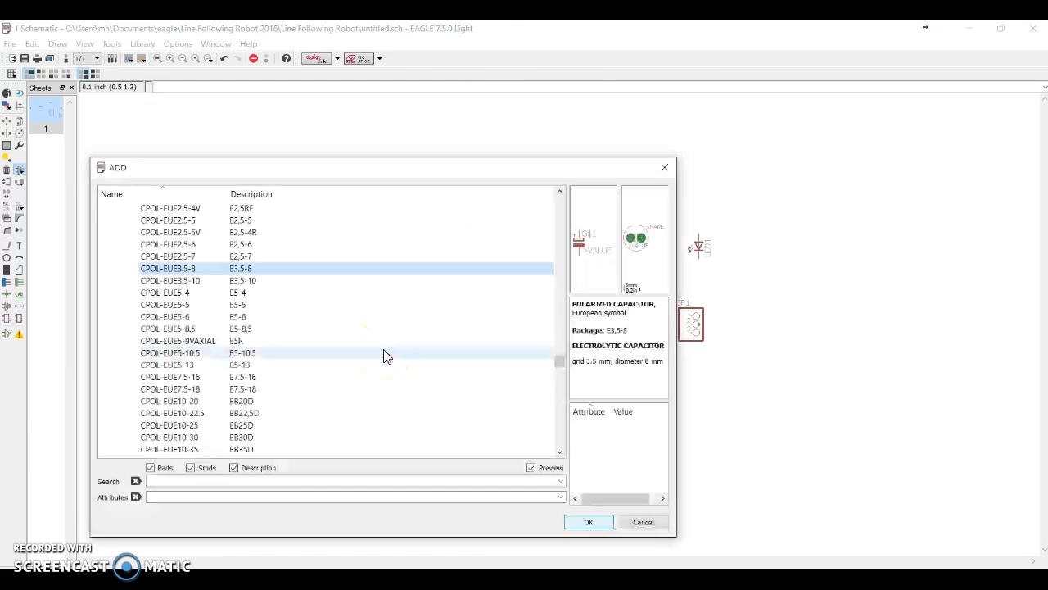
# Step: Find transistor-npn, select the BC337 in TO92 package and confirm it
pyautogui.scroll(-3)
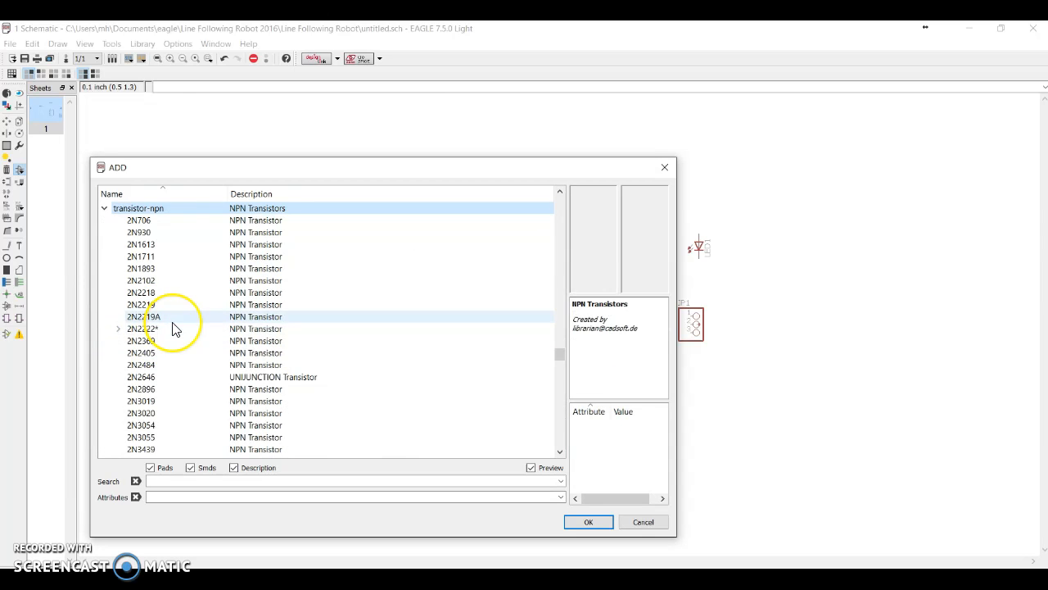
pyautogui.scroll(-3)
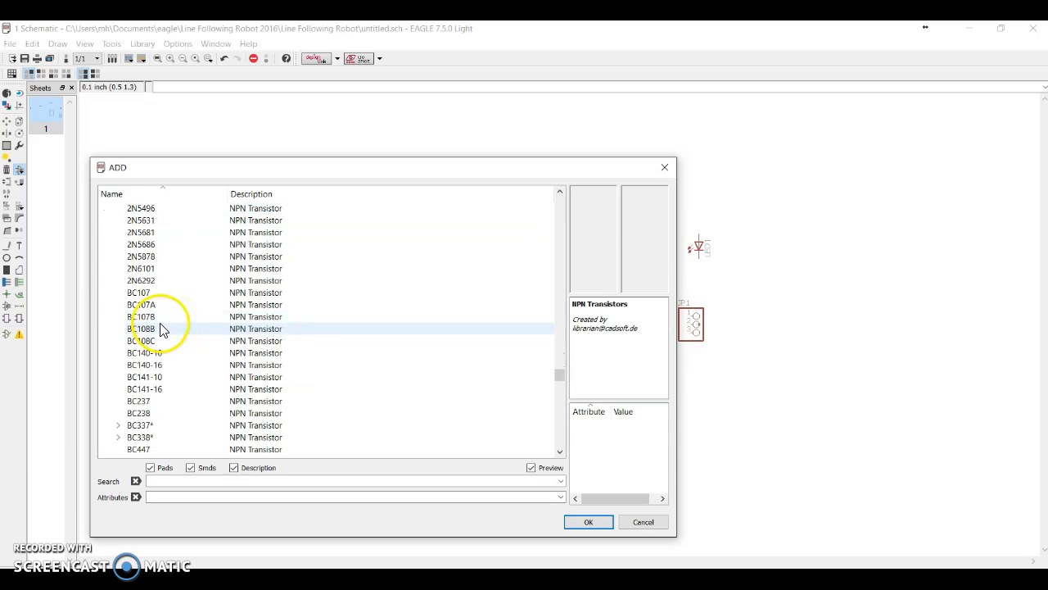
pyautogui.scroll(-3)
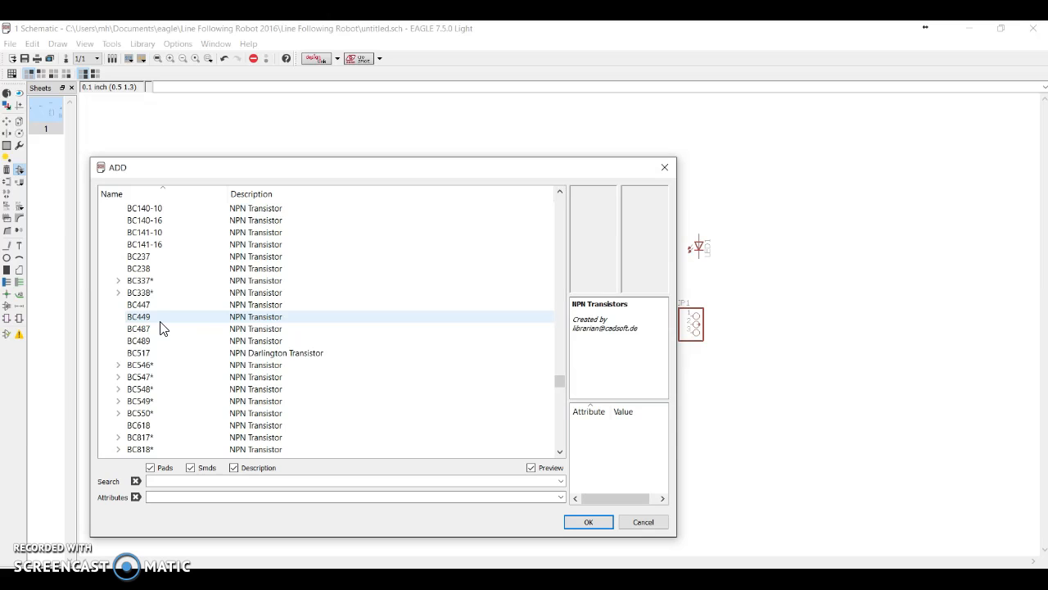
pyautogui.click(140, 281)
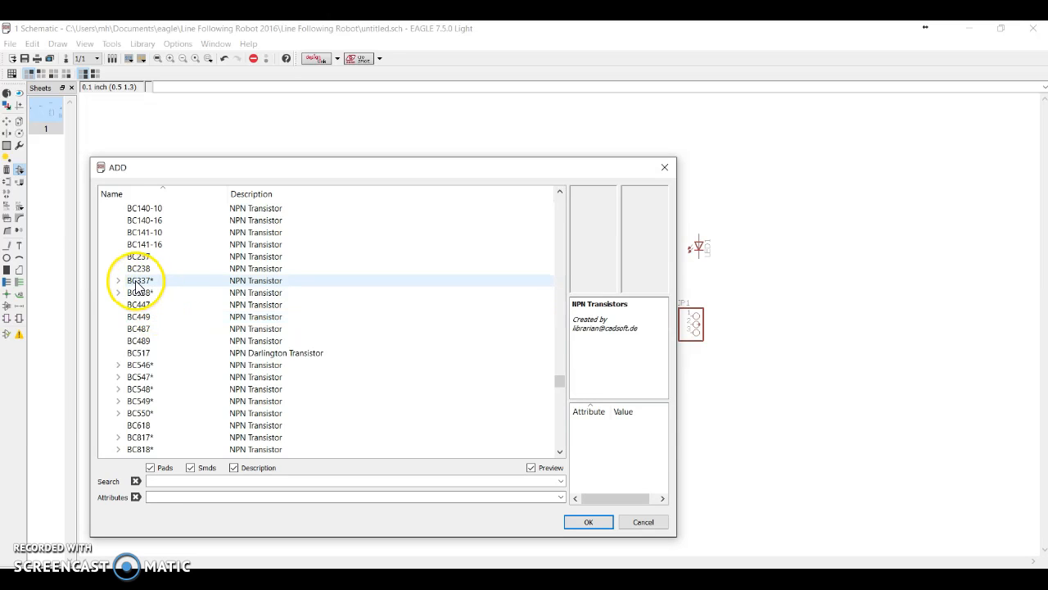
pyautogui.click(118, 280)
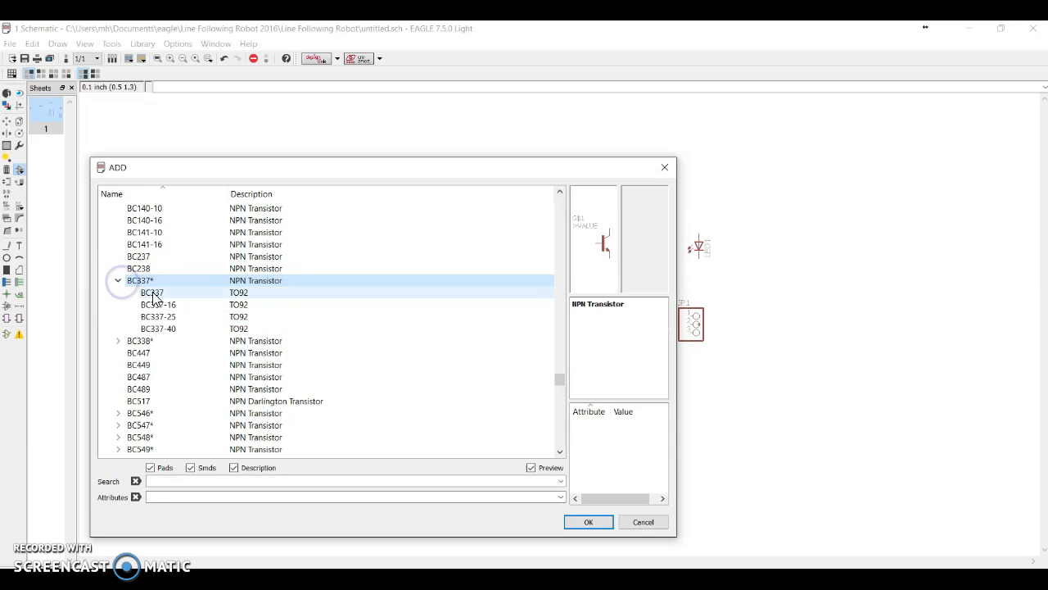
pyautogui.click(151, 292)
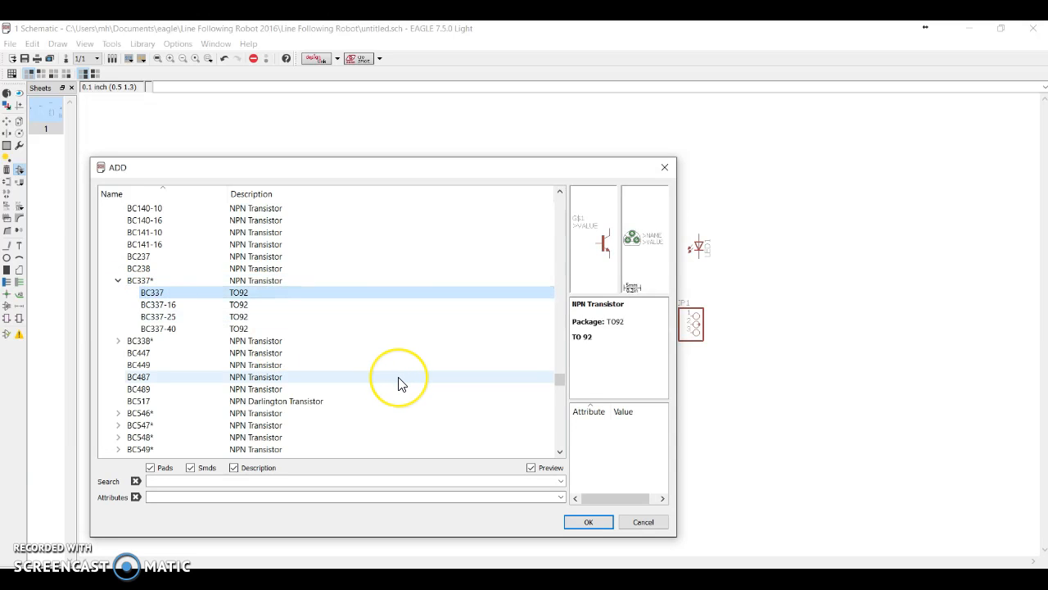
pyautogui.click(588, 521)
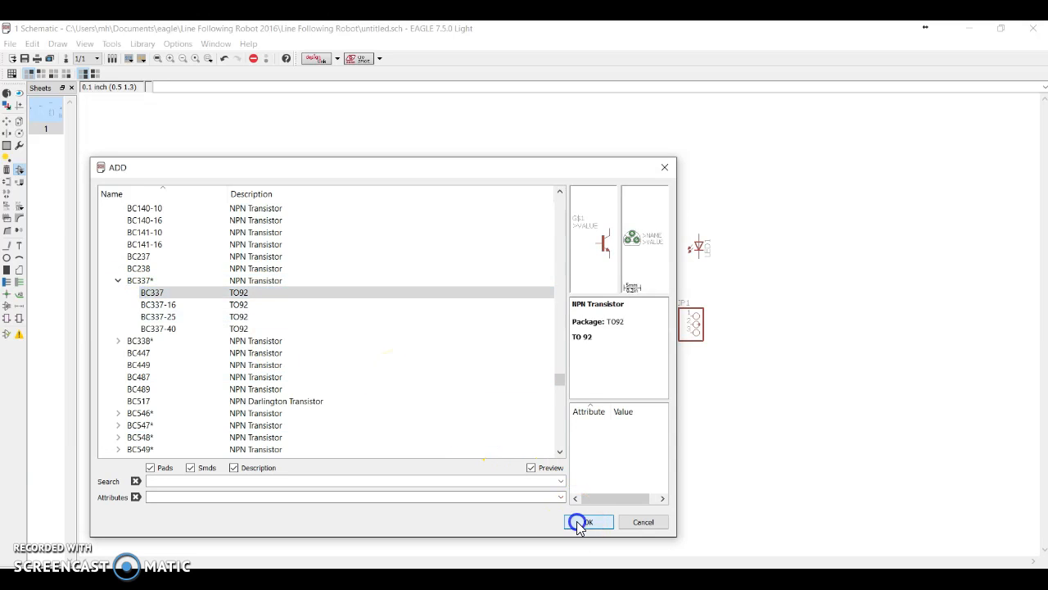
pyautogui.click(588, 521)
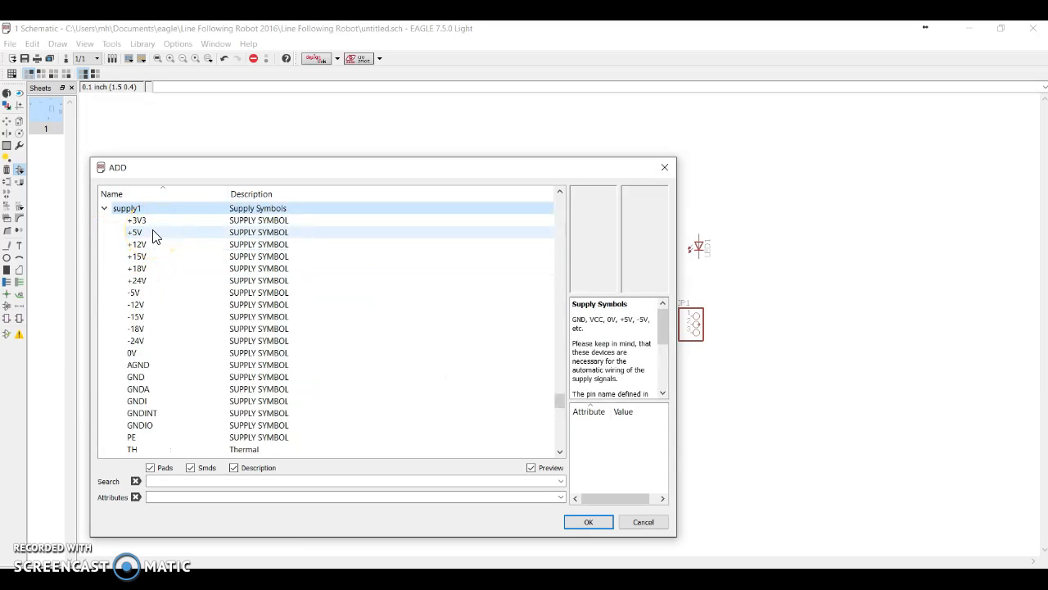
# Step: Choose the +5V and then the 0V supply symbols from supply1
pyautogui.click(588, 521)
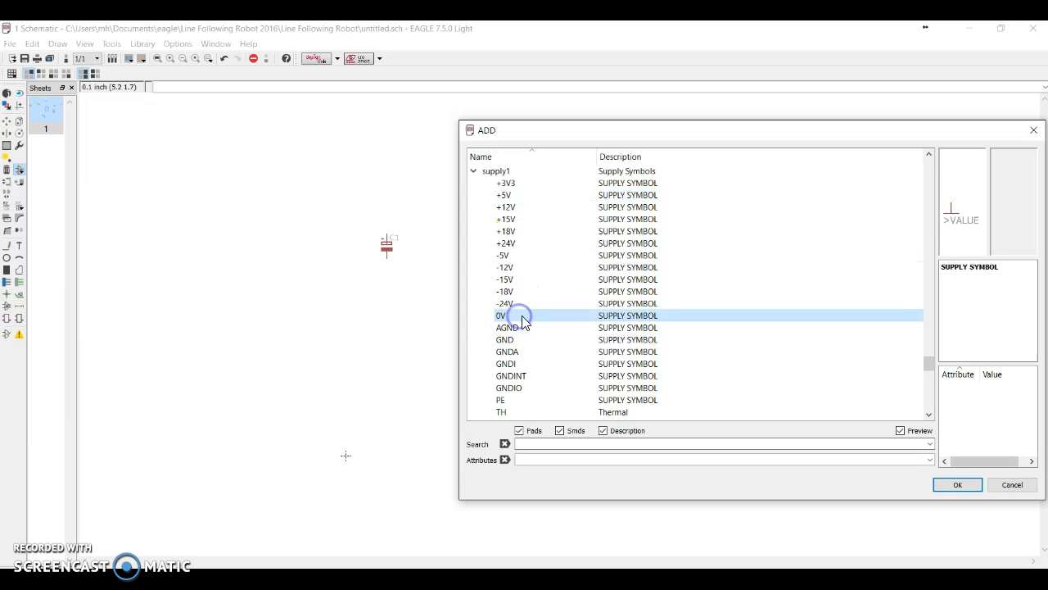
pyautogui.click(957, 485)
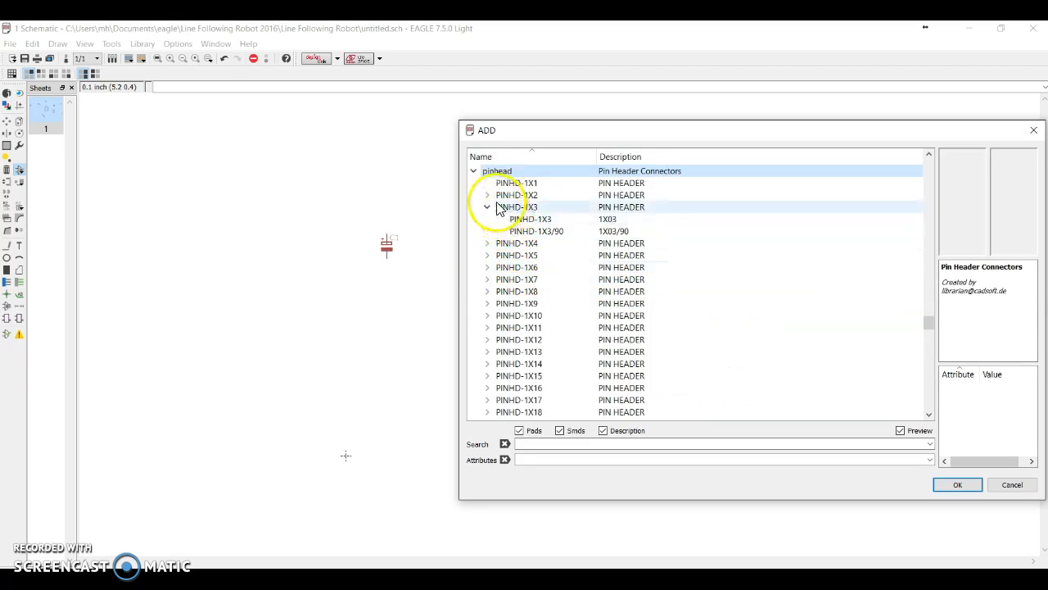
# Step: Select the two-pin header in the library, then cancel the ADD dialog back to the schematic
pyautogui.click(518, 194)
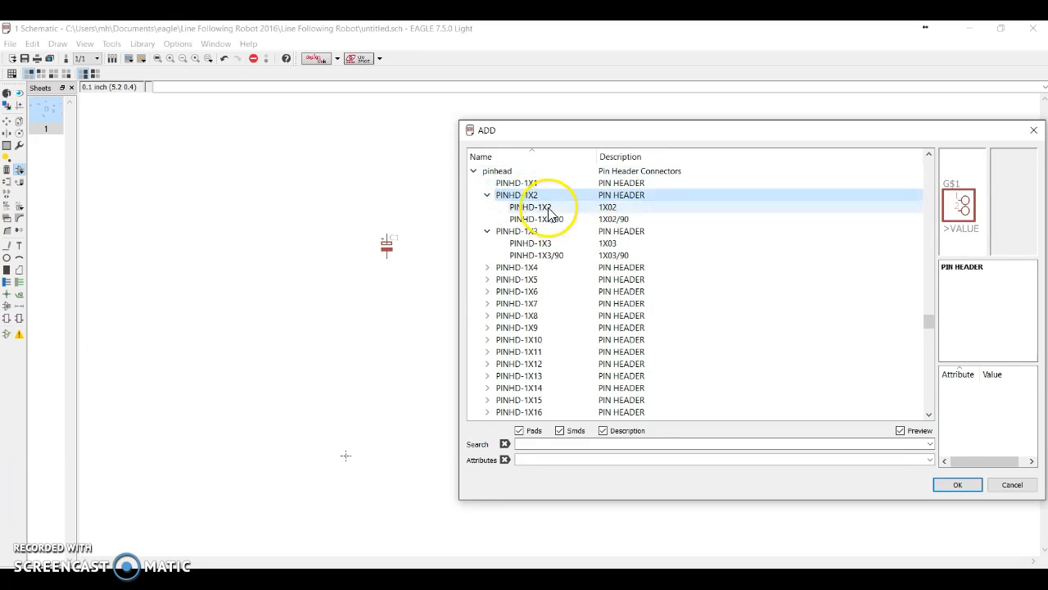
pyautogui.click(956, 485)
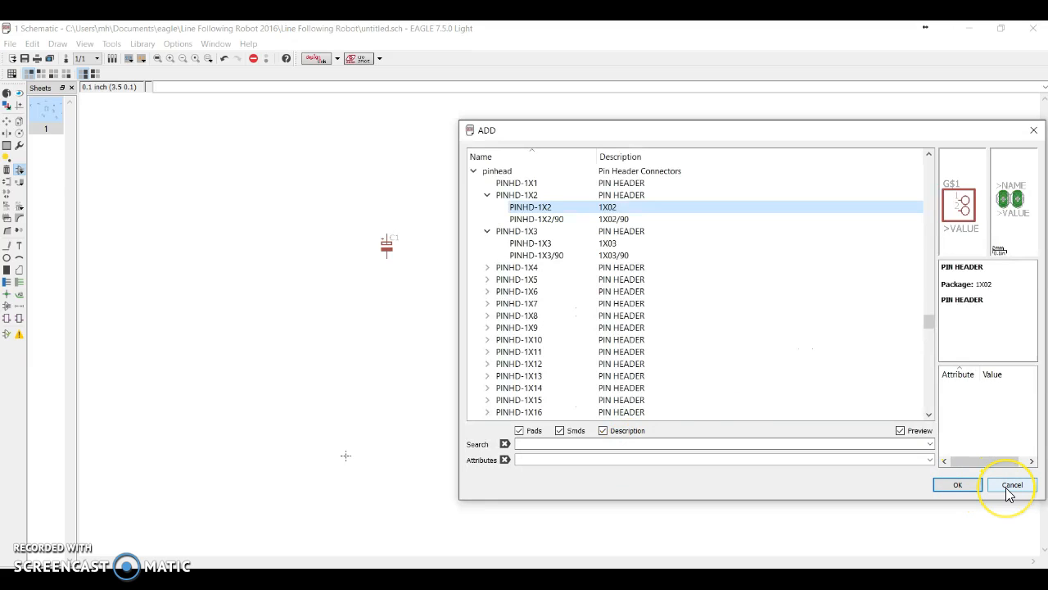
pyautogui.click(1012, 485)
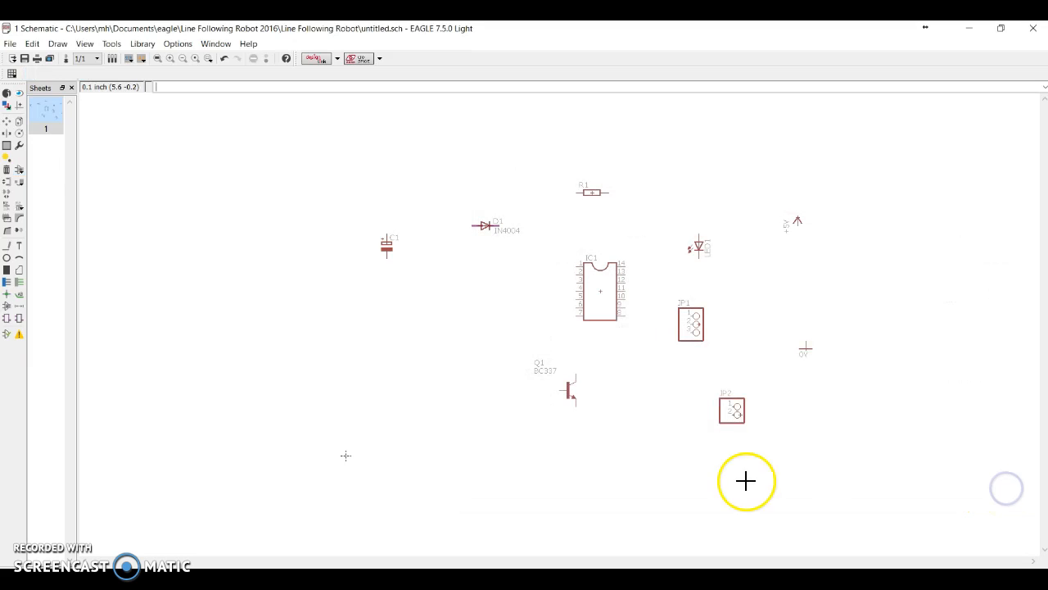
pyautogui.moveTo(695, 288)
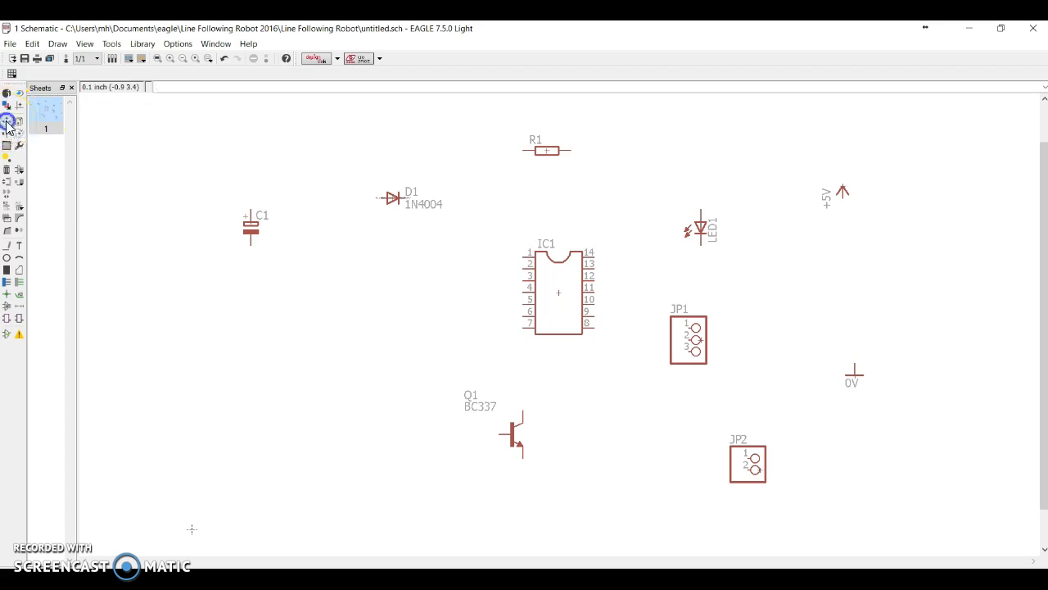
# Step: Move IC1 and reposition LED1 so it sits next to diode D1
pyautogui.click(560, 291)
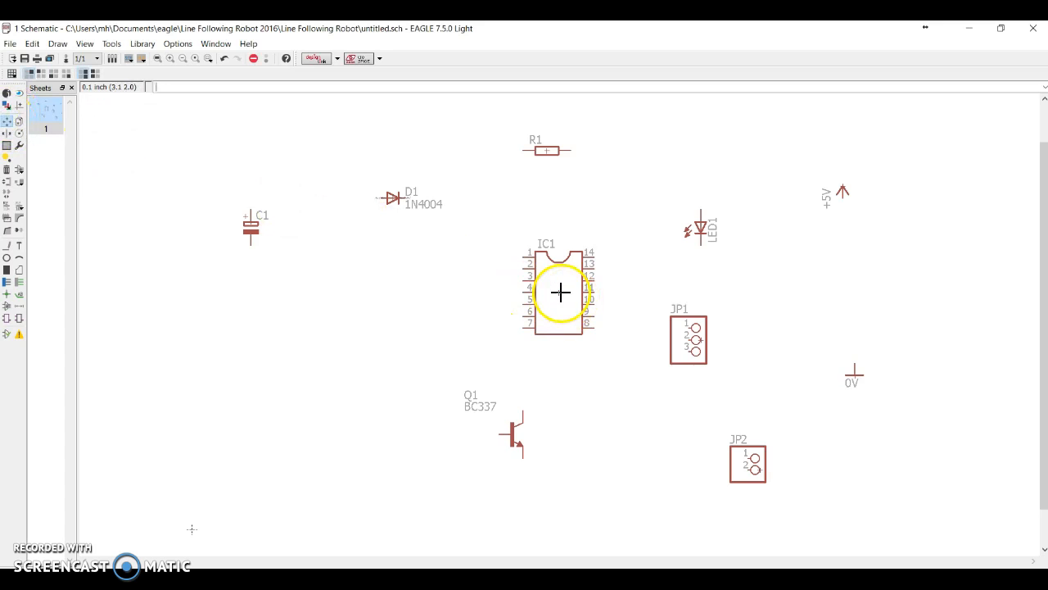
pyautogui.click(547, 292)
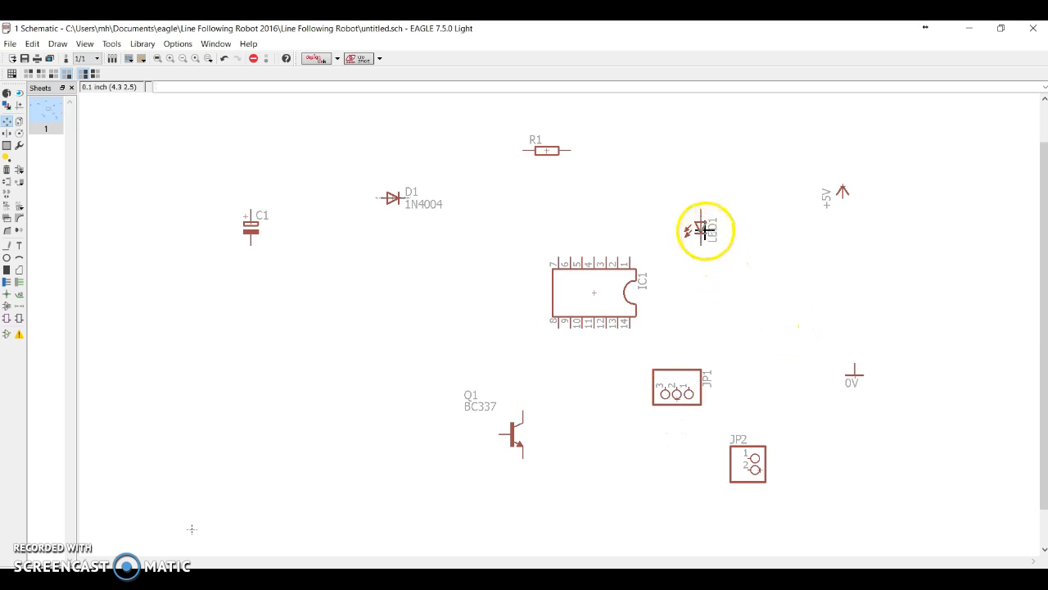
pyautogui.moveTo(704, 229); pyautogui.dragTo(204, 190)
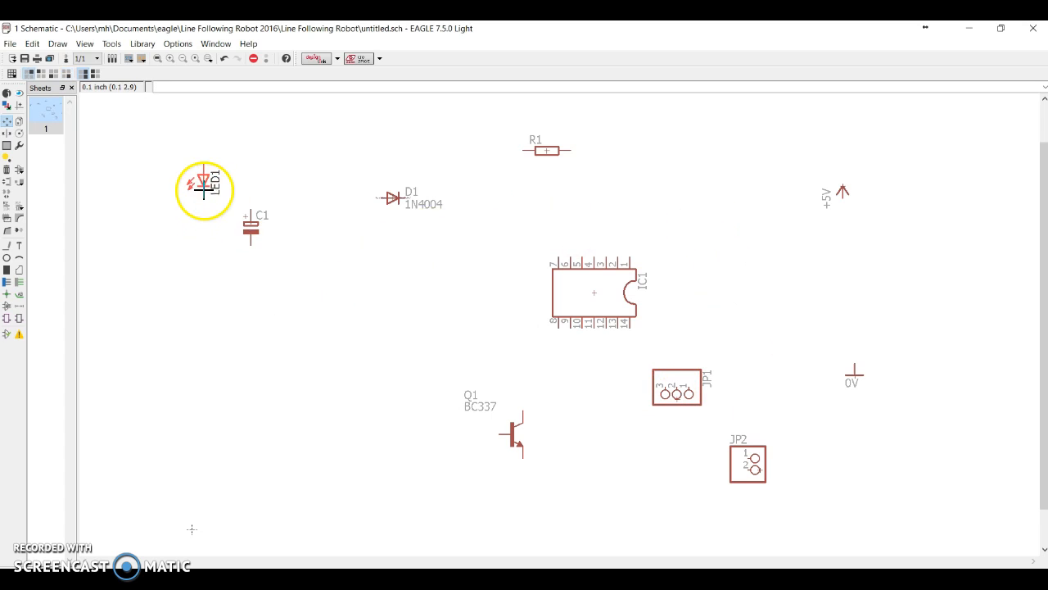
pyautogui.moveTo(252, 229); pyautogui.dragTo(713, 291)
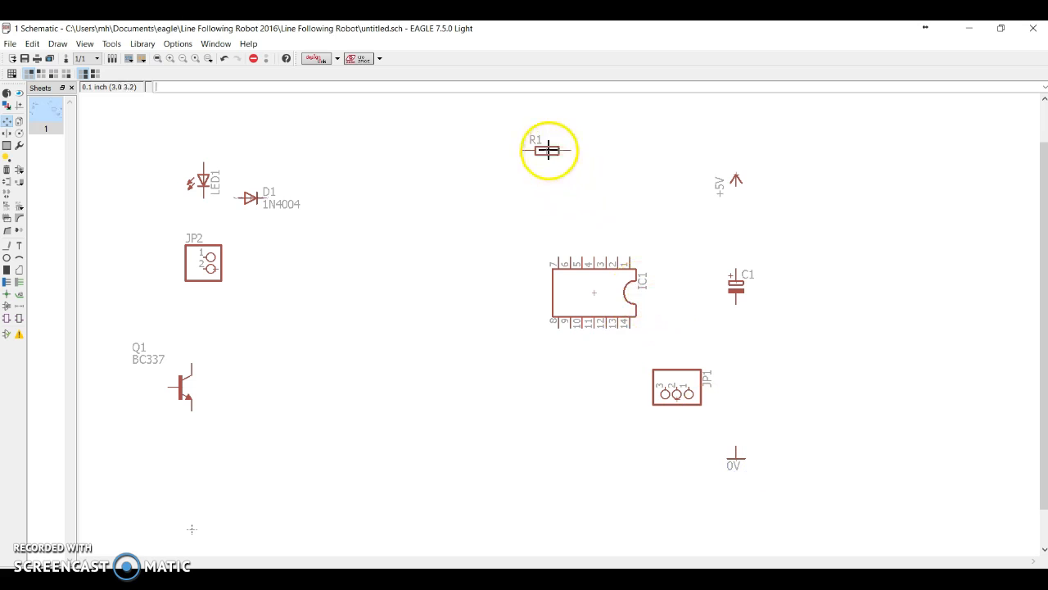
# Step: Place R2 vertically beside IC1 and add rotated resistors R3 through R6
pyautogui.rightClick(548, 151)
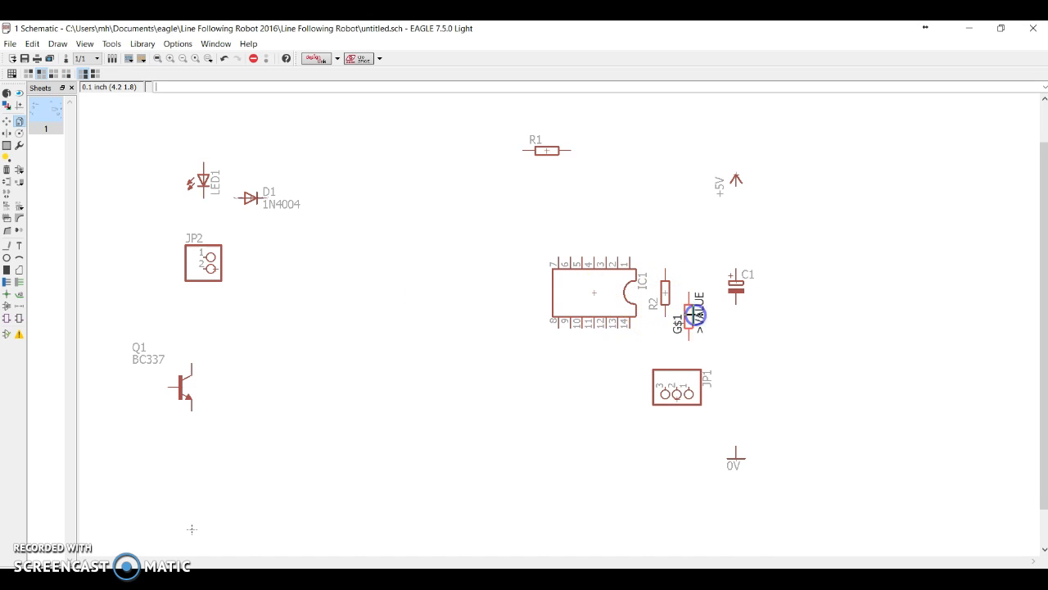
pyautogui.moveTo(691, 314); pyautogui.dragTo(418, 380)
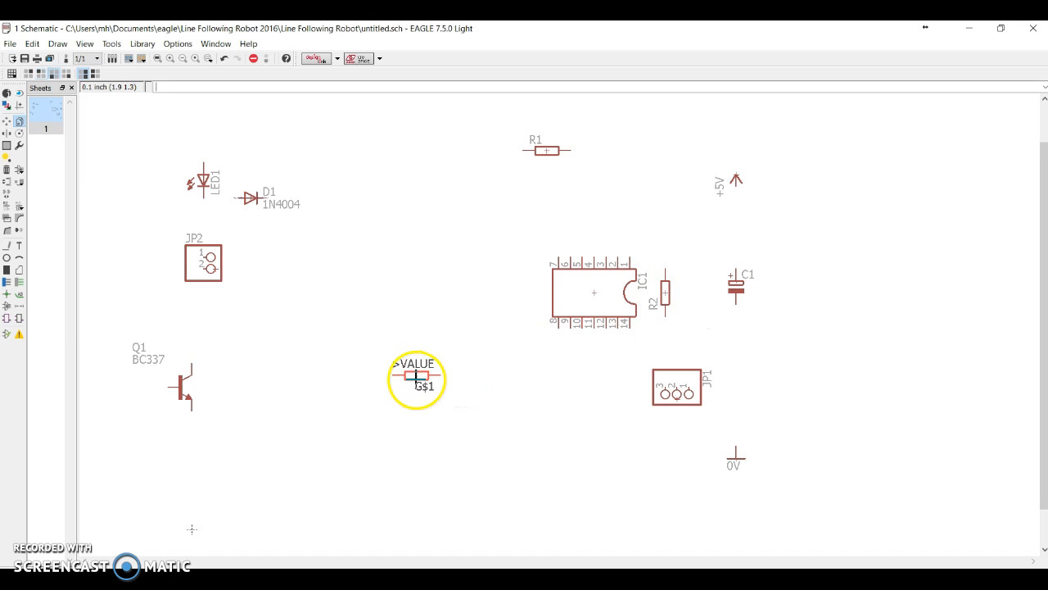
pyautogui.rightClick(416, 379)
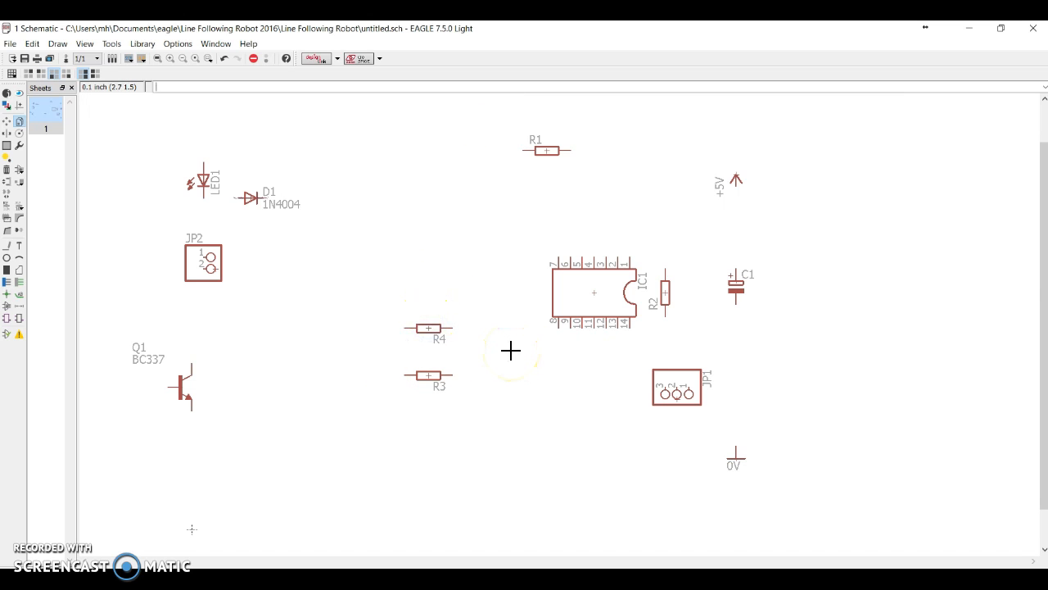
pyautogui.rightClick(429, 328)
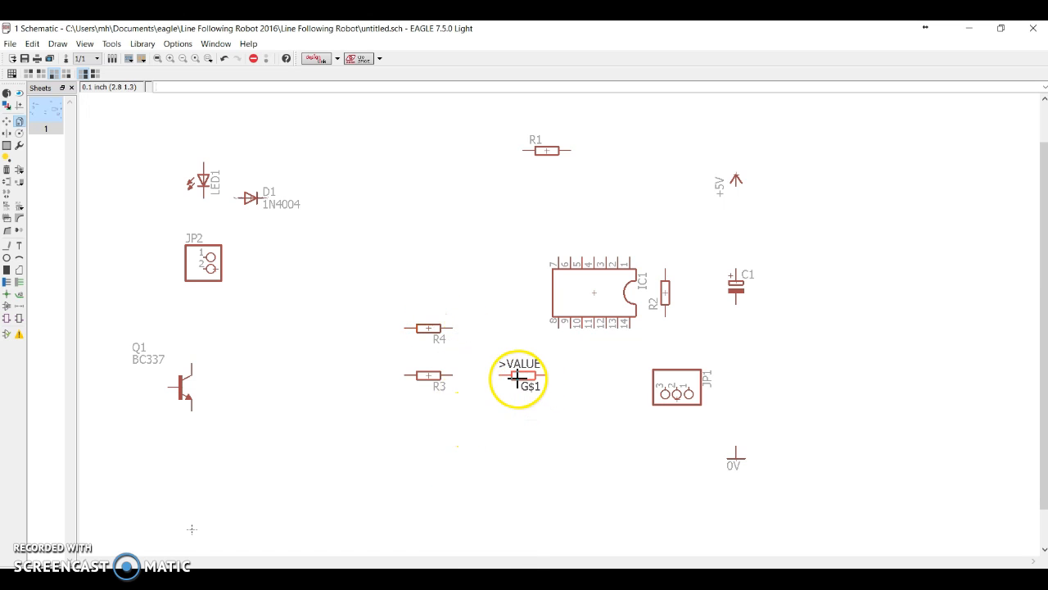
pyautogui.rightClick(517, 377)
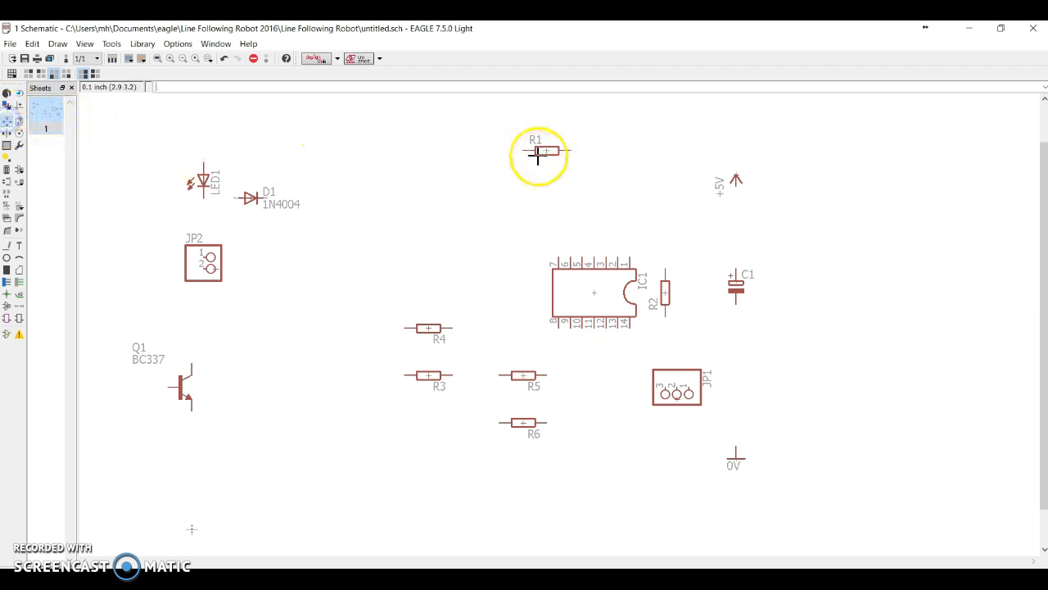
pyautogui.moveTo(523, 169)
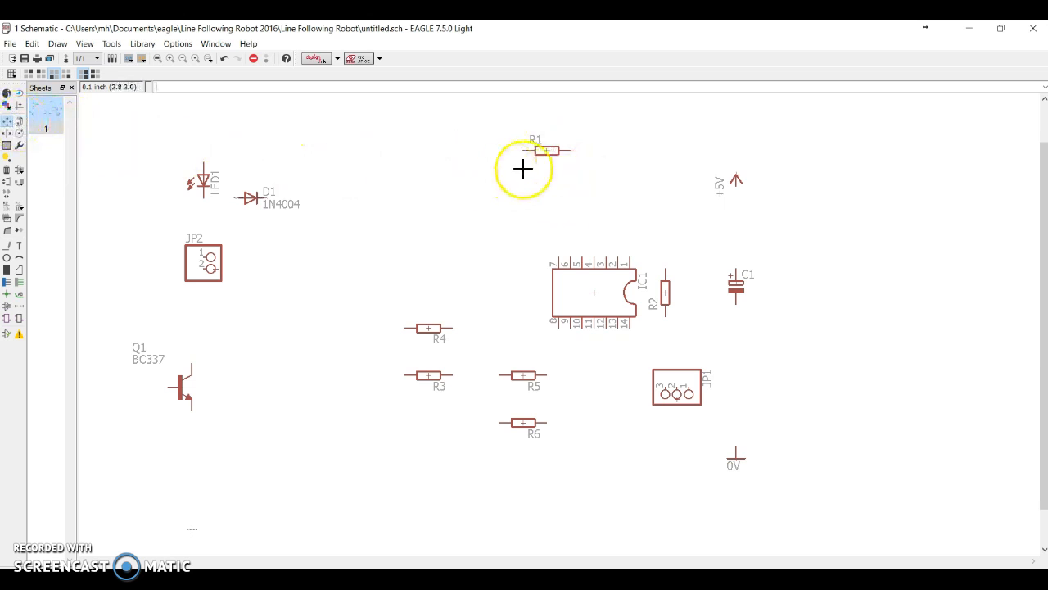
# Step: Move R1 to sit just above IC1
pyautogui.moveTo(537, 151); pyautogui.dragTo(622, 229)
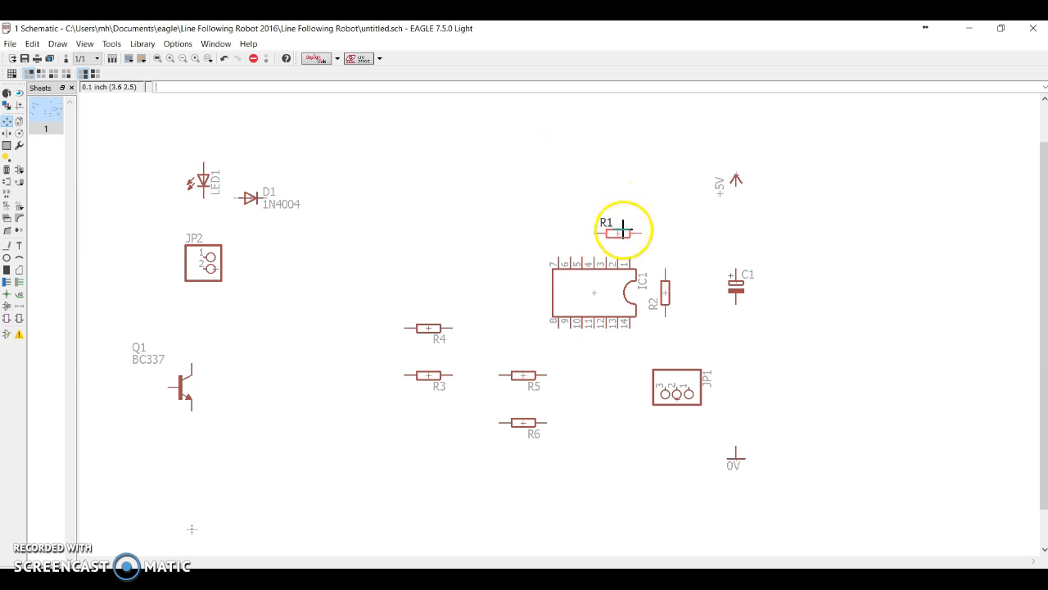
pyautogui.moveTo(610, 232); pyautogui.dragTo(636, 233)
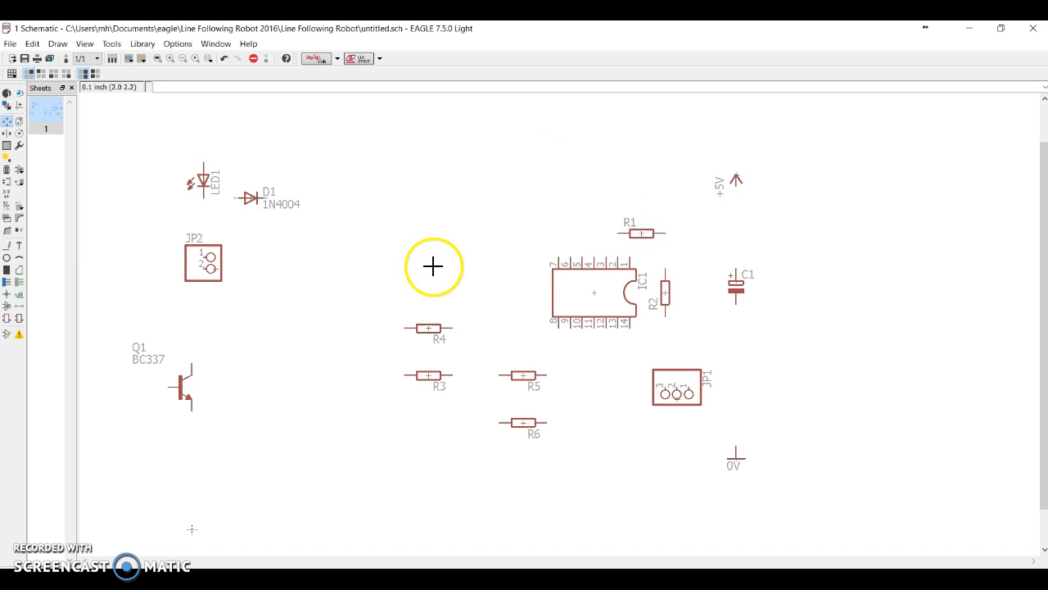
pyautogui.moveTo(81, 278)
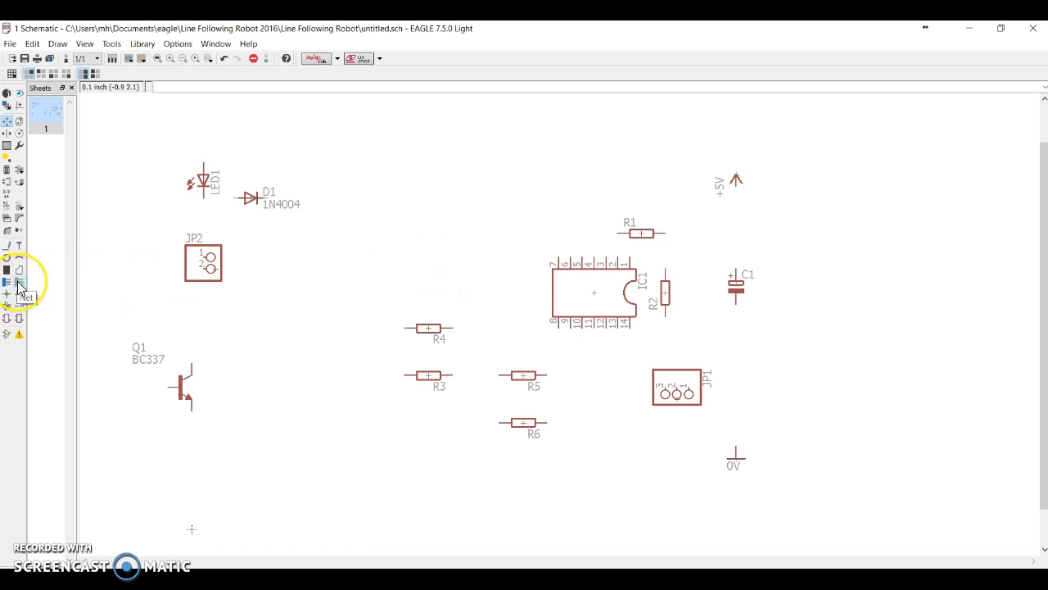
# Step: Draw nets linking C1 to +5V and 0V and joining R1, R2, JP1 to IC1 pins
pyautogui.click(20, 281)
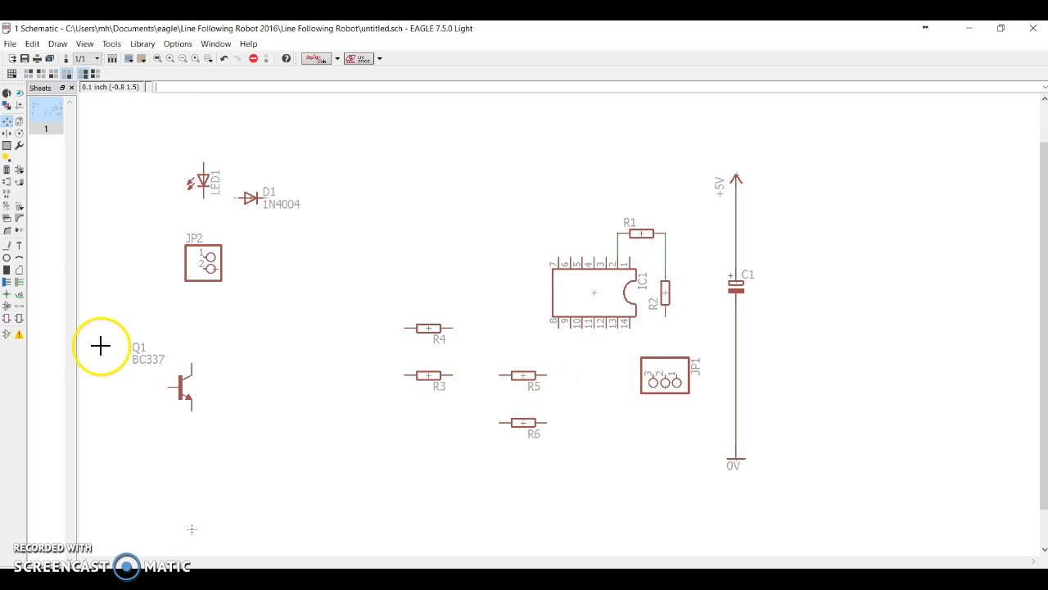
pyautogui.click(20, 282)
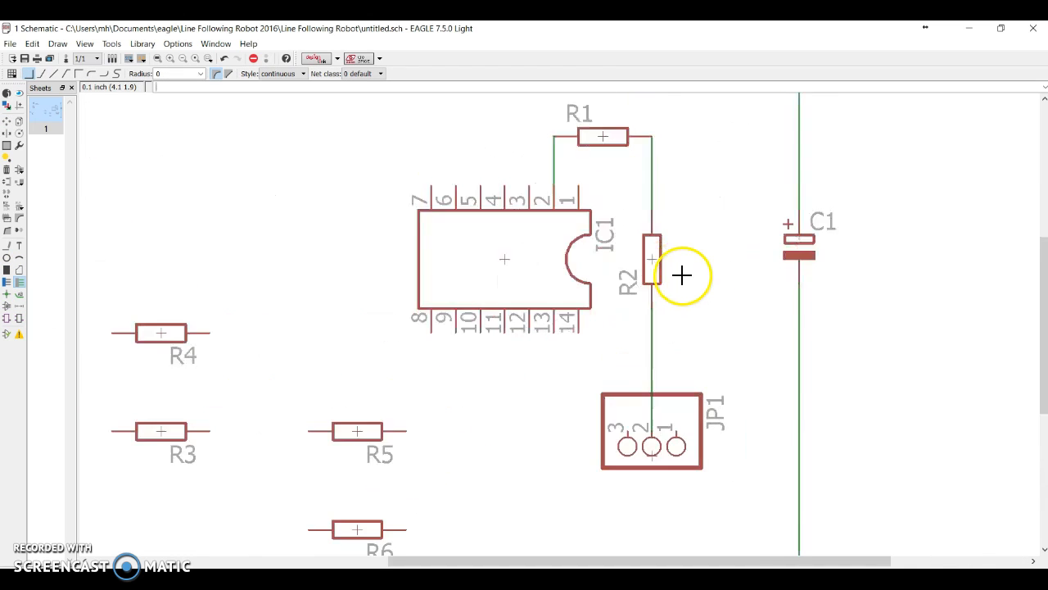
pyautogui.moveTo(555, 334)
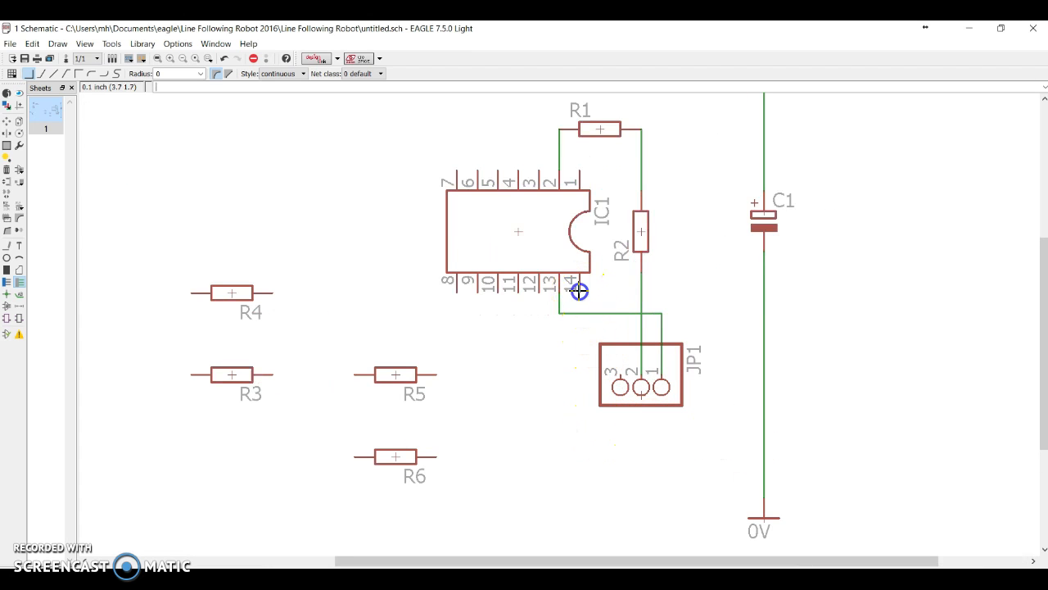
pyautogui.click(582, 472)
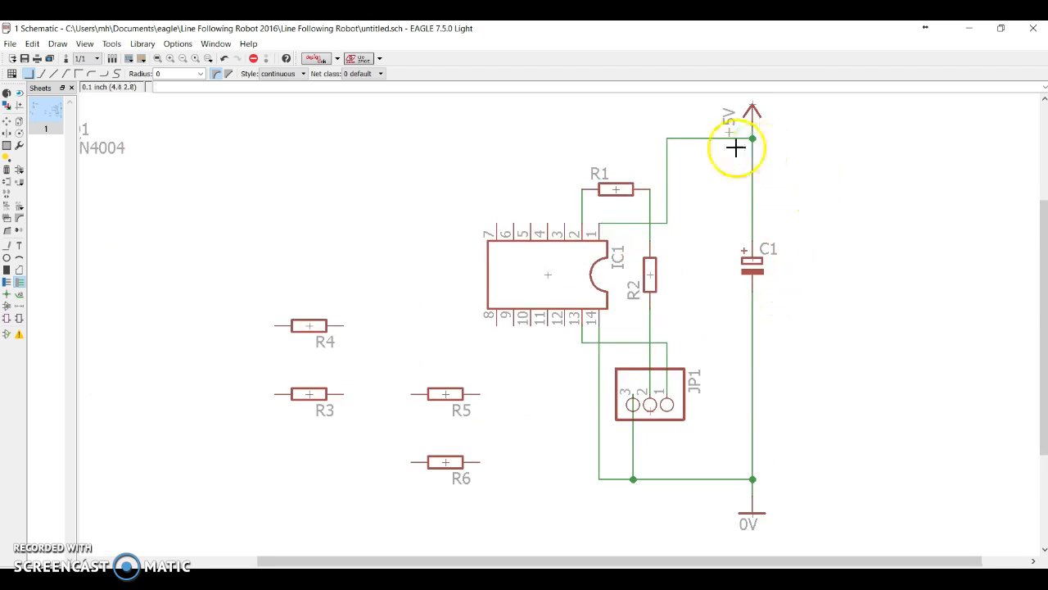
pyautogui.moveTo(642, 206)
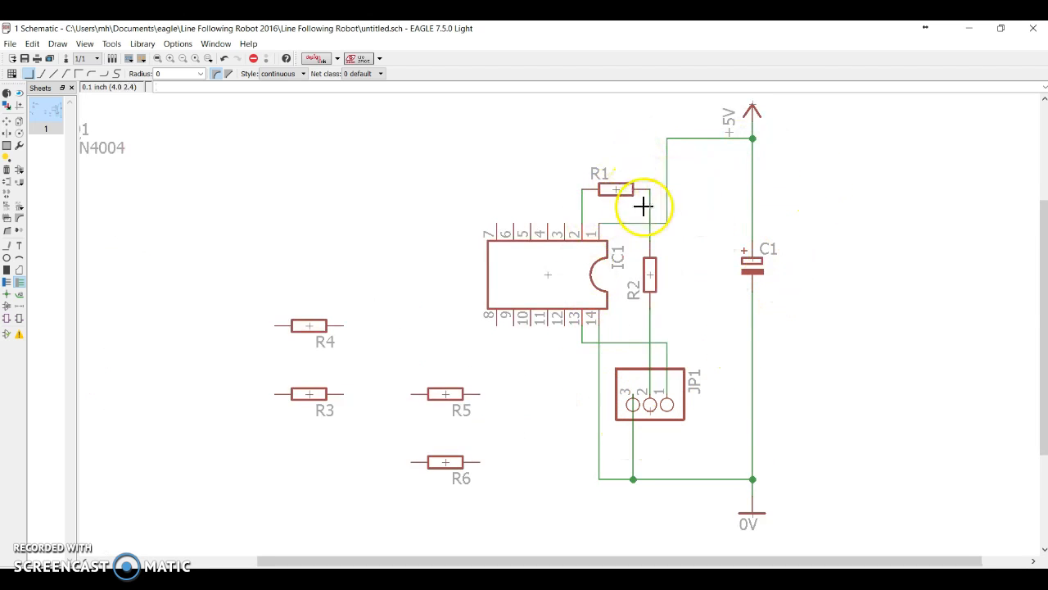
pyautogui.moveTo(763, 239)
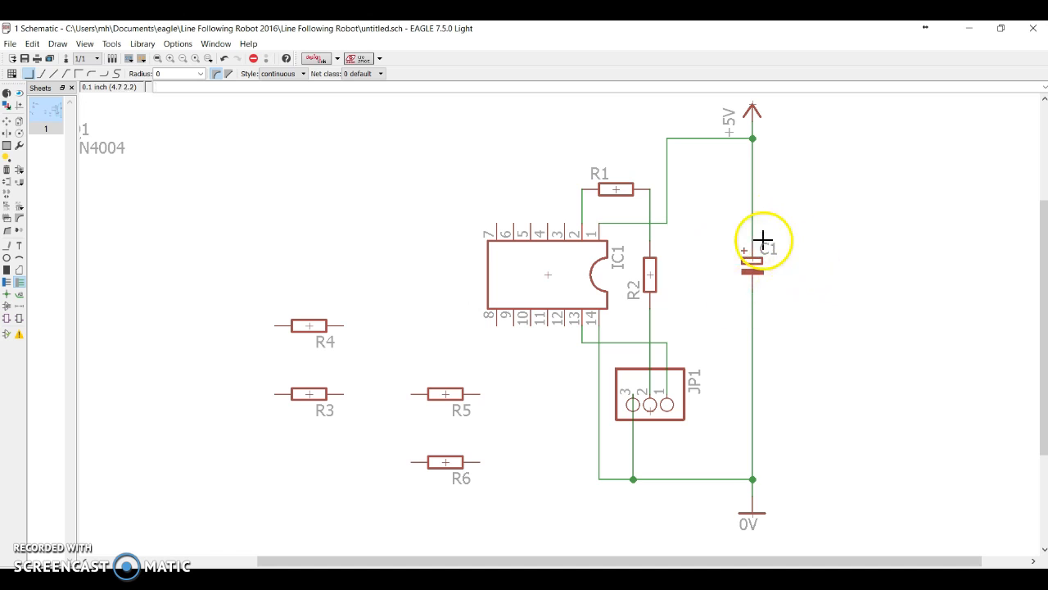
pyautogui.moveTo(809, 467)
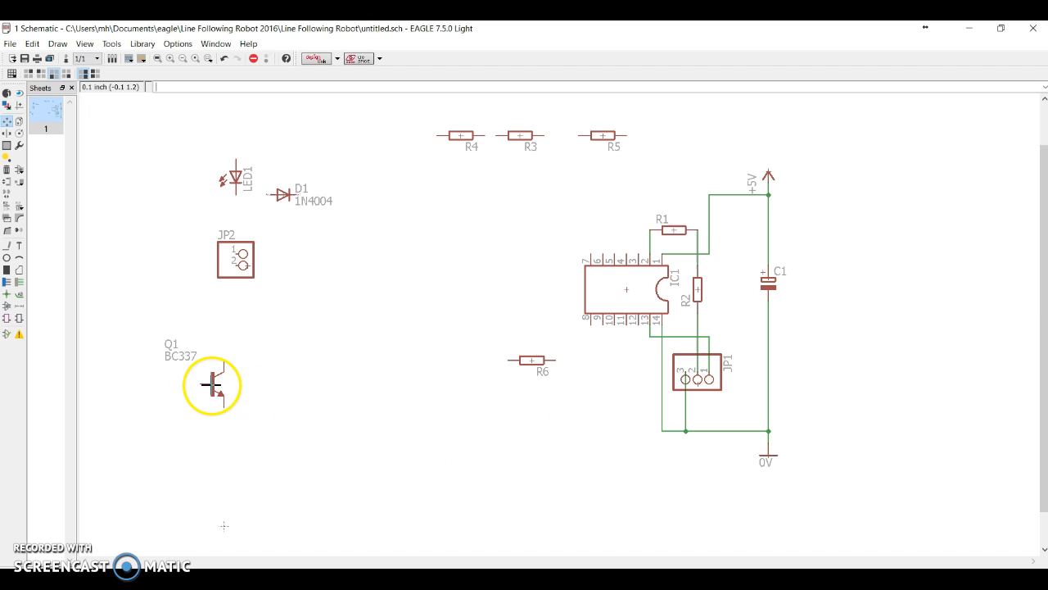
# Step: Move D1, JP2, Q1 and R6 into position left of IC1, with D1 vertical
pyautogui.moveTo(211, 385); pyautogui.dragTo(361, 347)
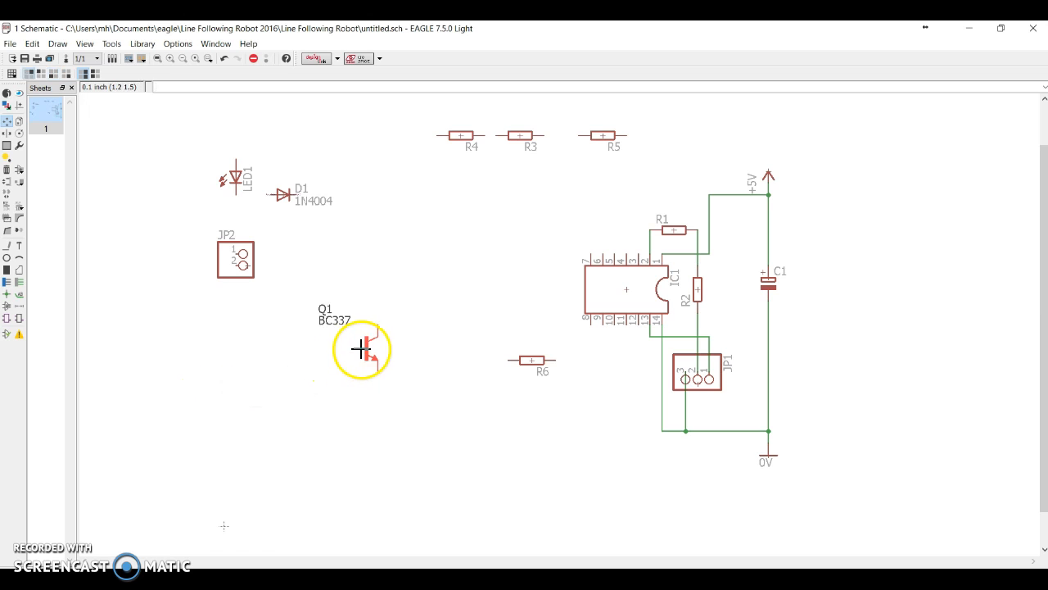
pyautogui.moveTo(361, 350); pyautogui.dragTo(418, 360)
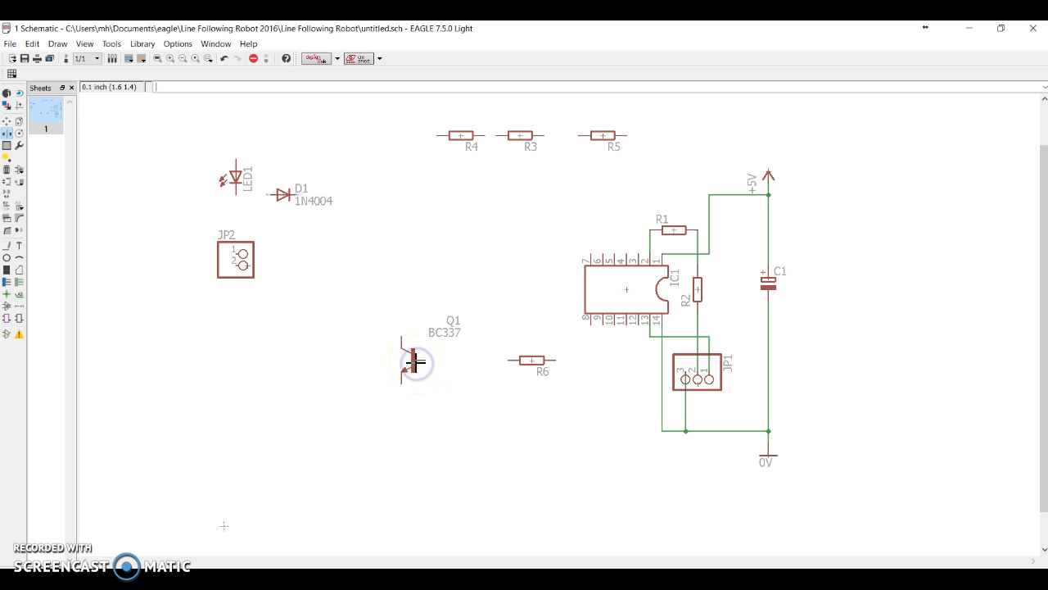
pyautogui.moveTo(106, 200)
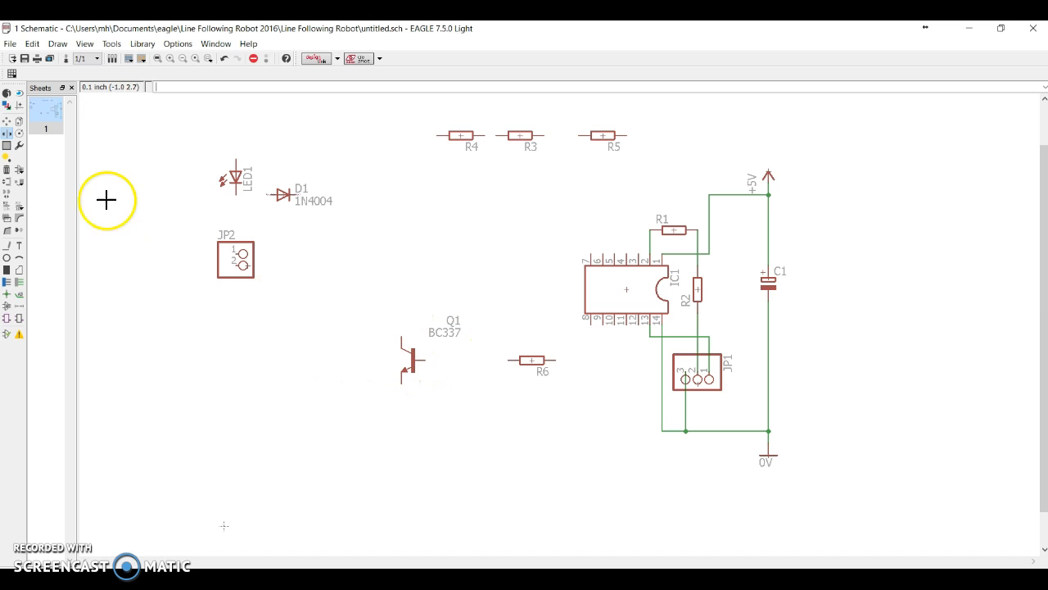
pyautogui.moveTo(413, 367)
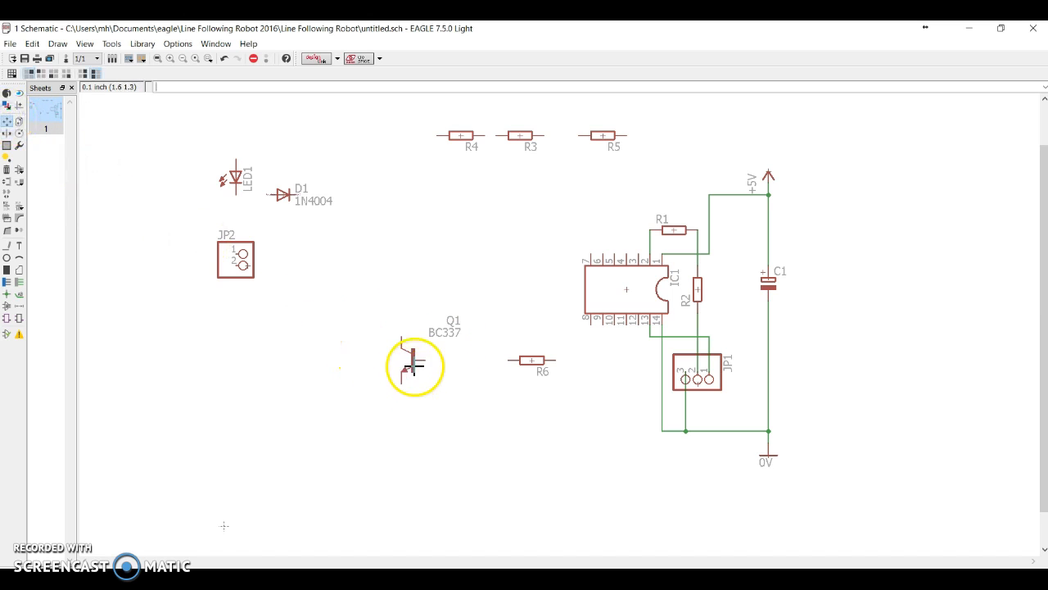
pyautogui.moveTo(413, 364); pyautogui.dragTo(449, 363)
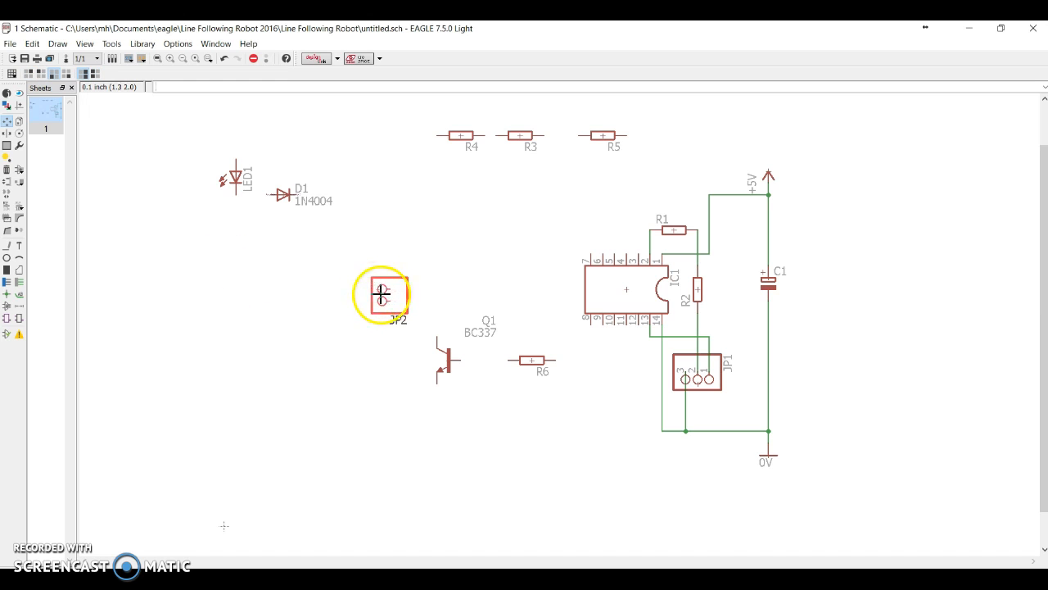
pyautogui.moveTo(254, 367)
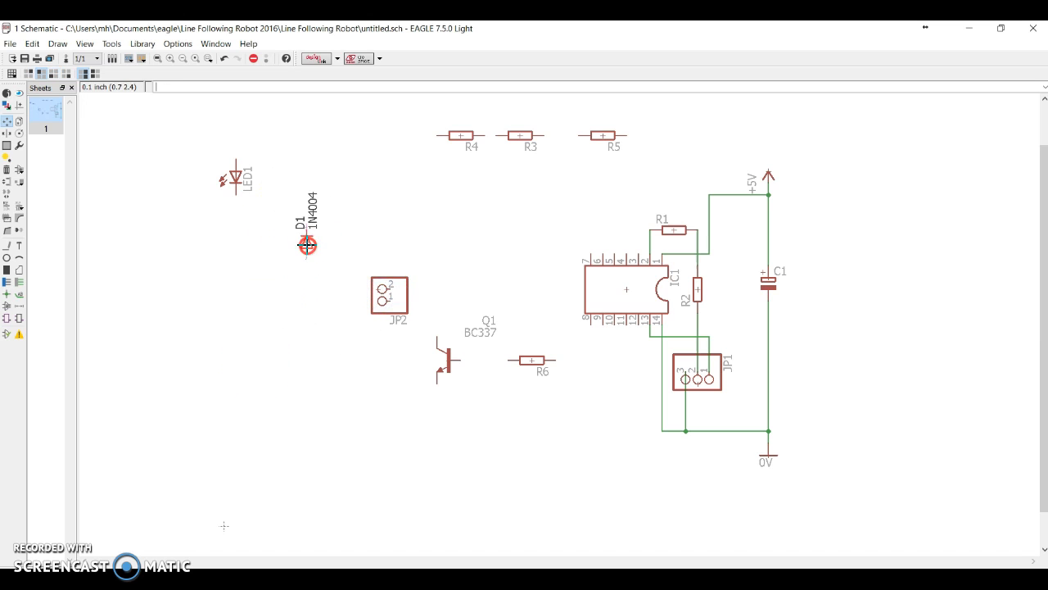
pyautogui.moveTo(308, 245); pyautogui.dragTo(439, 278)
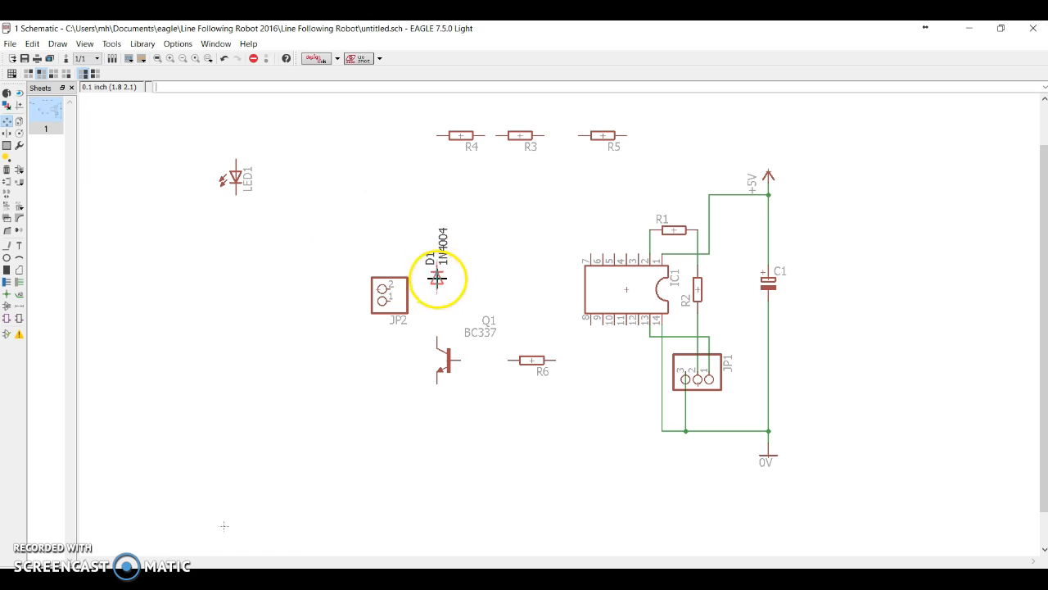
pyautogui.moveTo(436, 278); pyautogui.dragTo(436, 246)
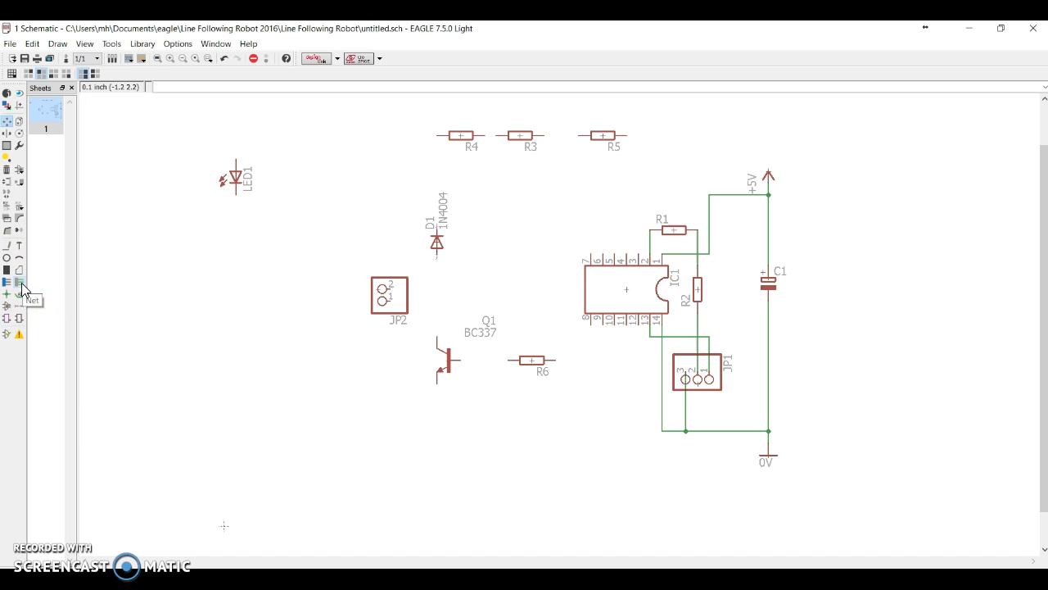
# Step: Draw nets tying D1, JP2, Q1 and R6 to +5V, 0V and IC1
pyautogui.click(7, 282)
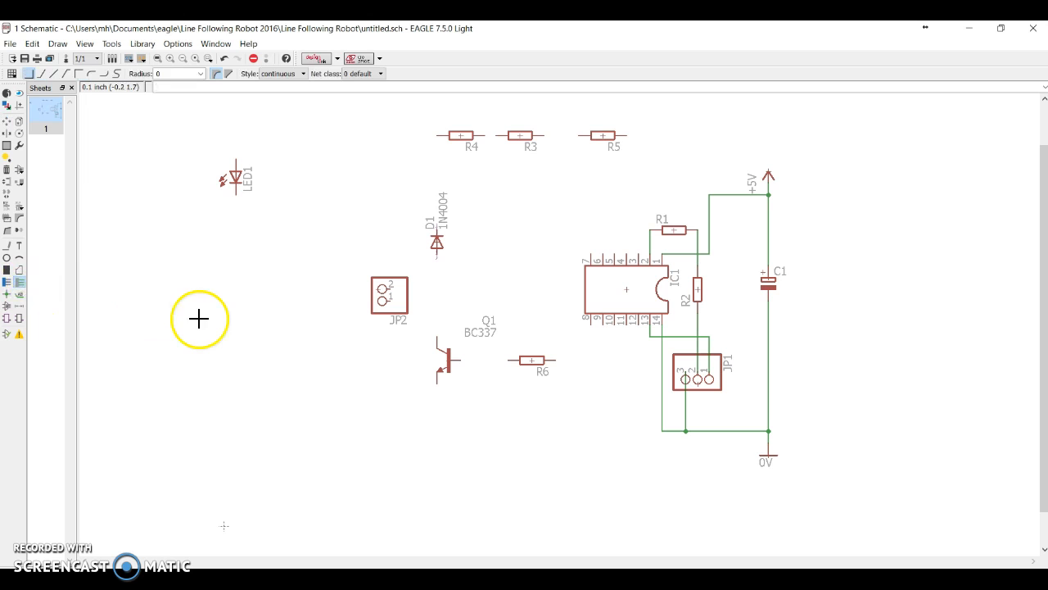
pyautogui.moveTo(36, 298)
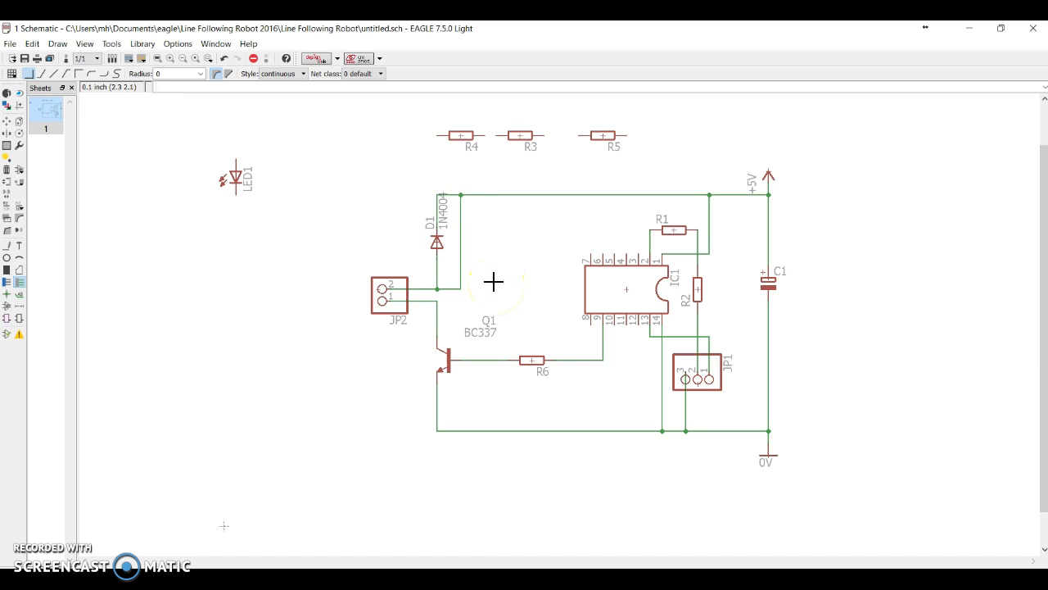
pyautogui.moveTo(524, 218)
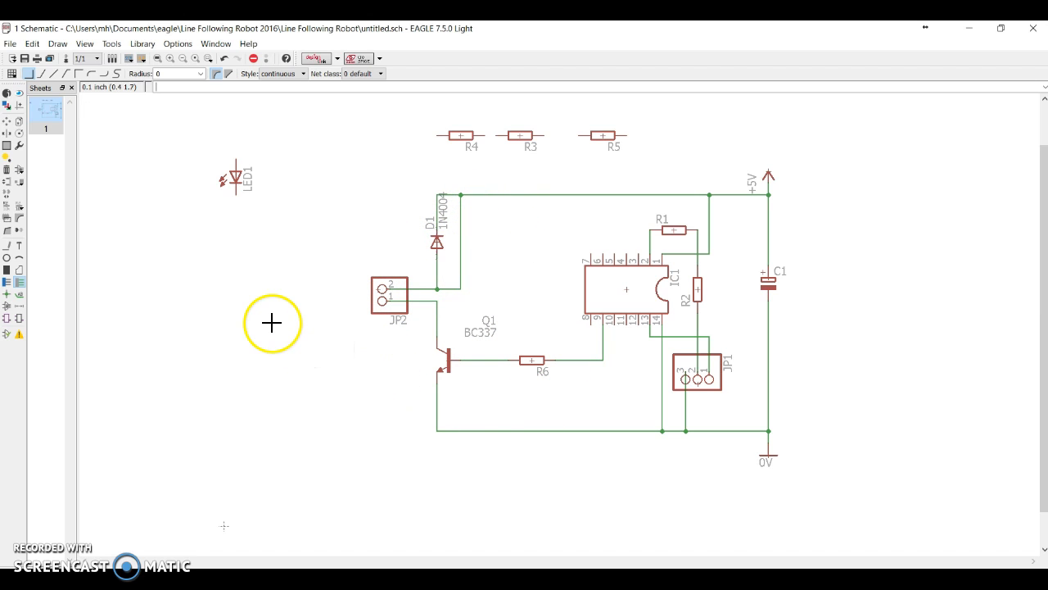
pyautogui.moveTo(26, 287)
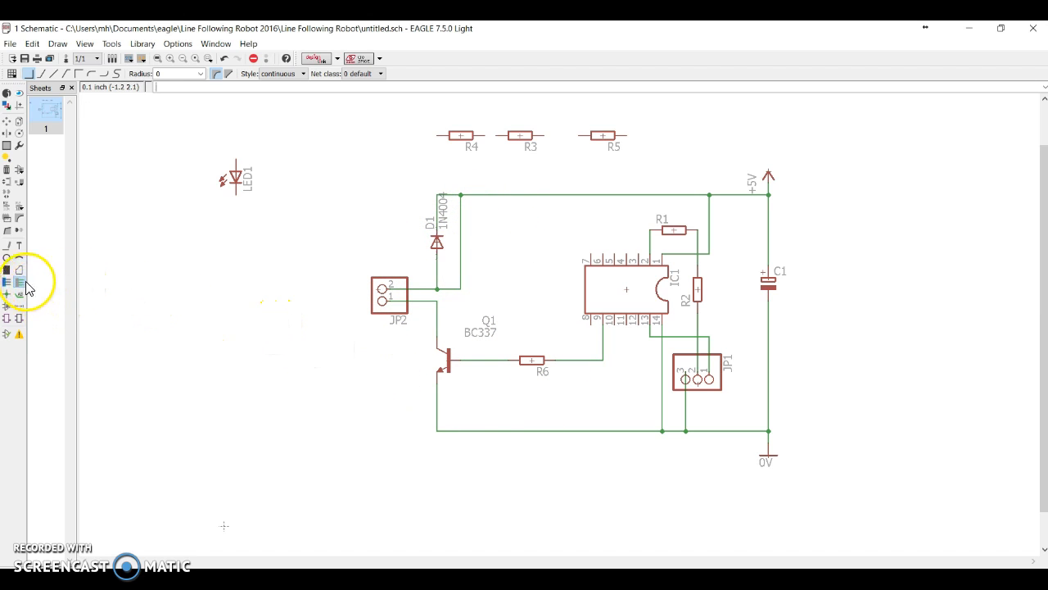
pyautogui.moveTo(19, 169)
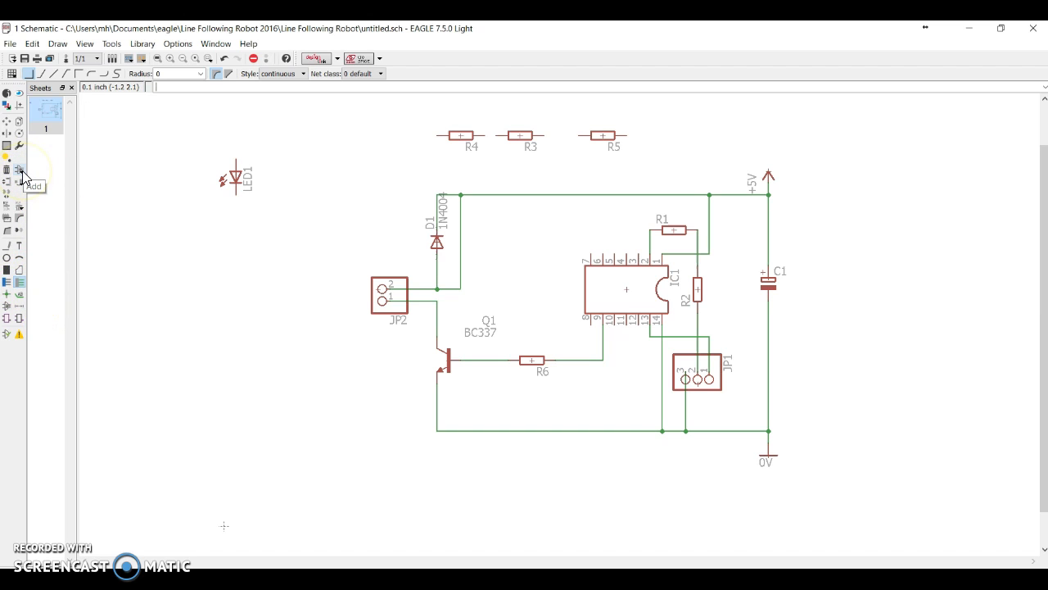
# Step: Choose the C-EU025-040X050 European capacitor from the rcl library
pyautogui.click(20, 171)
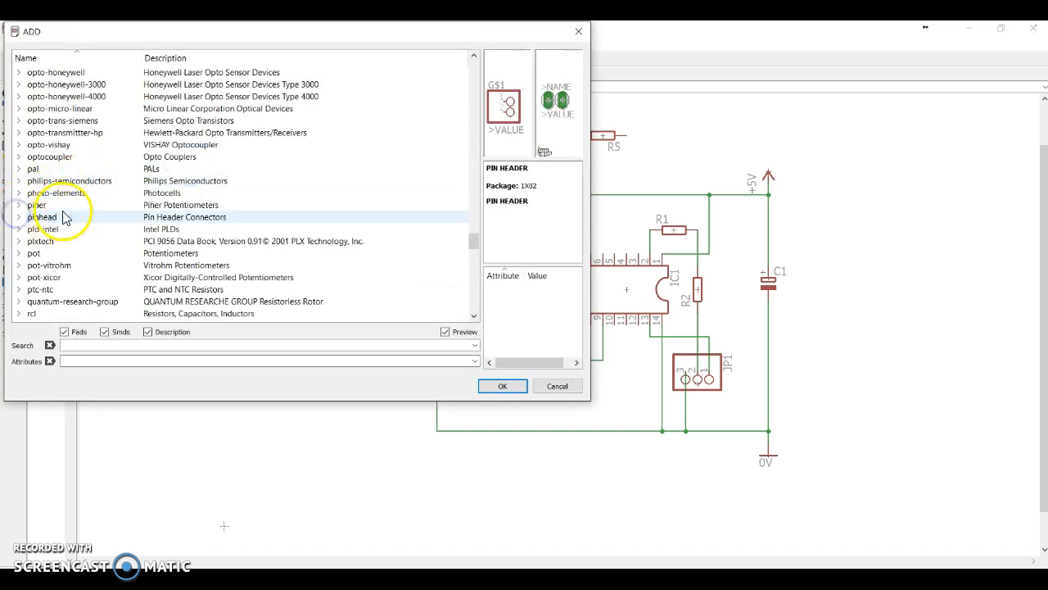
pyautogui.scroll(-3)
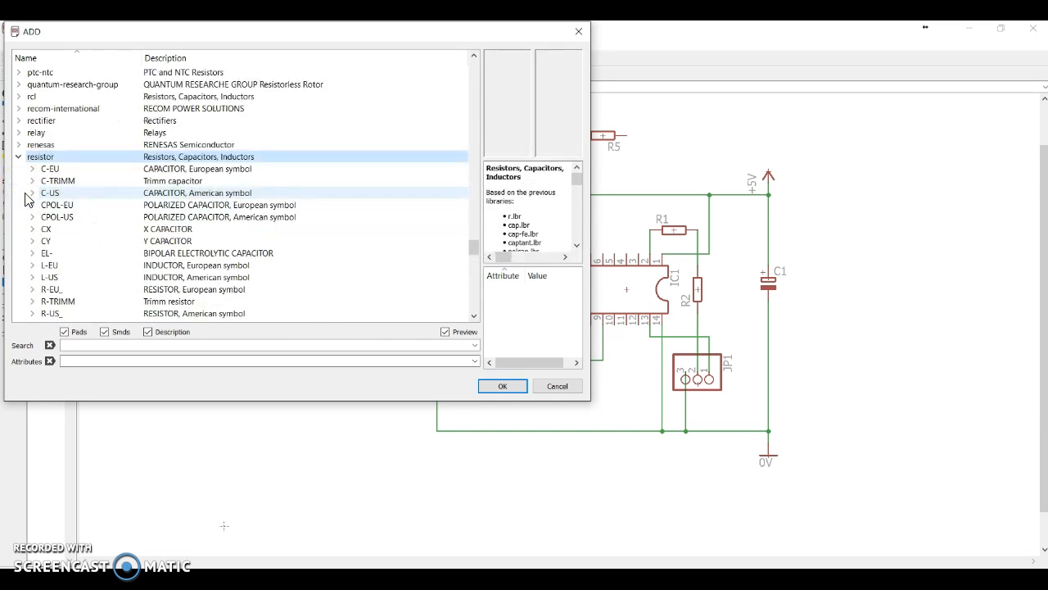
pyautogui.click(41, 157)
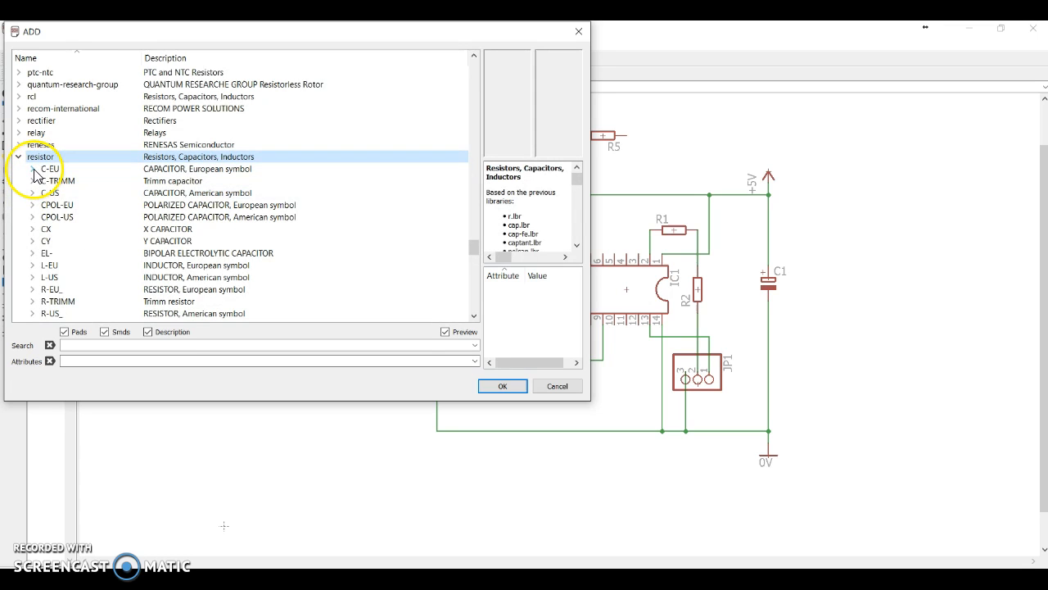
pyautogui.click(33, 168)
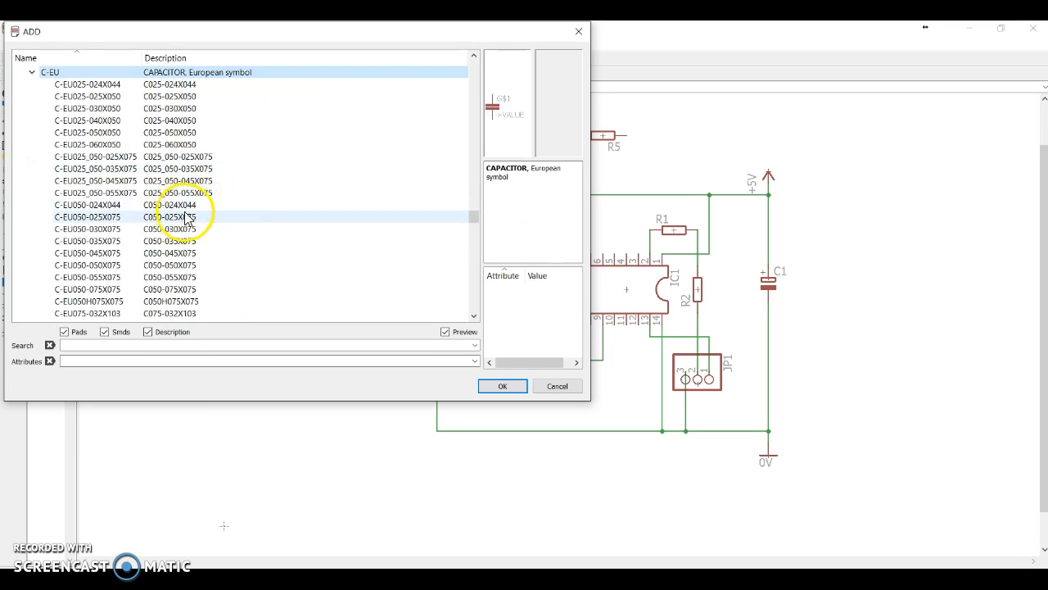
pyautogui.click(197, 168)
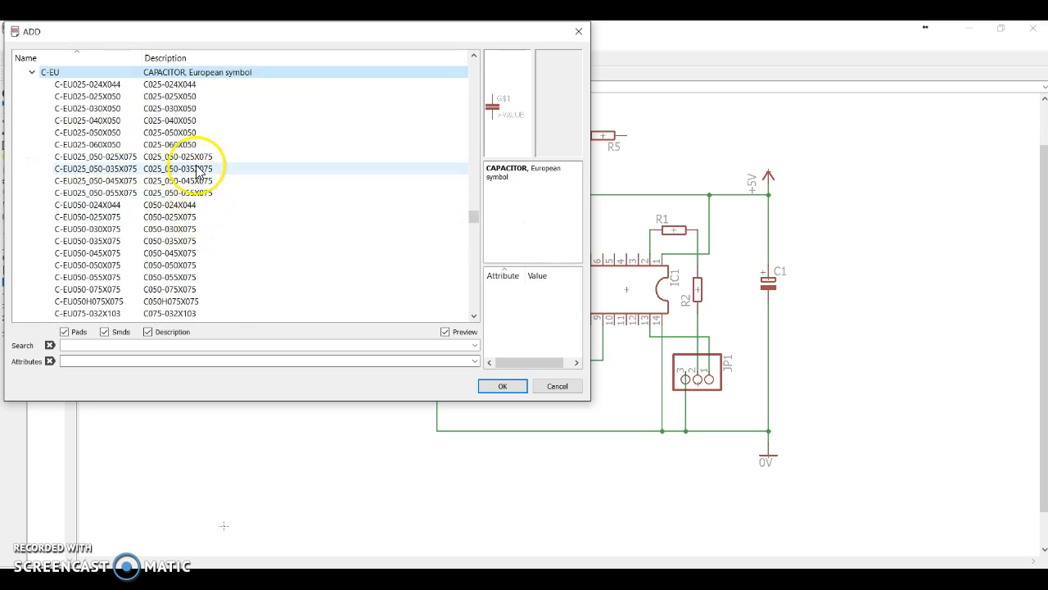
pyautogui.click(89, 121)
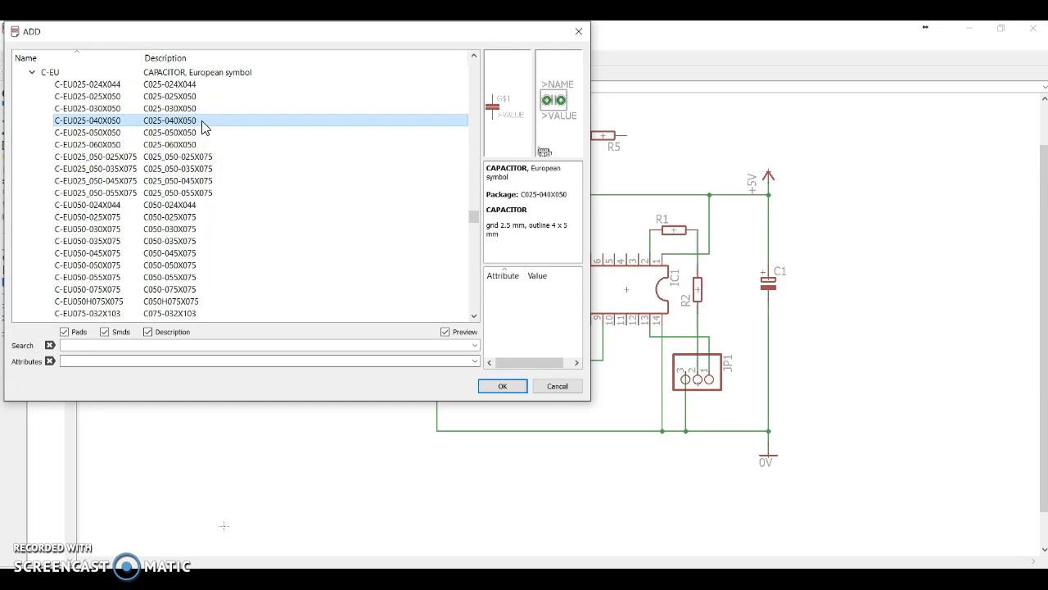
pyautogui.click(501, 387)
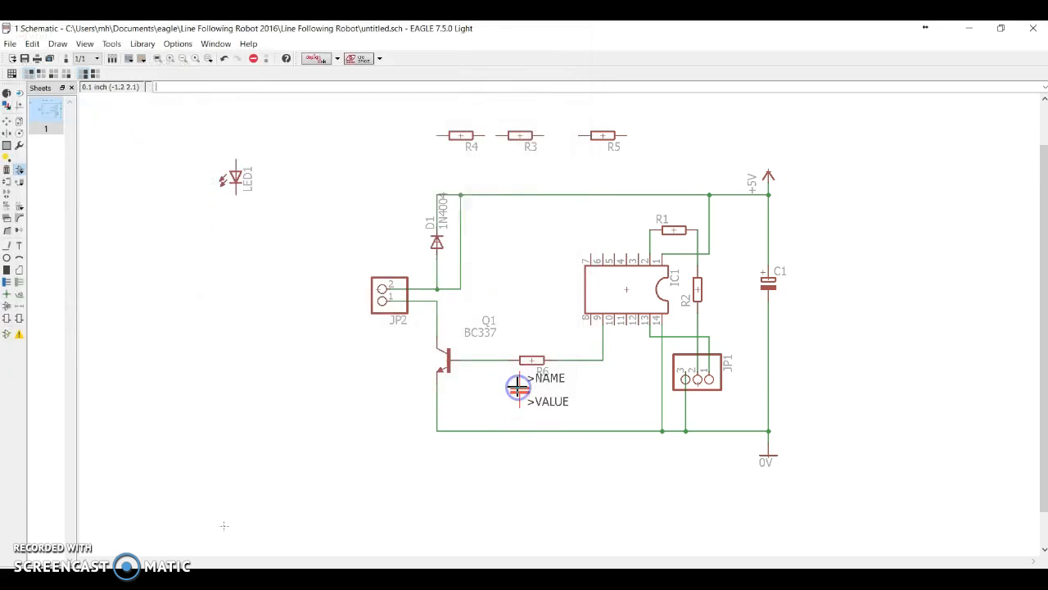
# Step: Place the new capacitor C2 beside connector JP2
pyautogui.moveTo(520, 385); pyautogui.dragTo(344, 294)
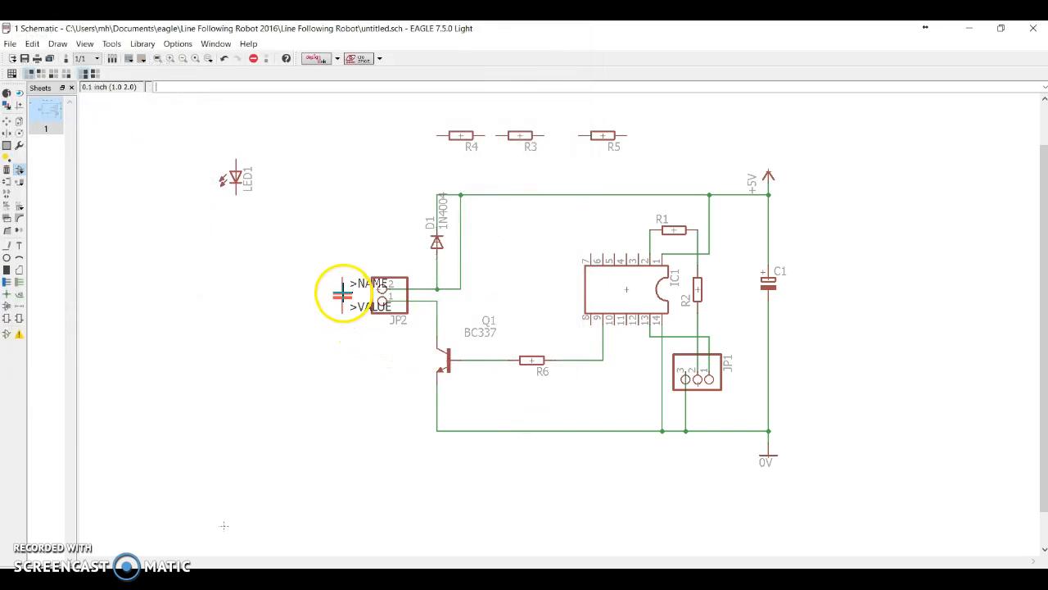
pyautogui.moveTo(344, 295); pyautogui.dragTo(340, 390)
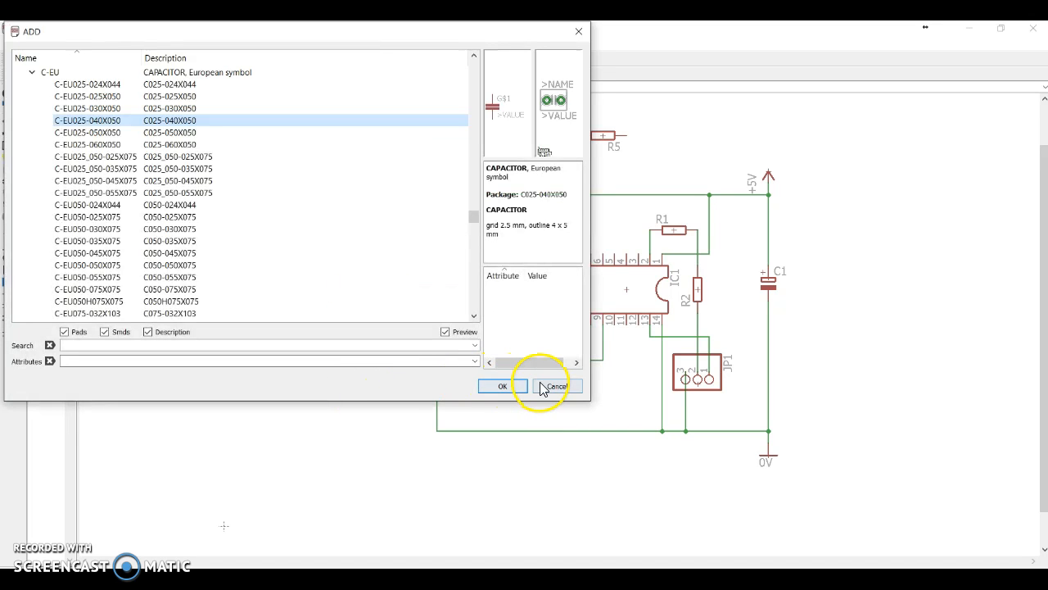
pyautogui.click(557, 387)
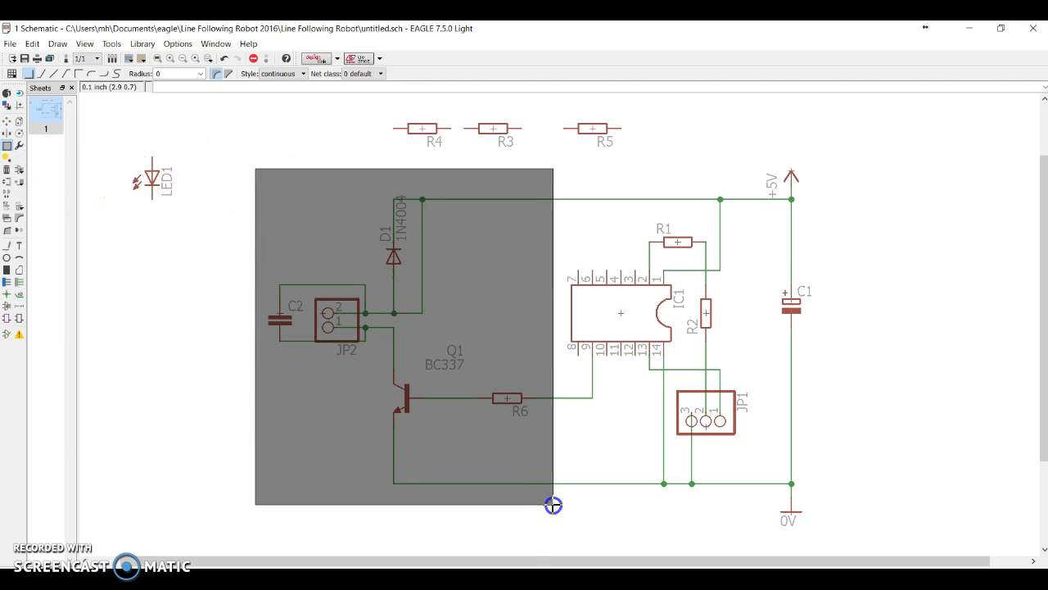
# Step: Group C2, JP2, D1, Q1 and R6 as one motor driver block
pyautogui.click(553, 504)
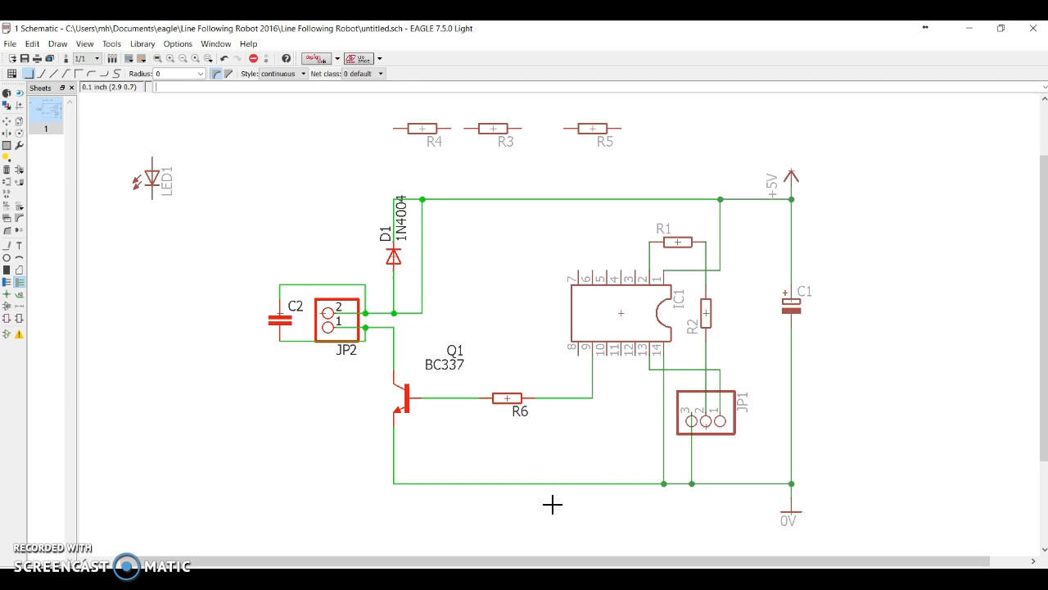
pyautogui.moveTo(377, 400)
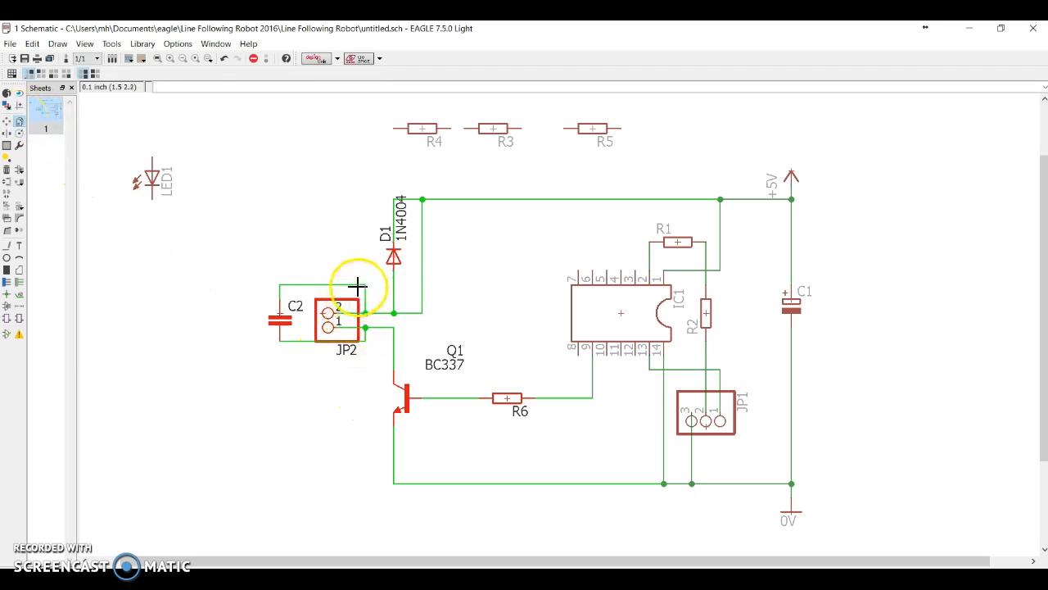
# Step: Copy the grouped motor driver circuit to create C3, JP3, D2, Q2 and R7
pyautogui.rightClick(413, 295)
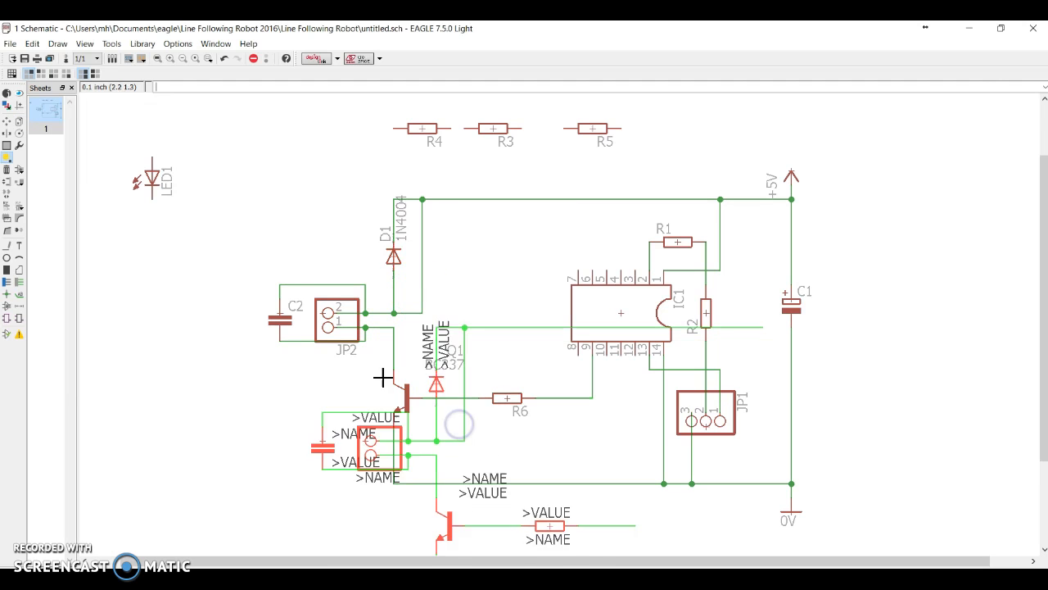
pyautogui.scroll(-3)
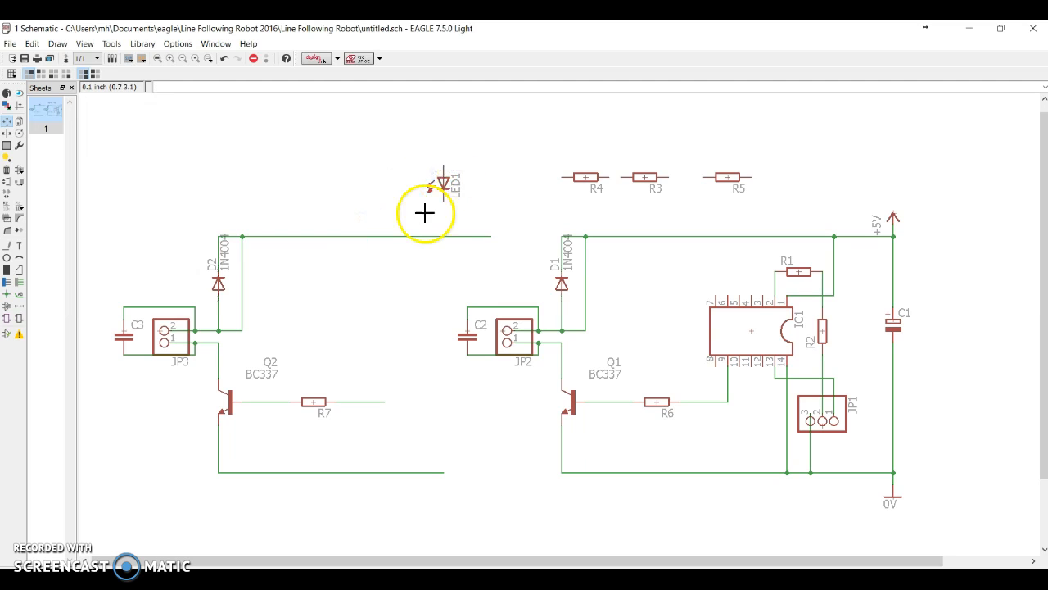
pyautogui.moveTo(23, 287)
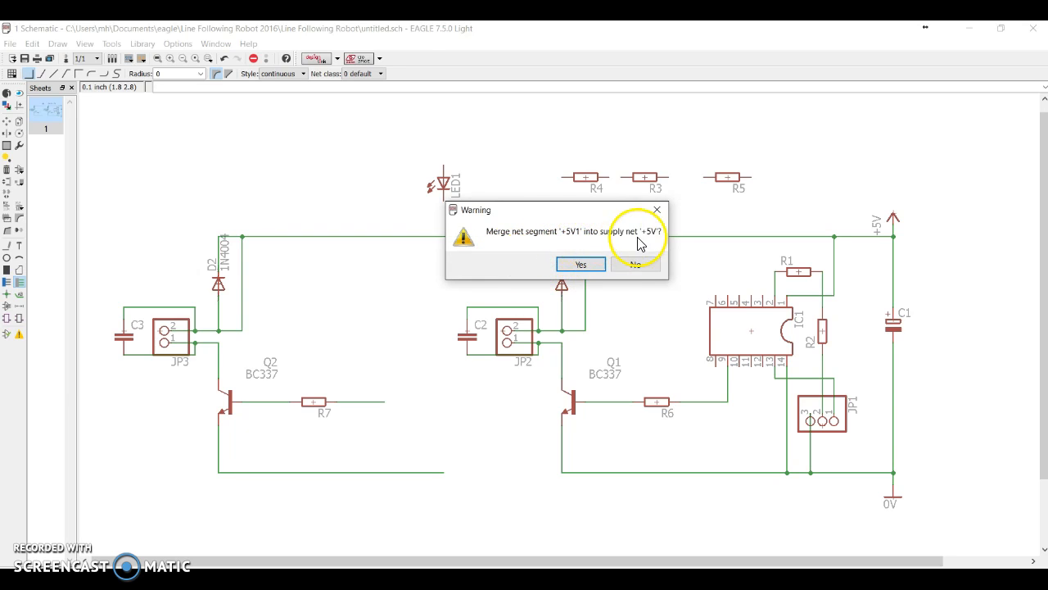
# Step: Join the second motor driver's wires into the +5V and 0V supply lines
pyautogui.click(580, 263)
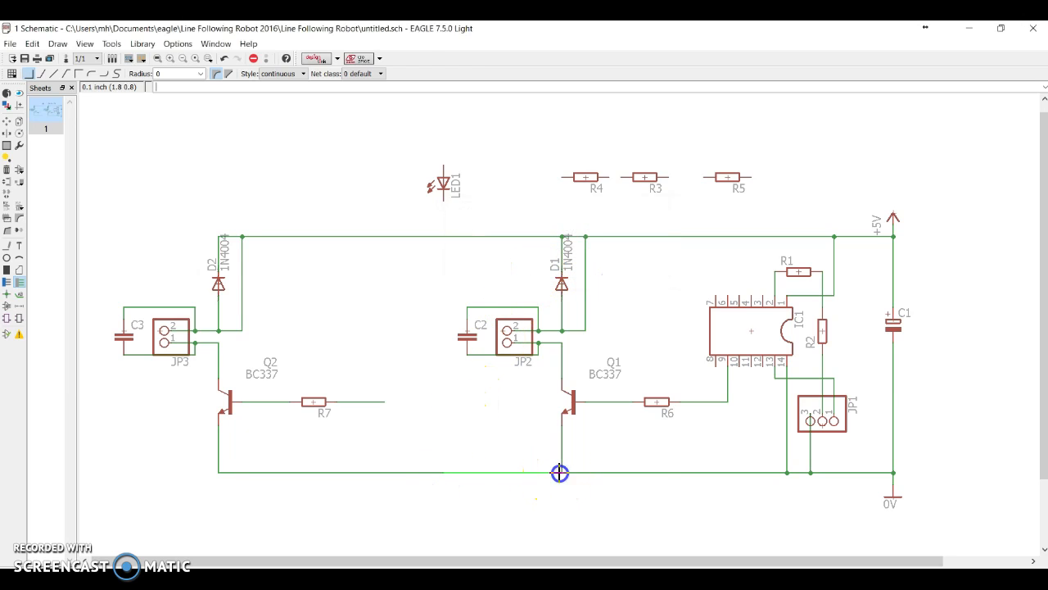
pyautogui.click(560, 472)
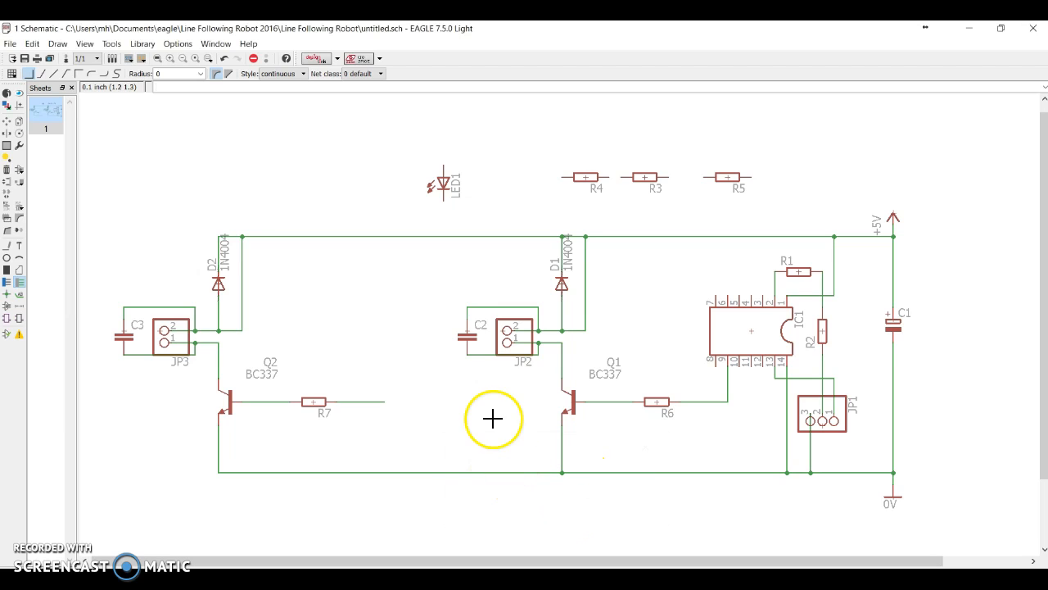
pyautogui.moveTo(390, 403)
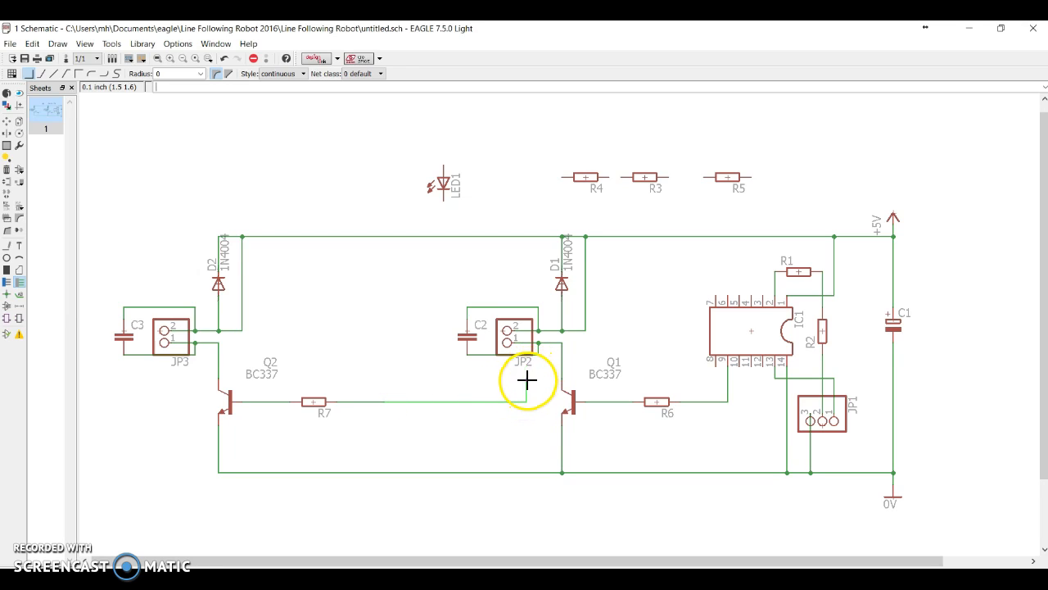
pyautogui.moveTo(528, 374)
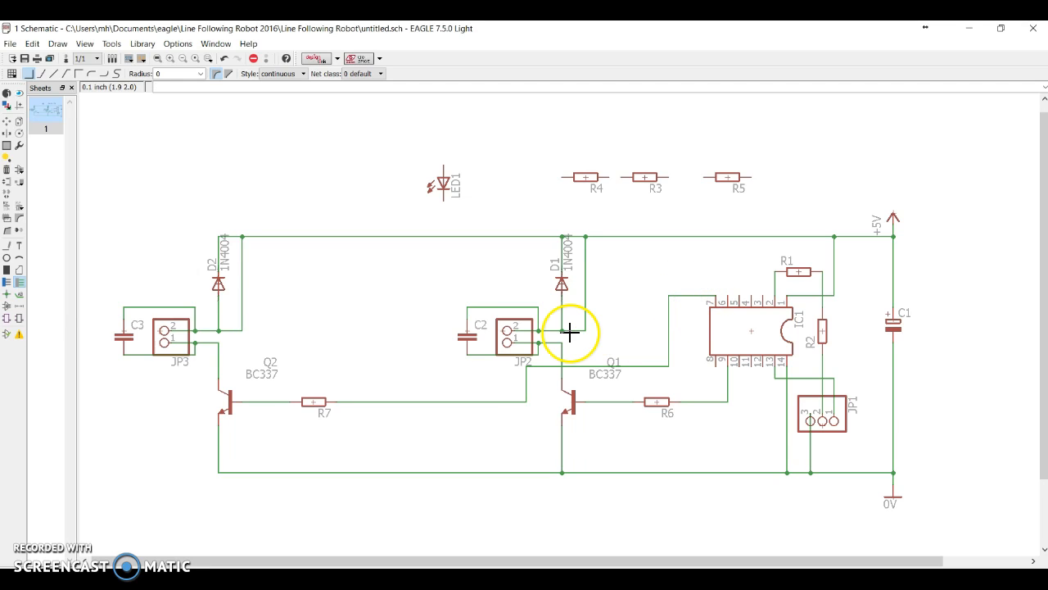
pyautogui.moveTo(498, 298)
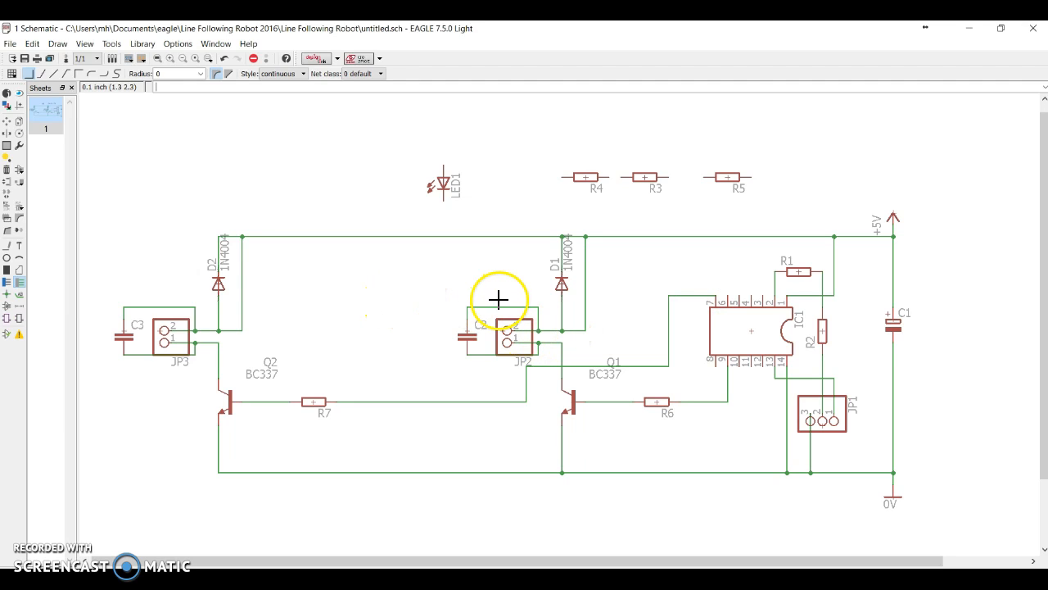
pyautogui.moveTo(286, 262)
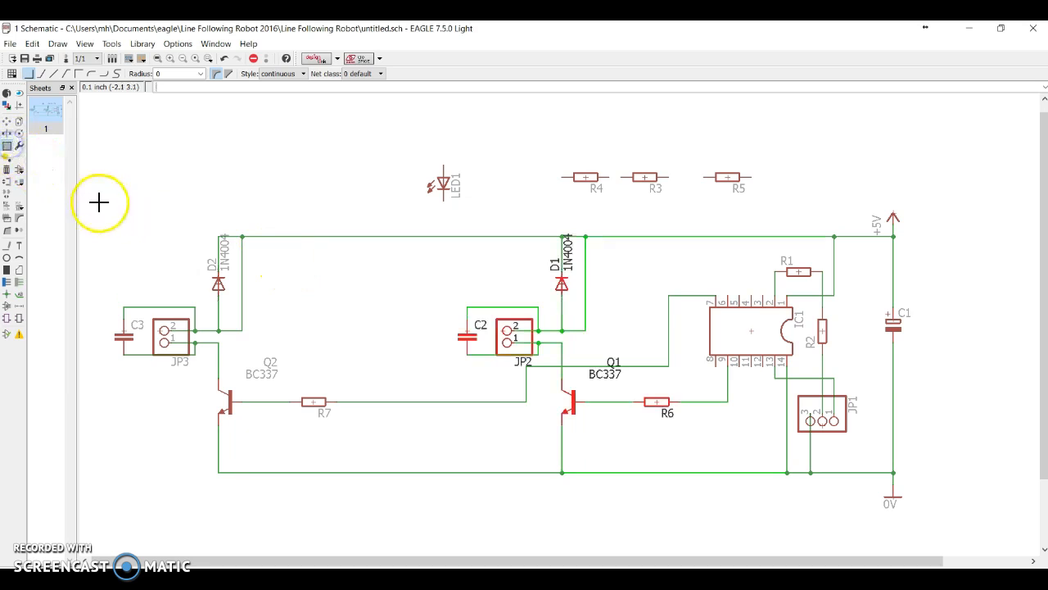
# Step: Drag the second motor driver circuit rightward so it sits beside the first
pyautogui.moveTo(98, 196); pyautogui.dragTo(416, 498)
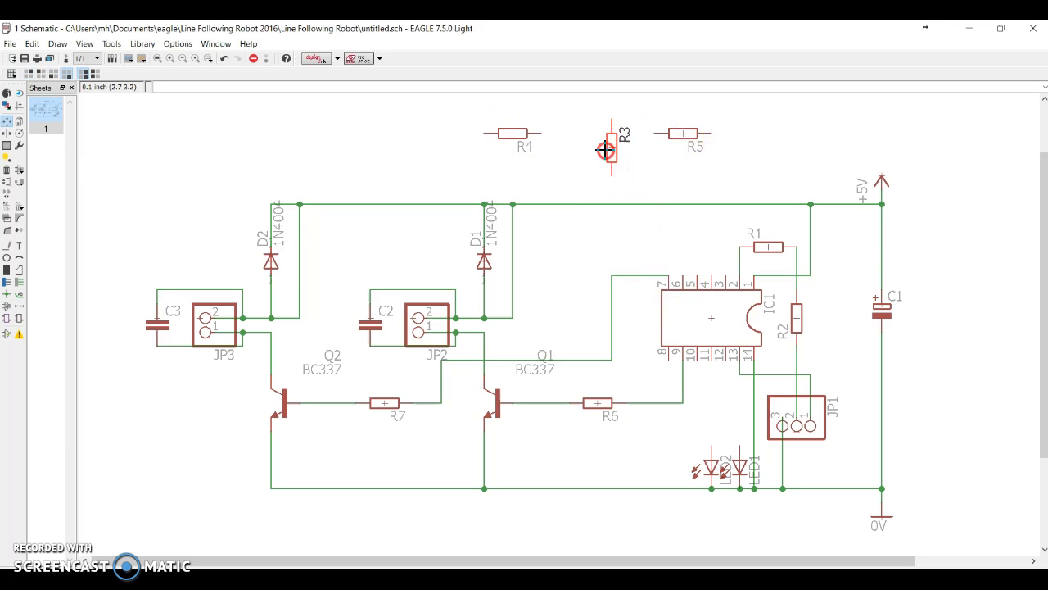
pyautogui.moveTo(606, 151); pyautogui.dragTo(707, 410)
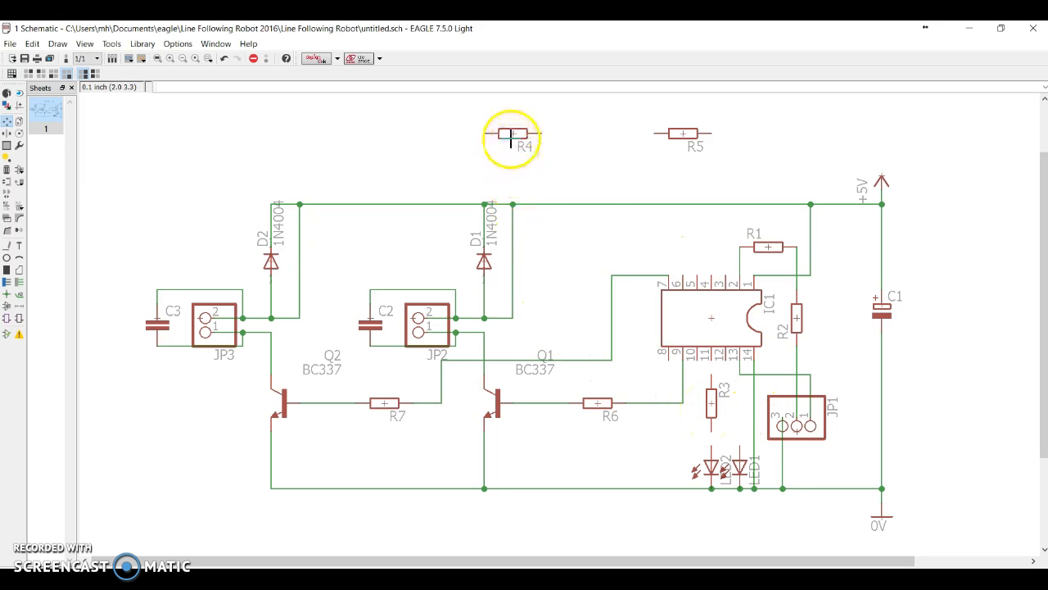
pyautogui.moveTo(511, 135); pyautogui.dragTo(728, 401)
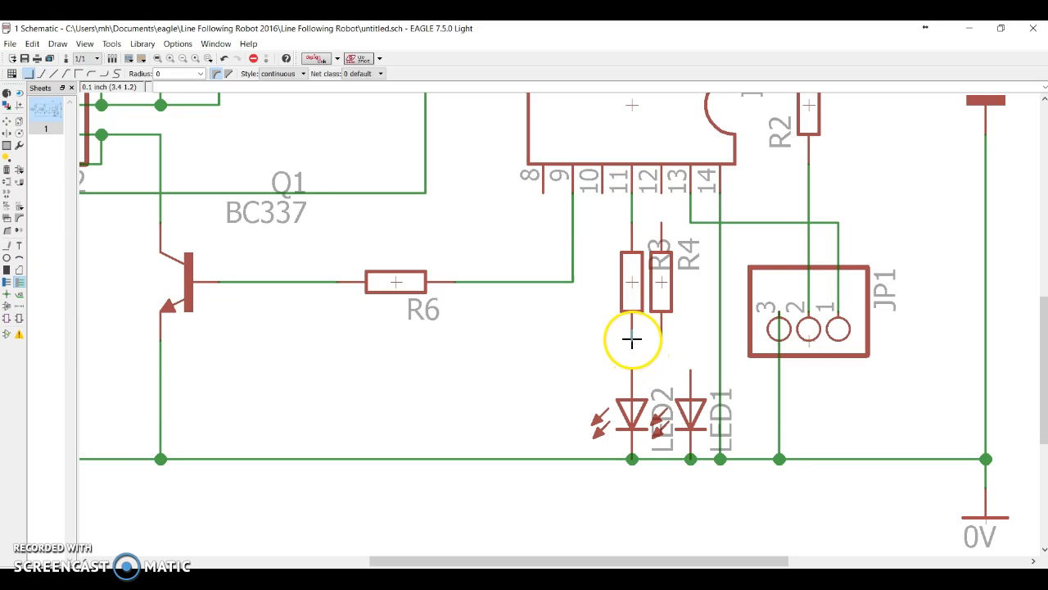
pyautogui.moveTo(703, 295)
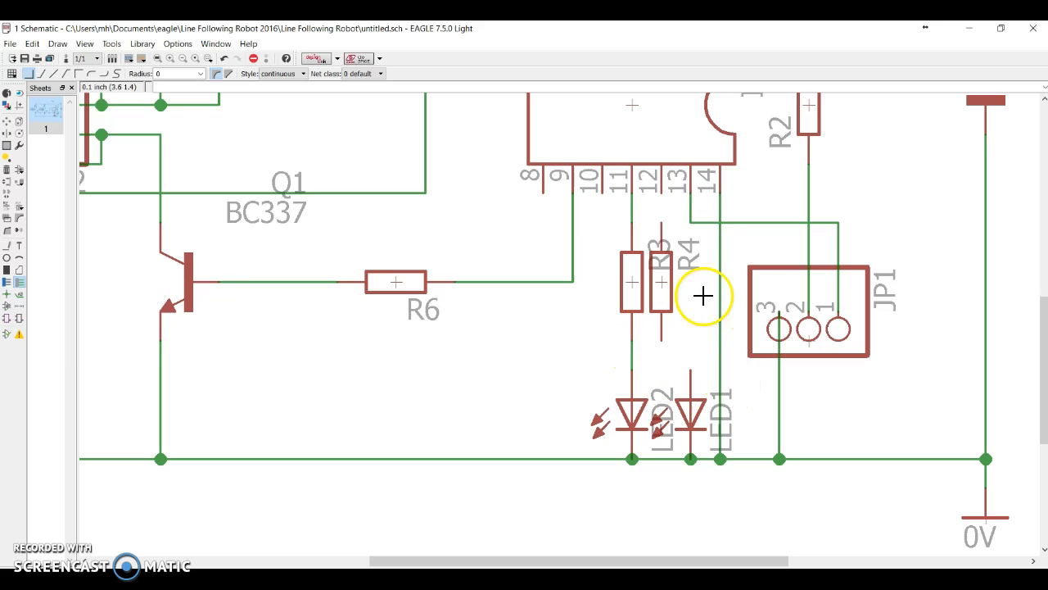
pyautogui.moveTo(672, 337)
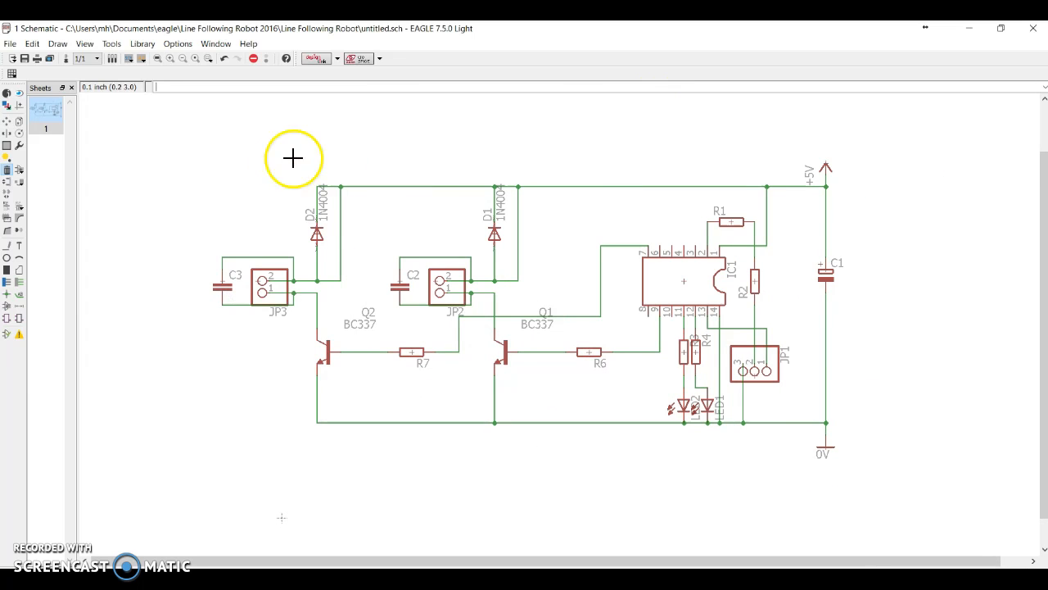
pyautogui.moveTo(614, 158)
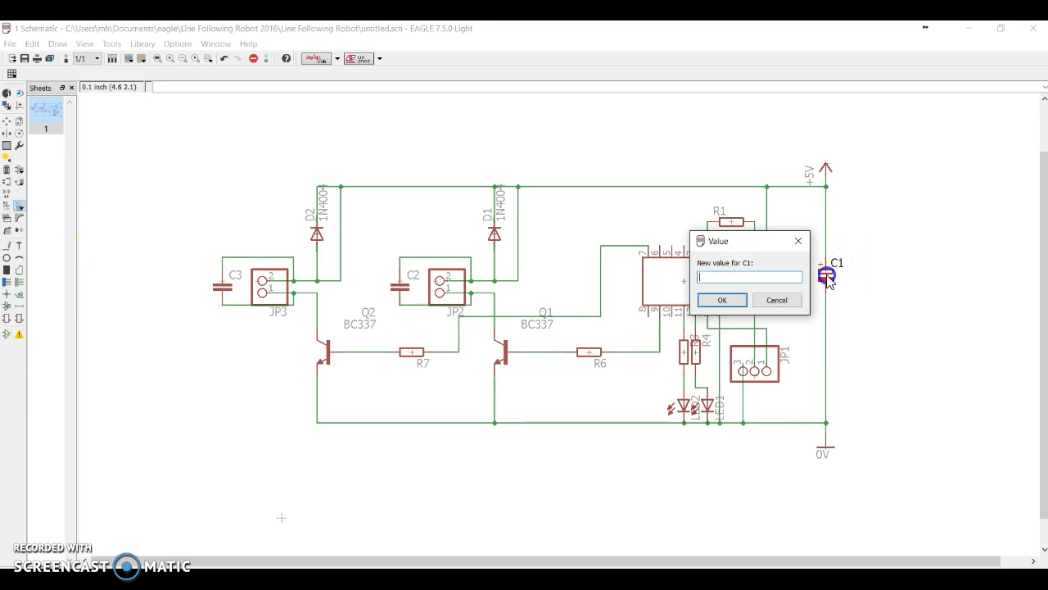
# Step: Label capacitor C1 as 100uF and give header JP1 the value S
pyautogui.write('100uF')
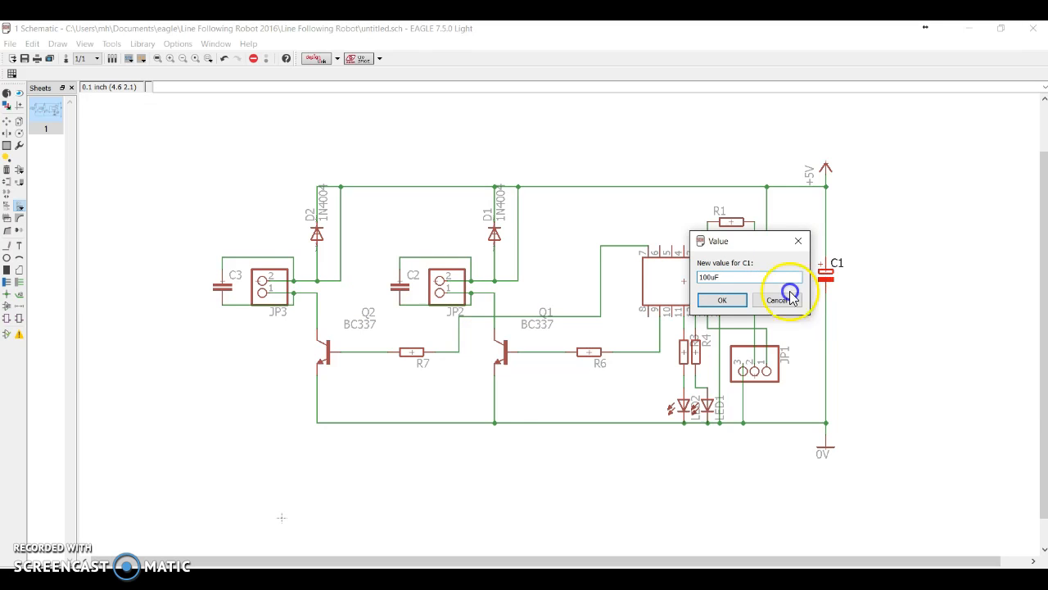
pyautogui.click(721, 300)
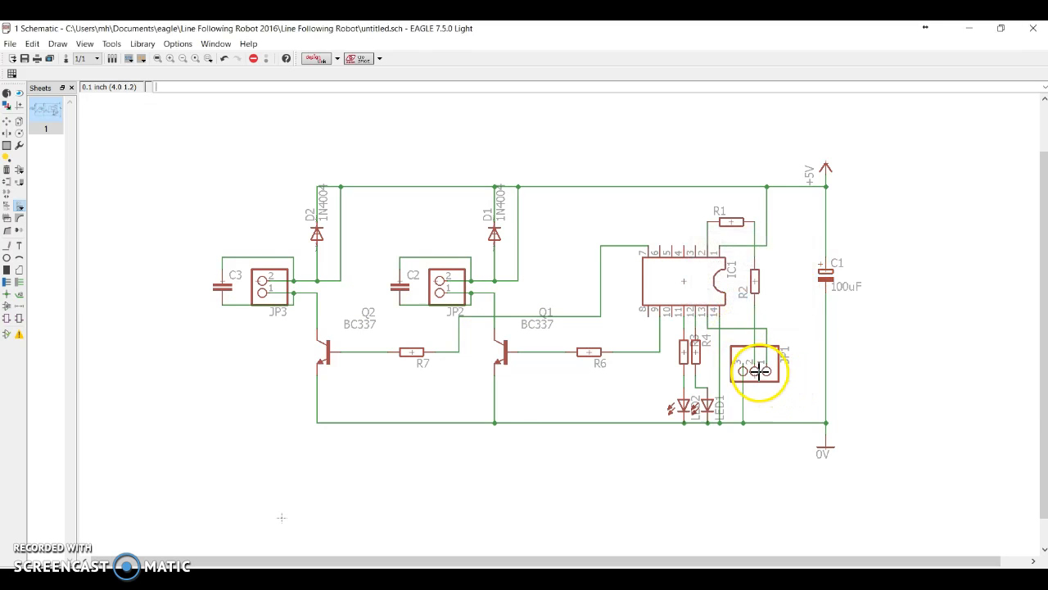
pyautogui.click(757, 374)
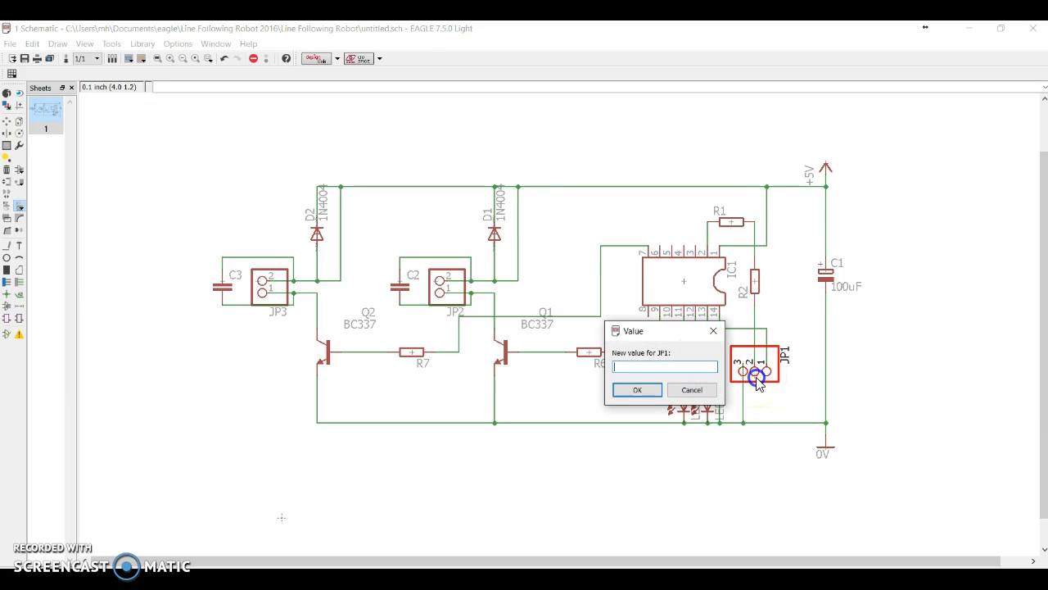
pyautogui.write('SD')
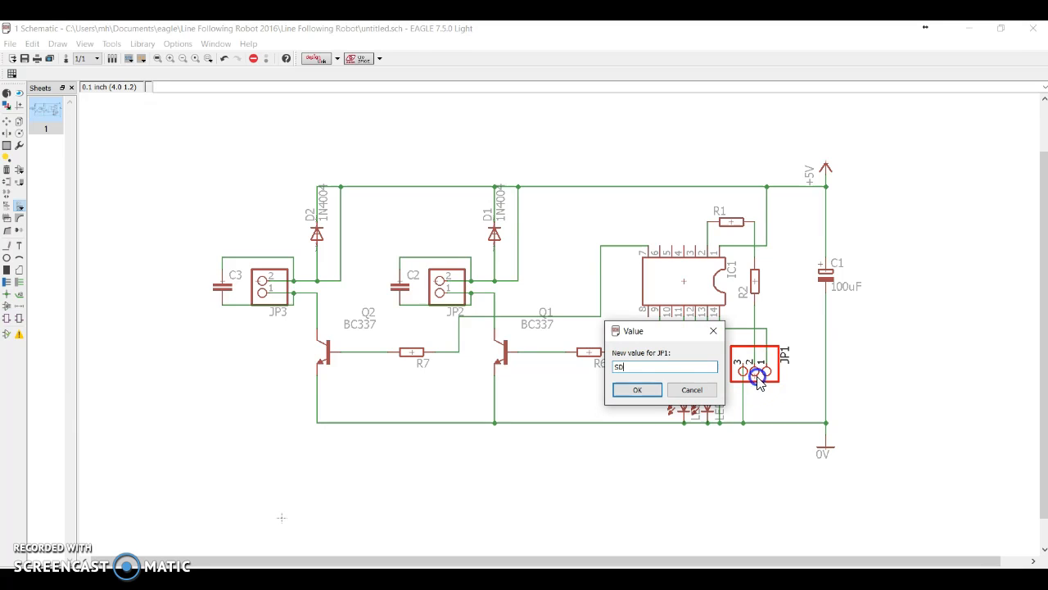
pyautogui.click(637, 390)
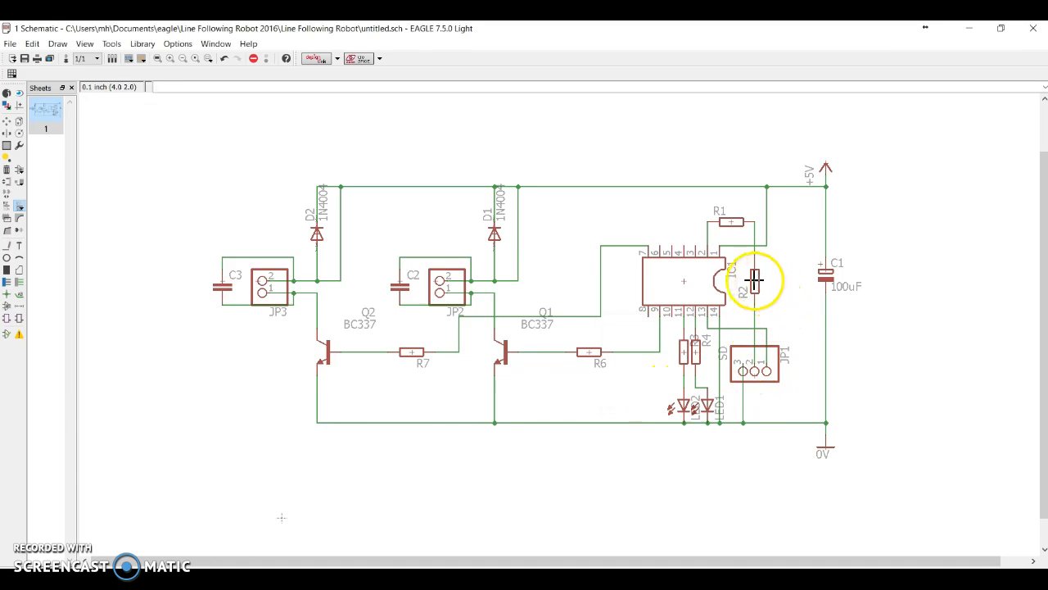
# Step: Label resistor R2 as 10K
pyautogui.click(753, 279)
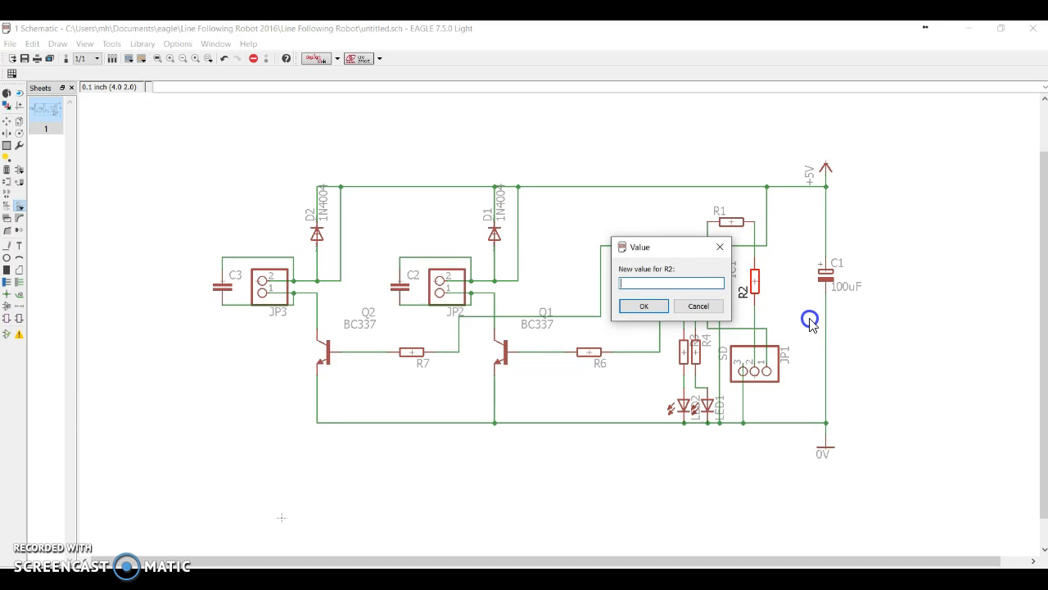
pyautogui.write('10K')
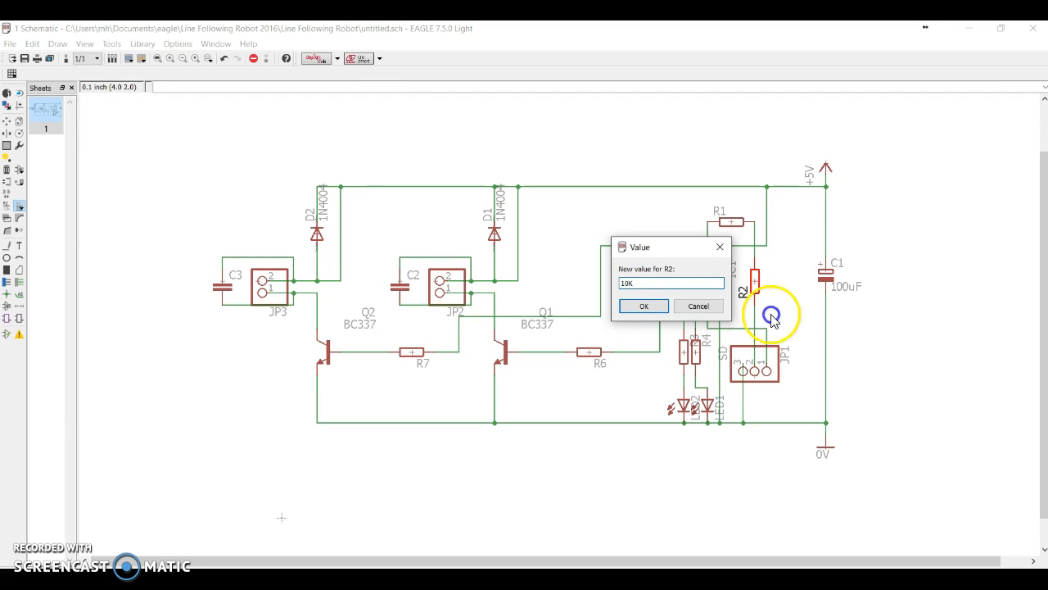
pyautogui.click(644, 306)
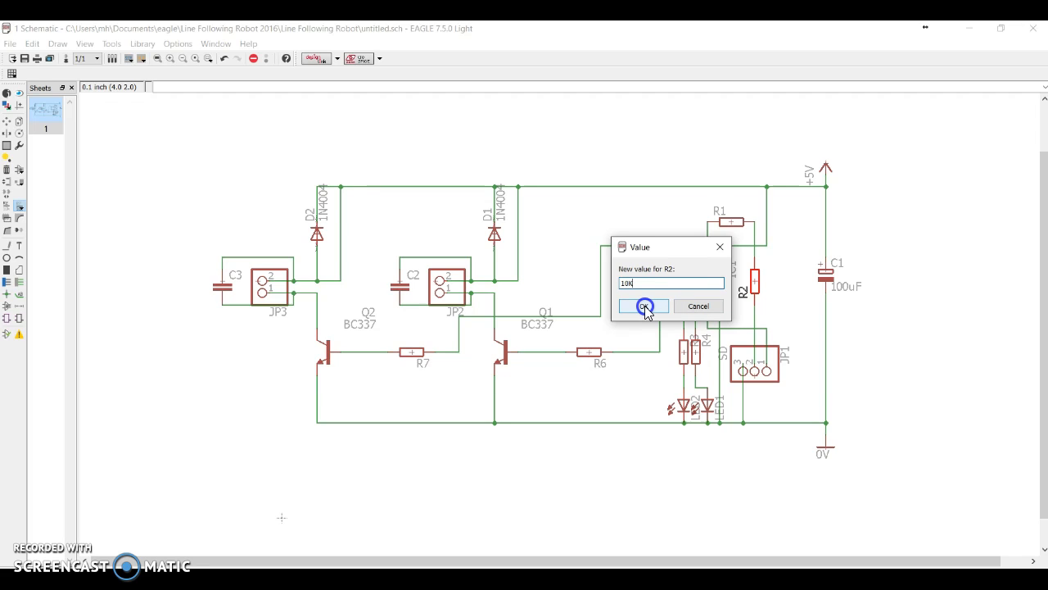
pyautogui.click(642, 307)
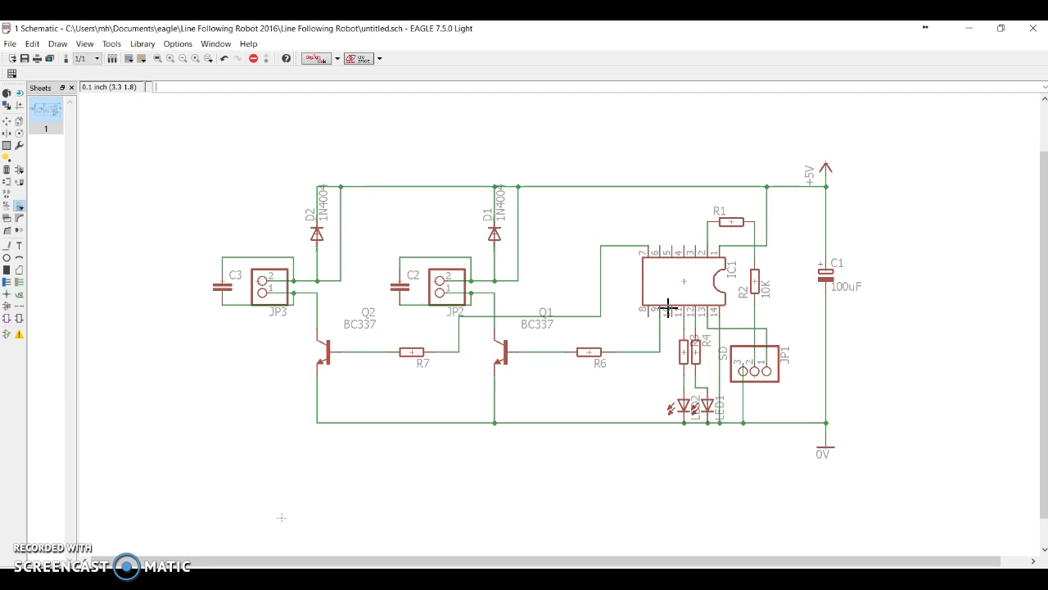
# Step: Label R1 as 22K and the IC as 14M2
pyautogui.click(731, 223)
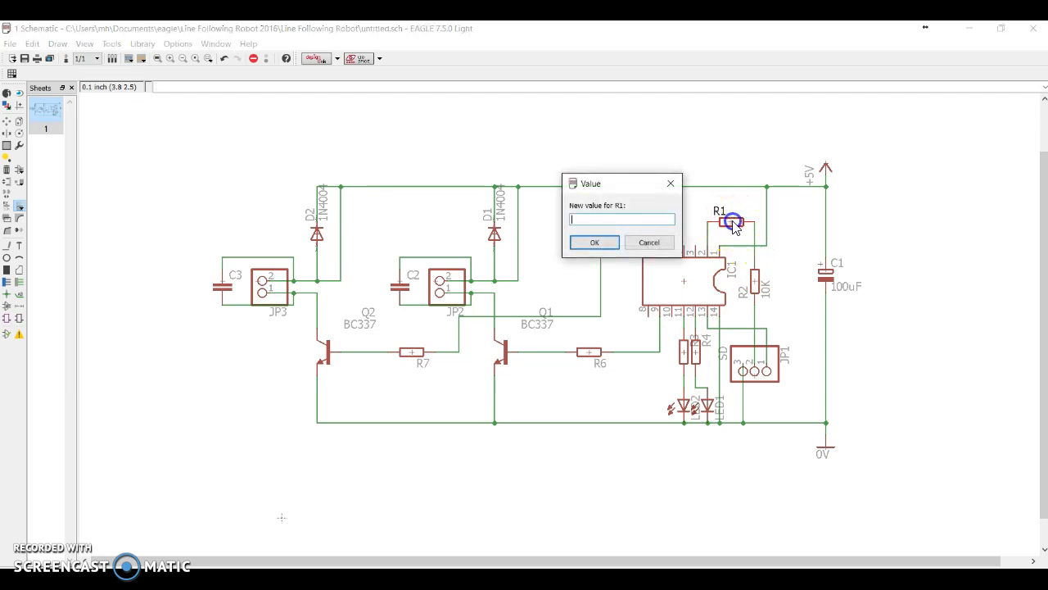
pyautogui.write('22k')
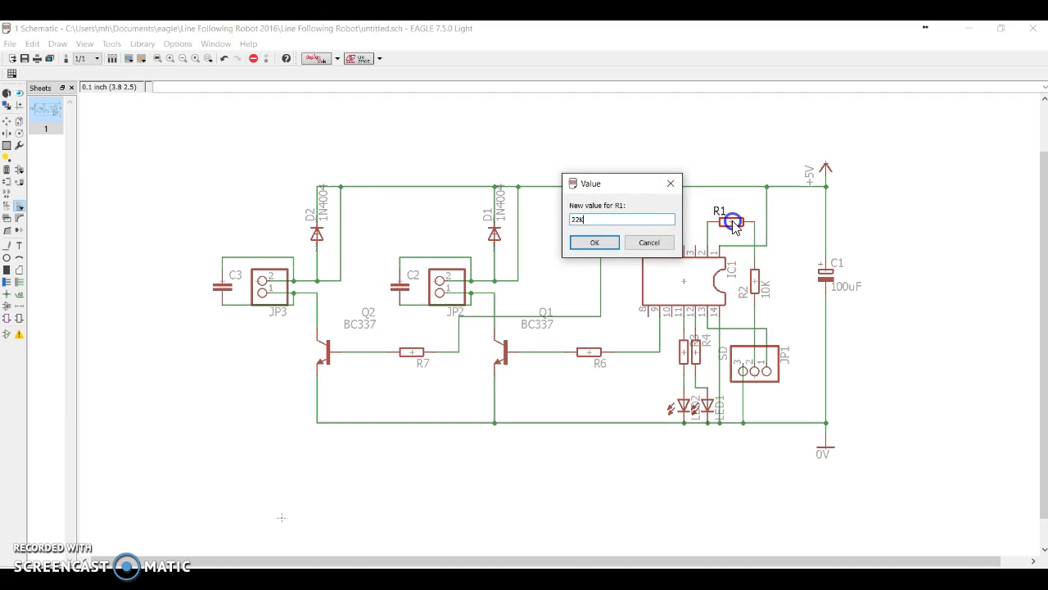
pyautogui.click(595, 243)
pyautogui.write('14M2')
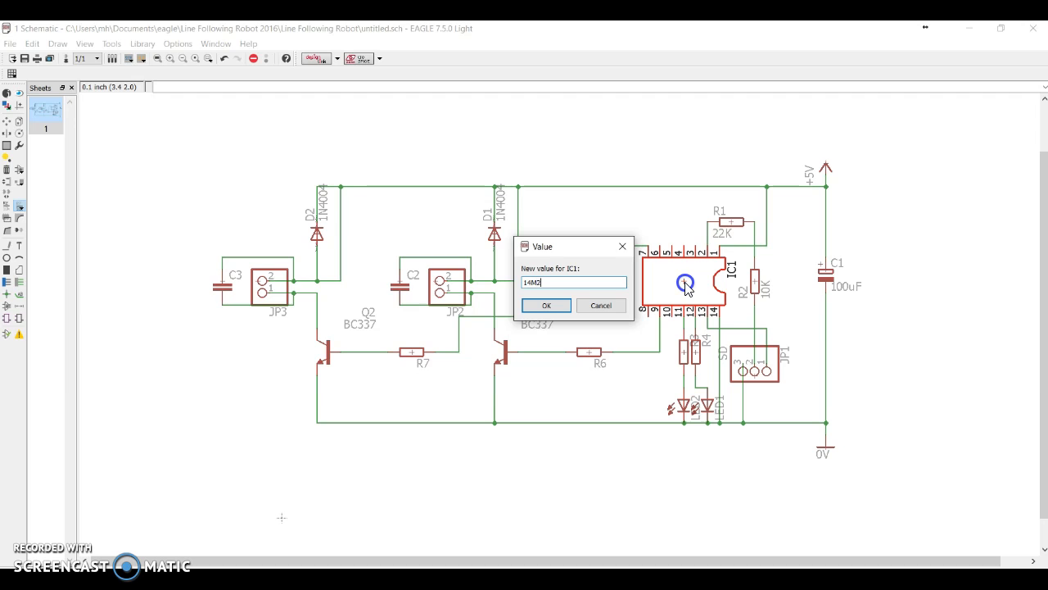
pyautogui.click(547, 304)
pyautogui.write('0')
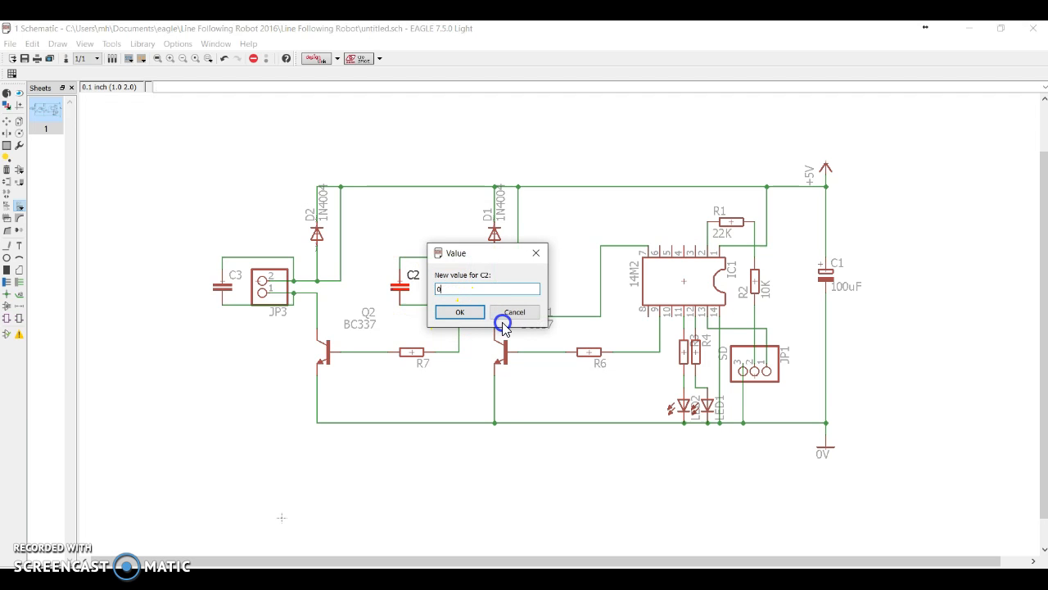
# Step: Label capacitors C2 and C3 as 0.1uF and 0.1, then select connector JP3
pyautogui.write('.1')
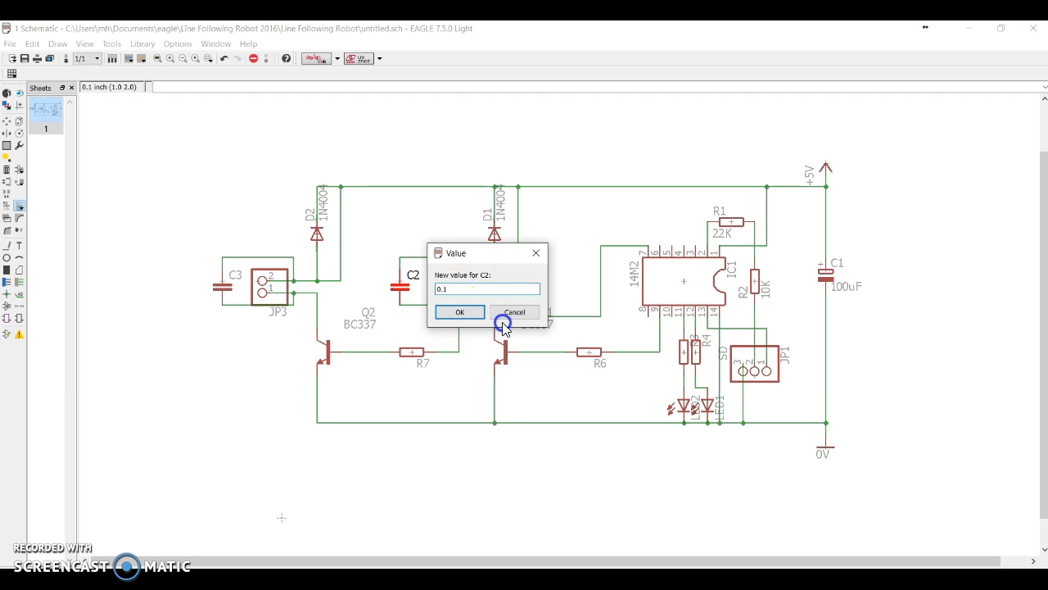
pyautogui.write('uF')
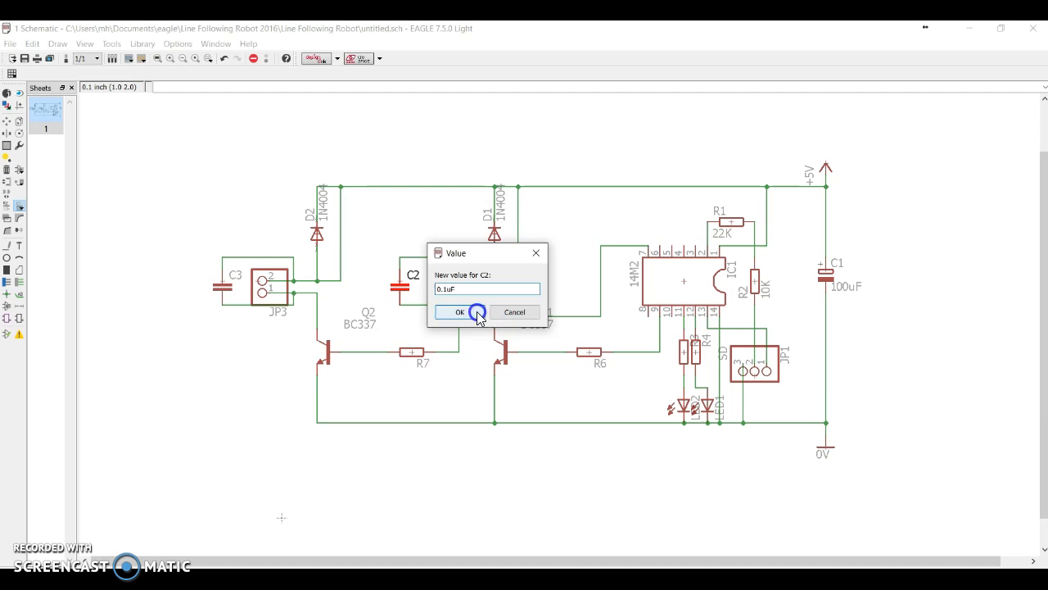
pyautogui.click(458, 312)
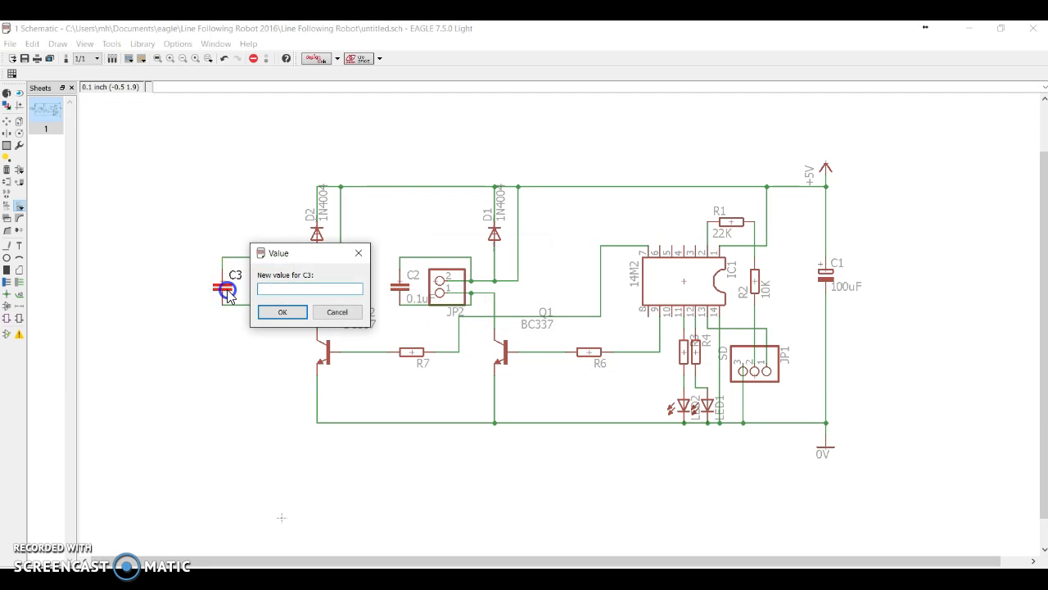
pyautogui.write('0.1')
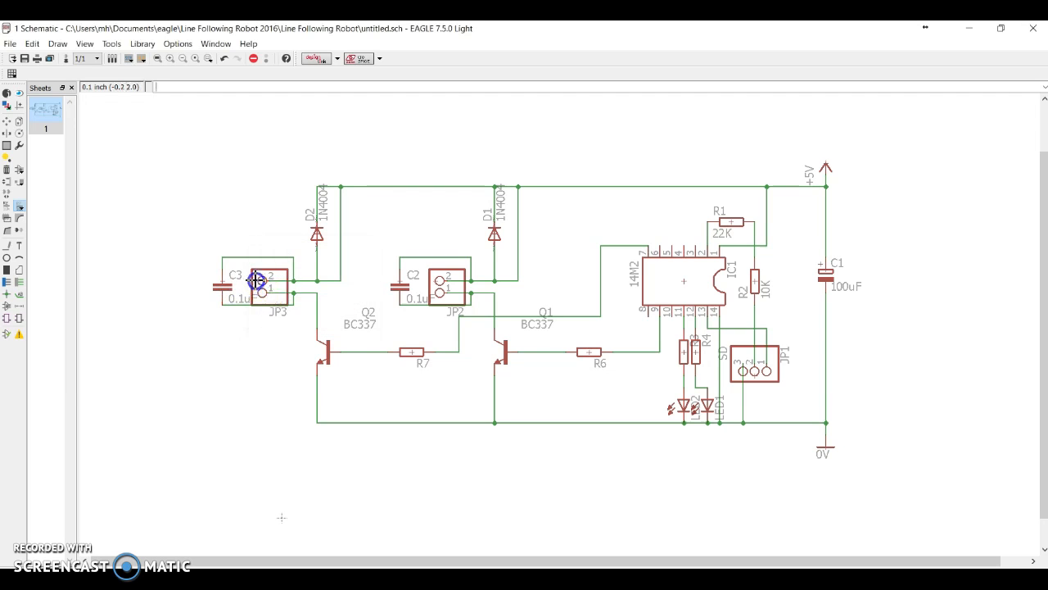
pyautogui.click(265, 282)
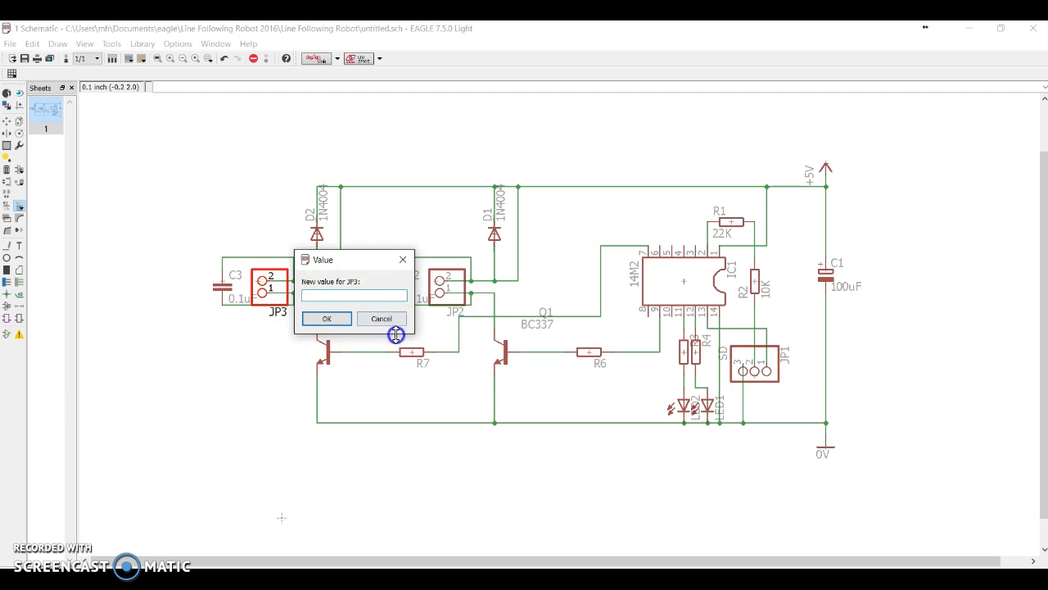
# Step: Enter MOTOR Left as JP3's value, discarding the mistyped word Connector
pyautogui.write('M')
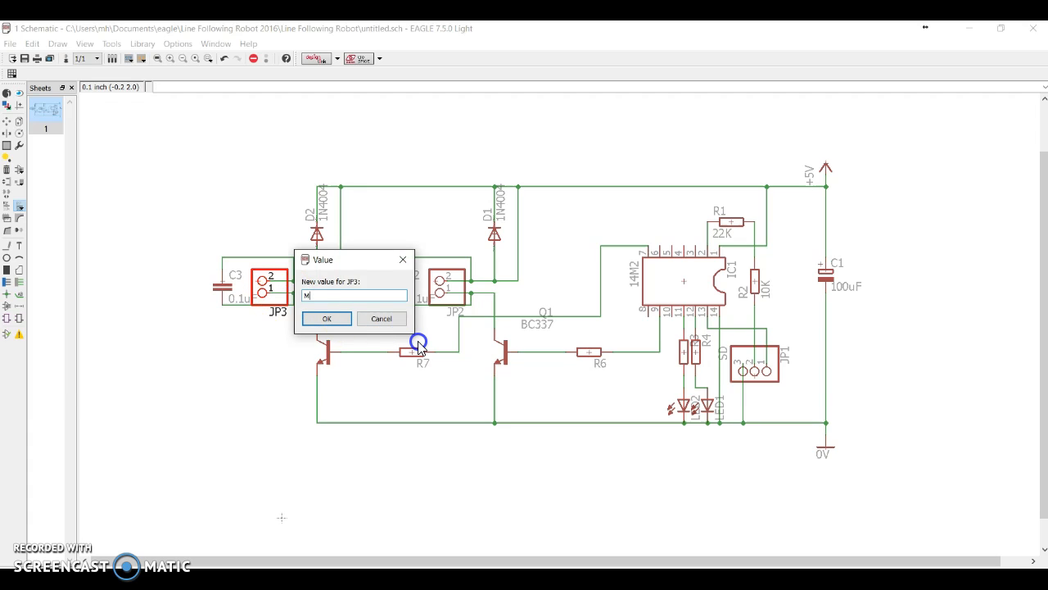
pyautogui.write('OTOR')
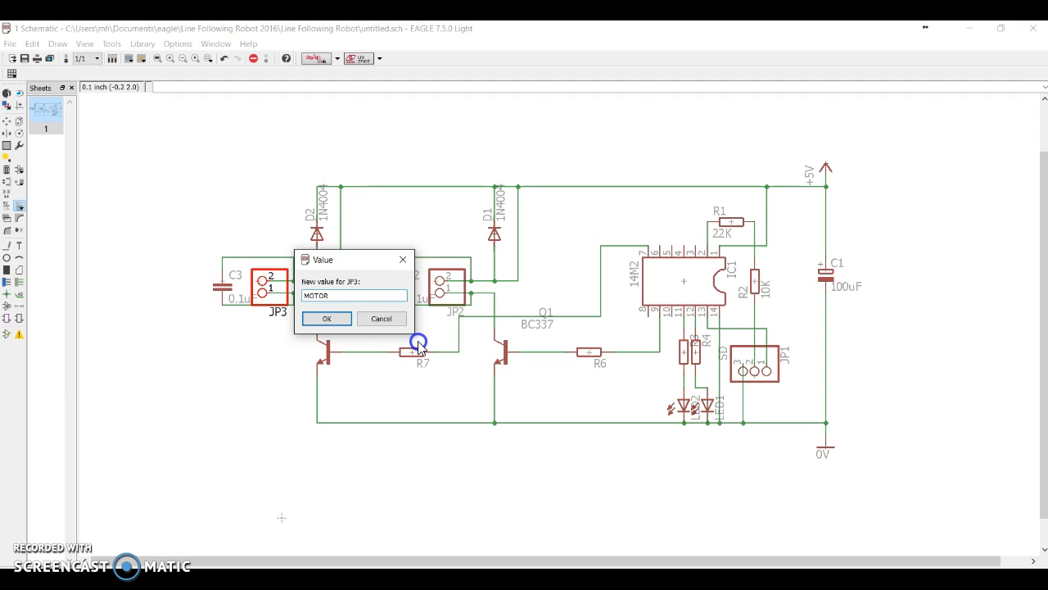
pyautogui.write('Connector')
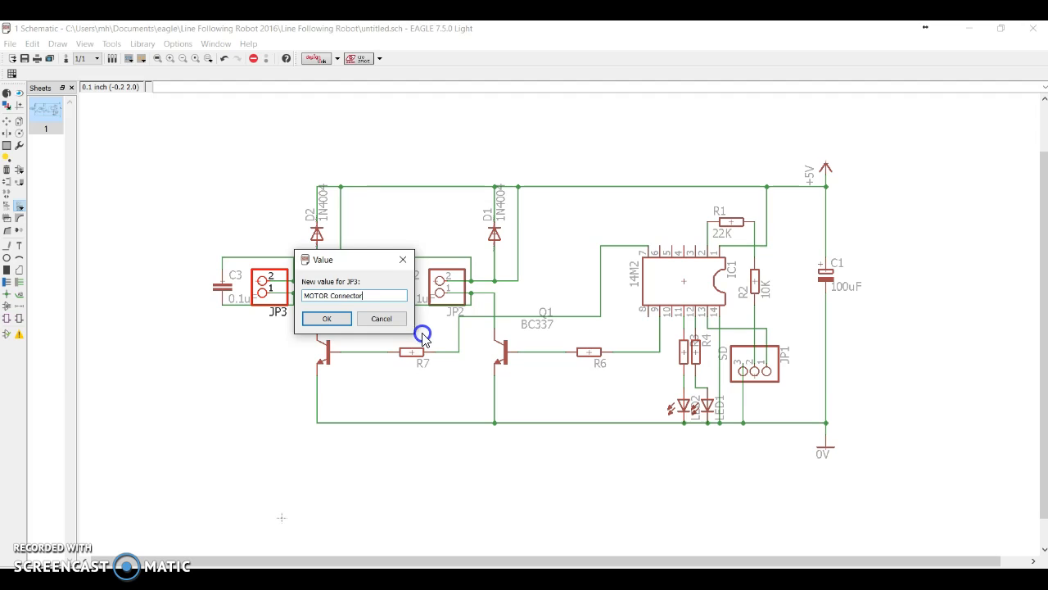
pyautogui.moveTo(422, 334)
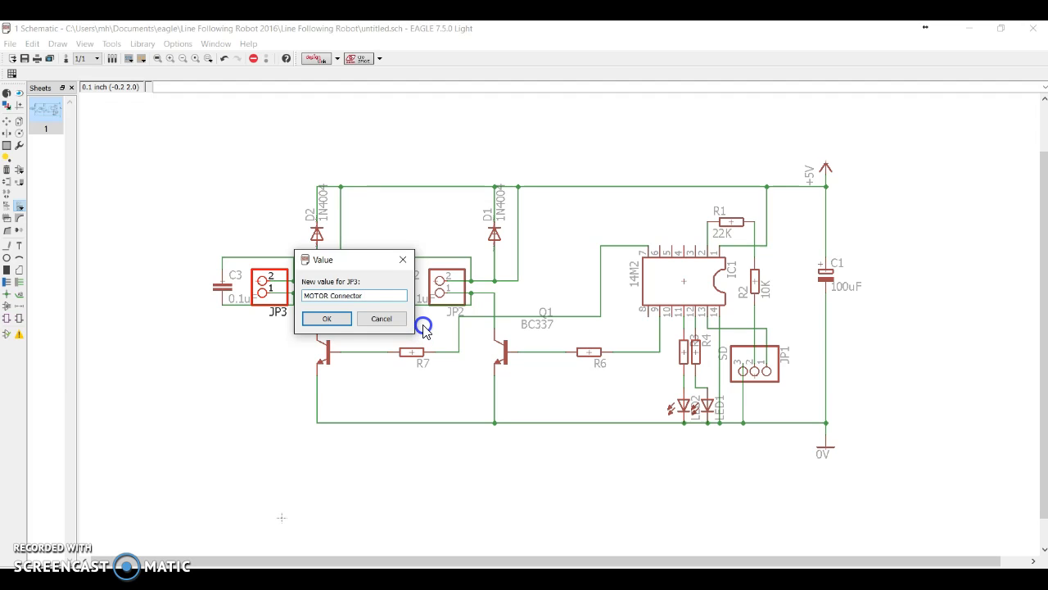
pyautogui.press('BackSpace')
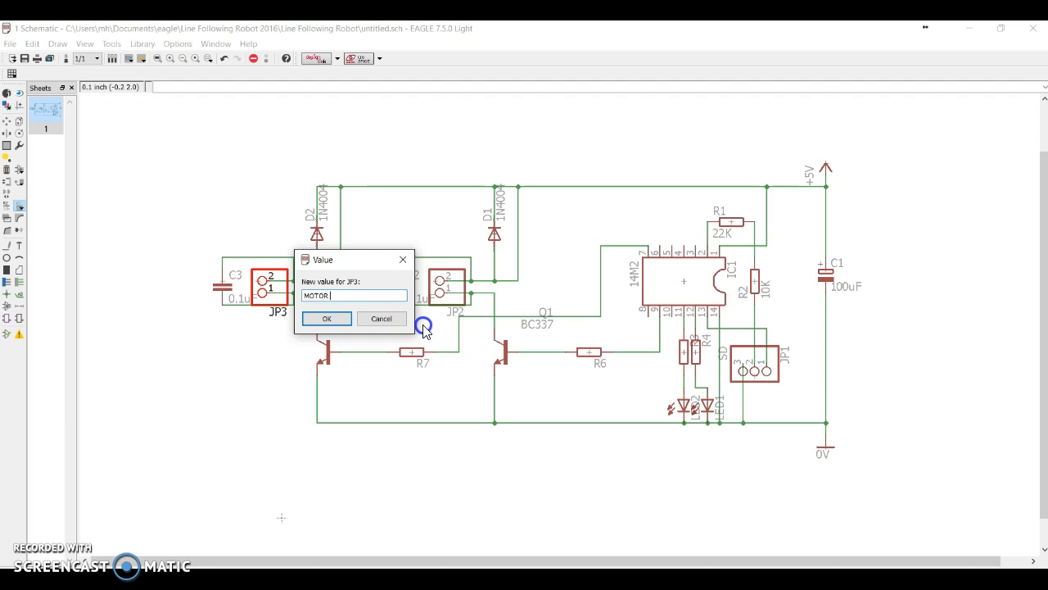
pyautogui.write('Left')
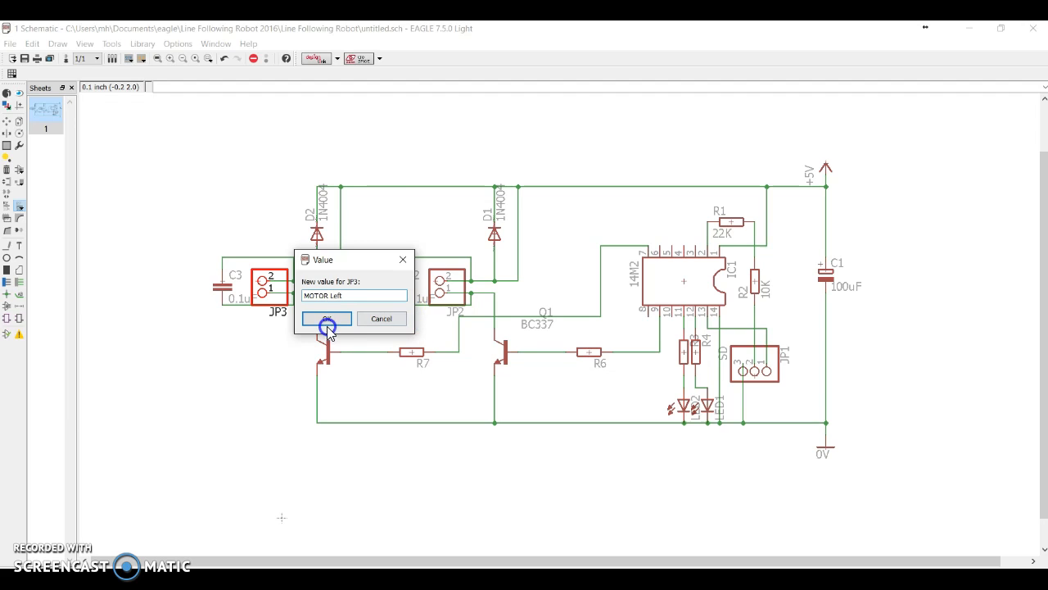
pyautogui.click(326, 318)
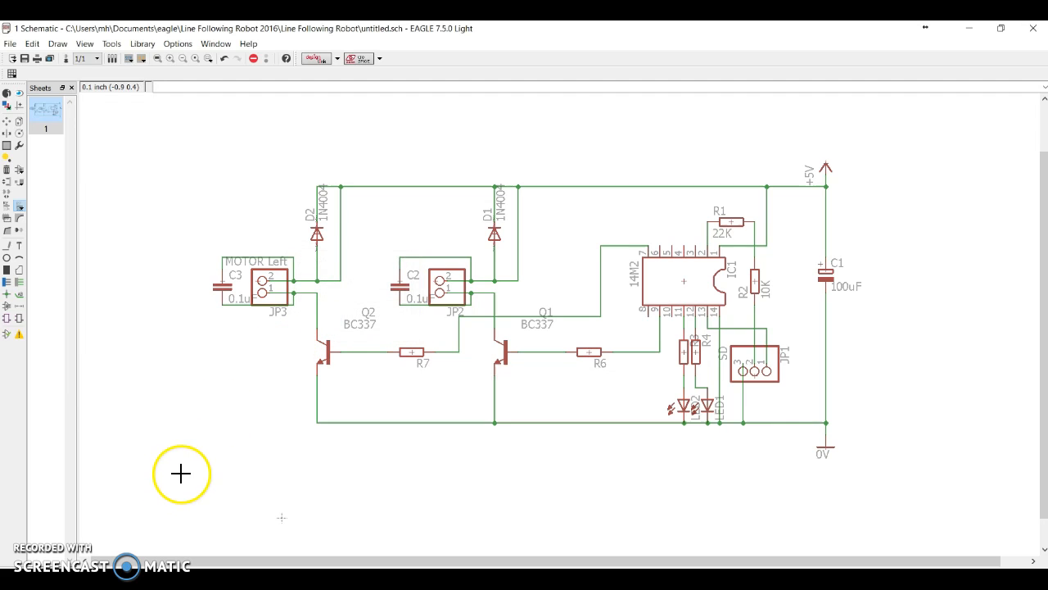